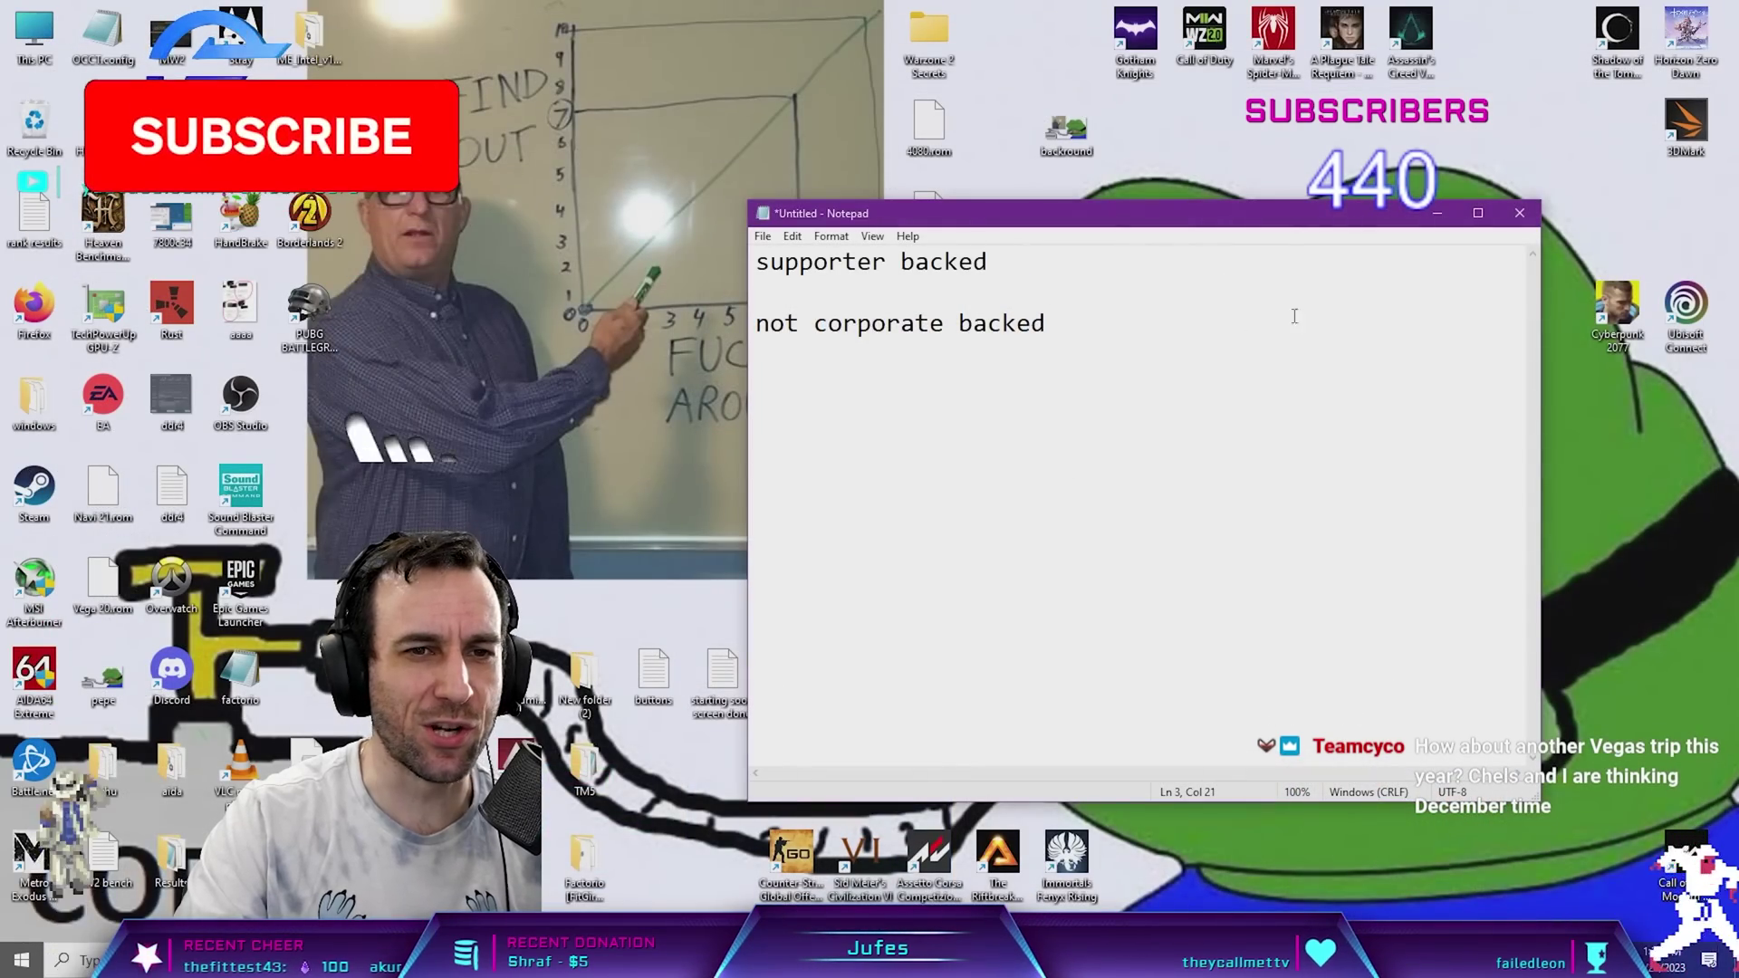
- Enter the VideoCardz address and land at the top of the quad-slot RTX 40 800W GPU article
click(1518, 214)
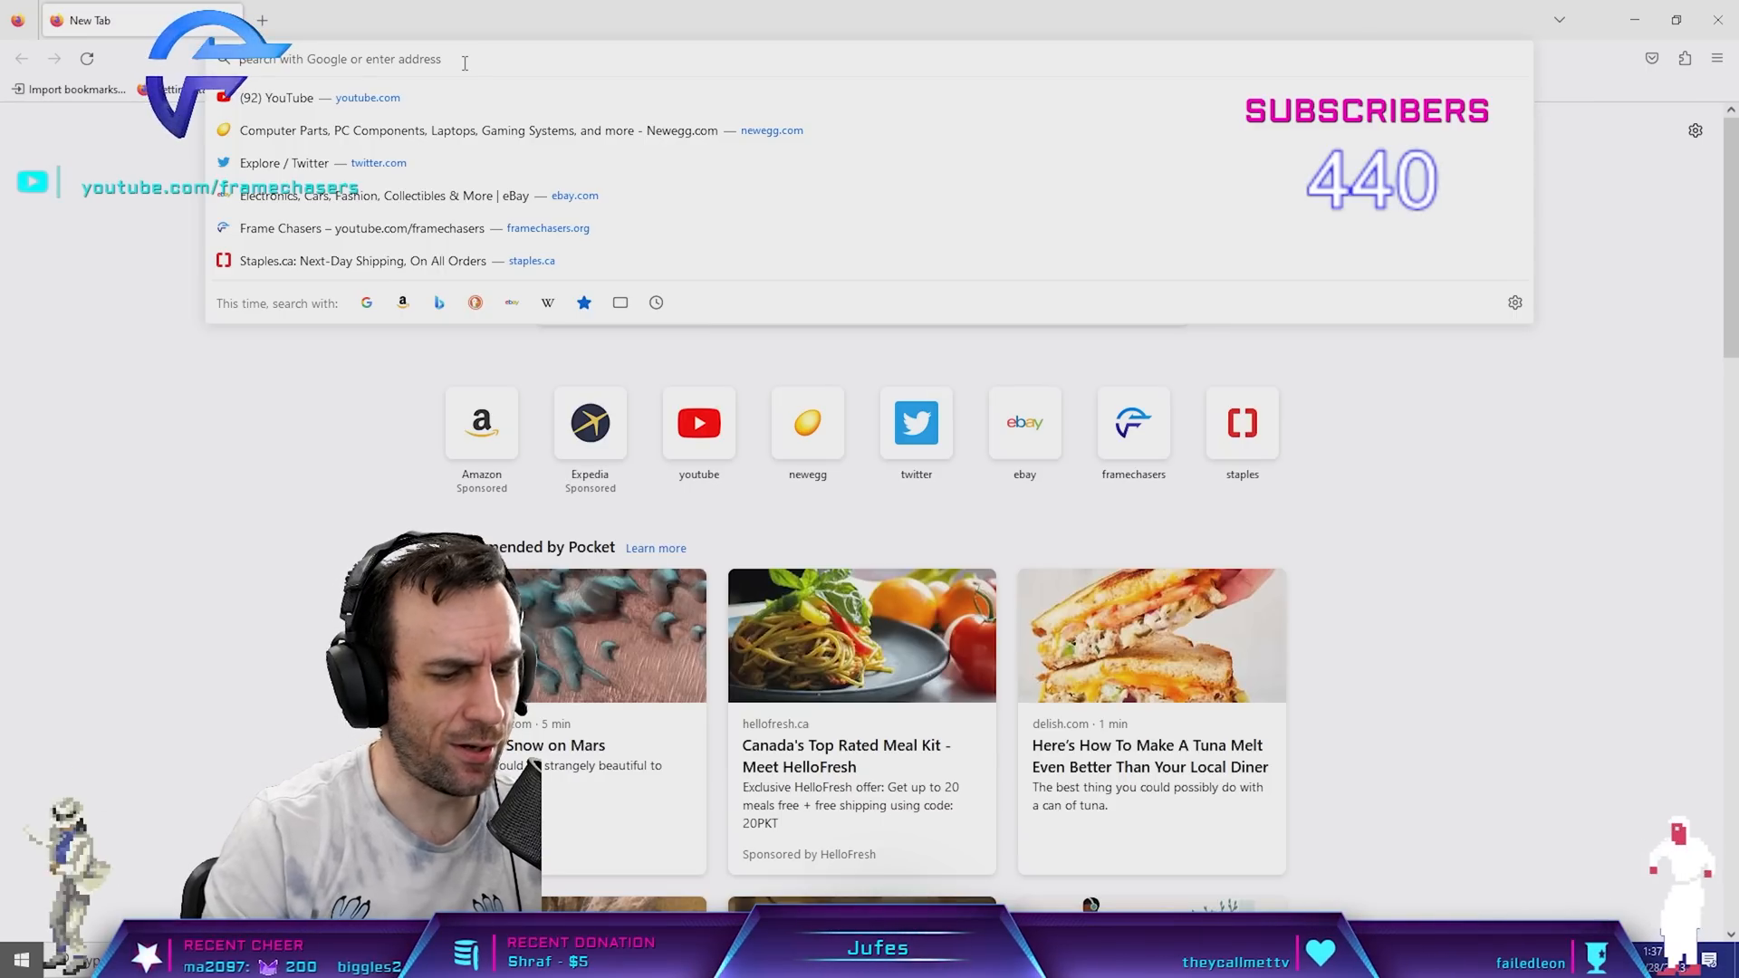
text(video)
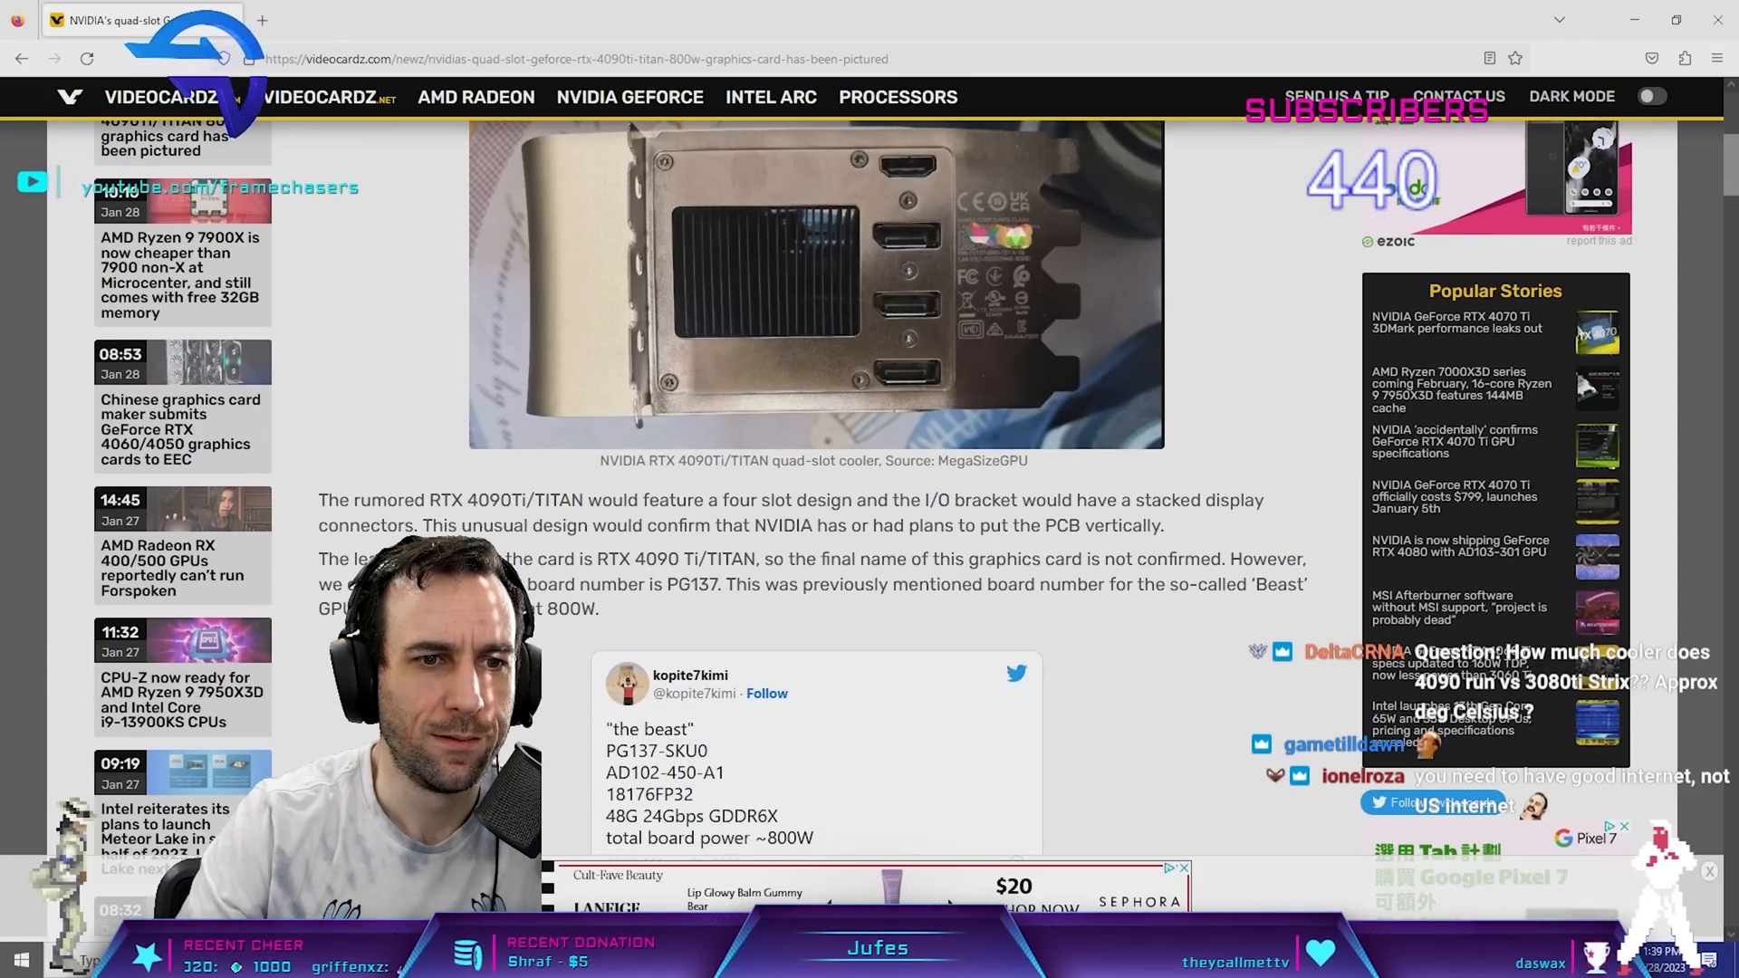
scroll(up, 3)
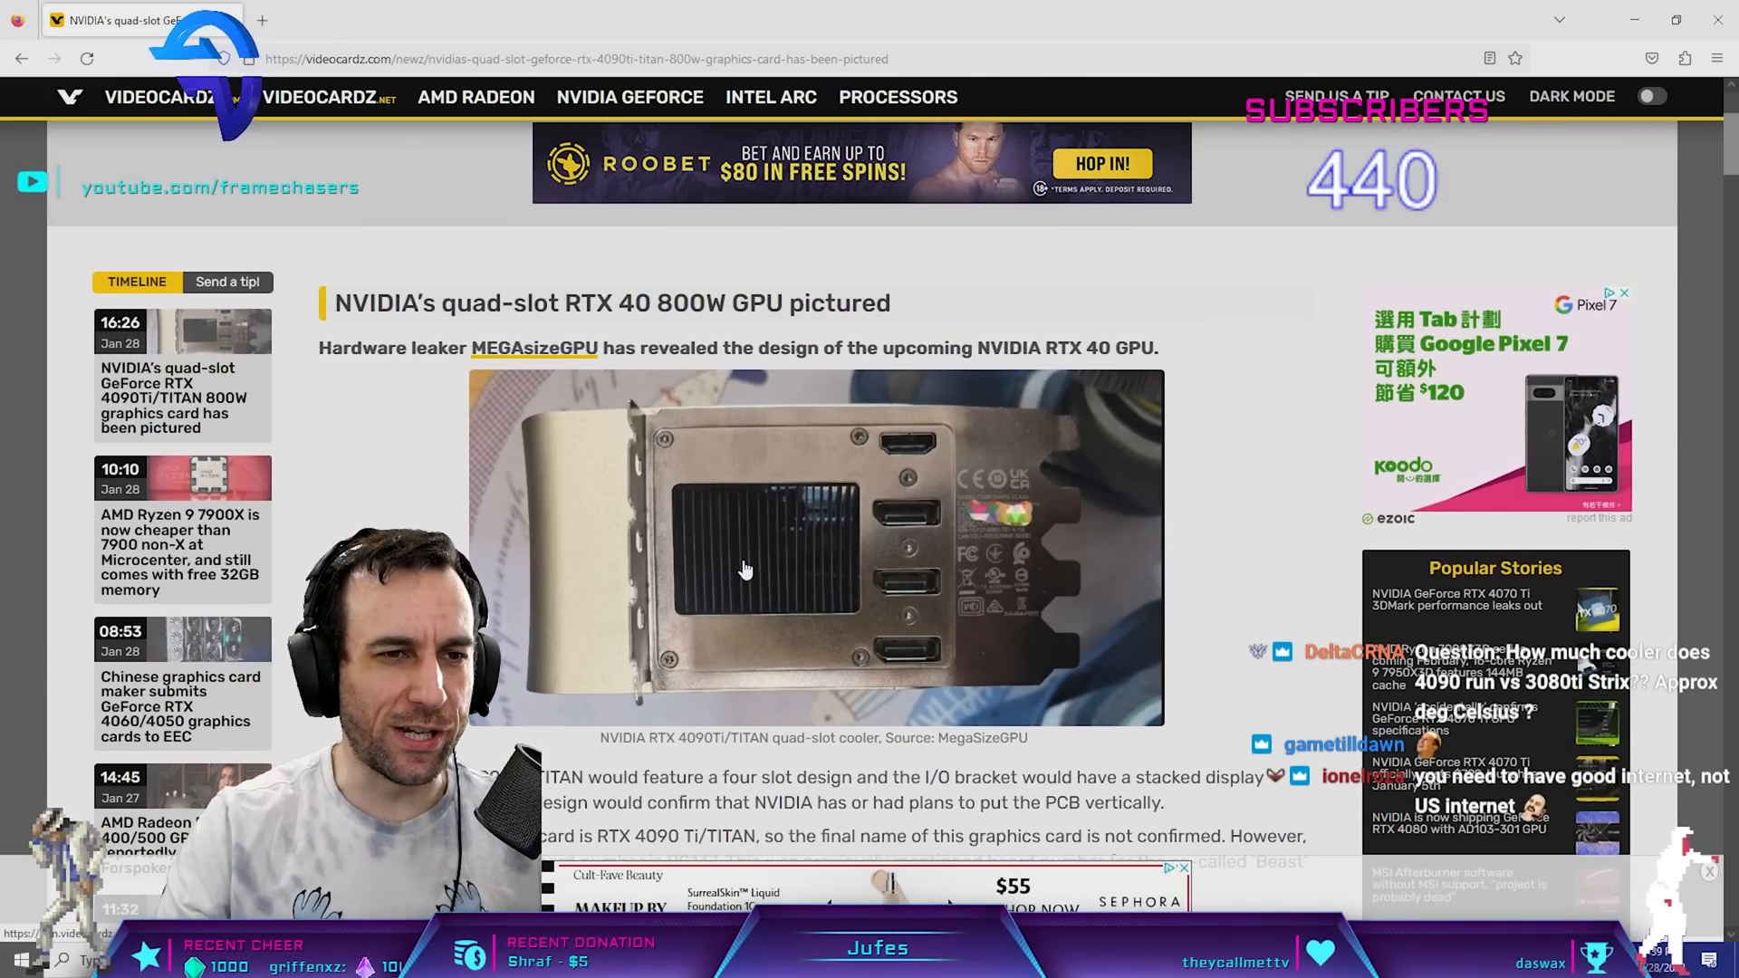
mouse_move(643, 554)
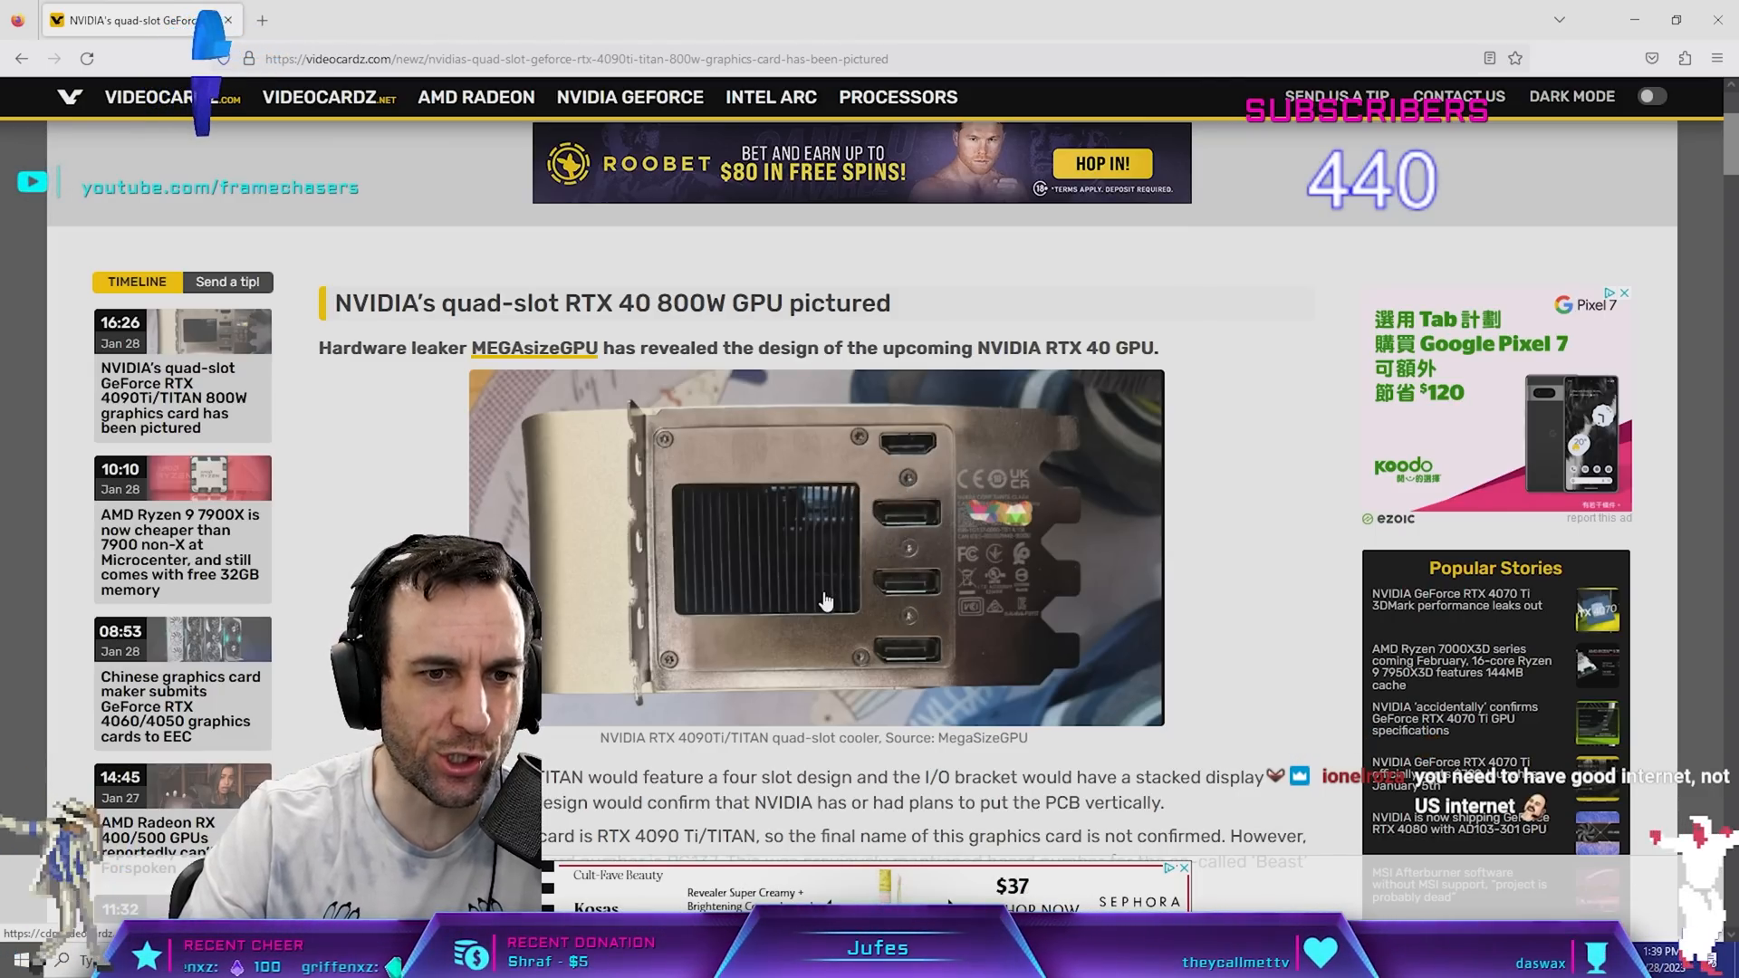
mouse_move(935, 622)
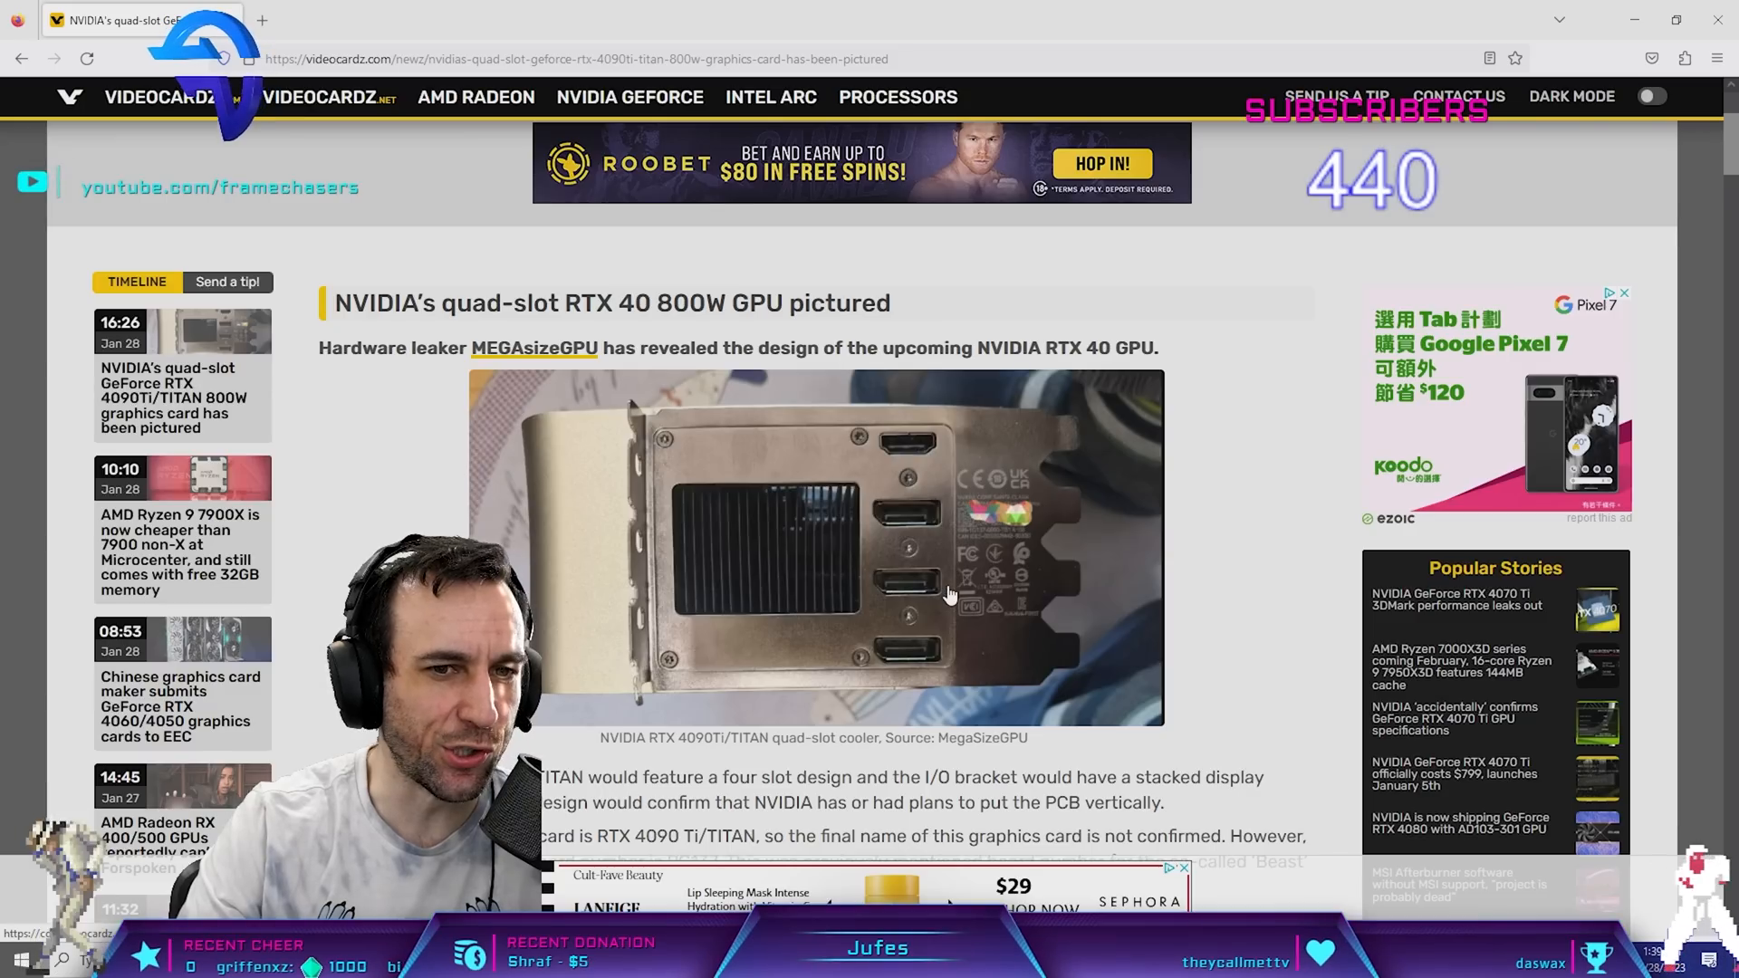
mouse_move(842, 460)
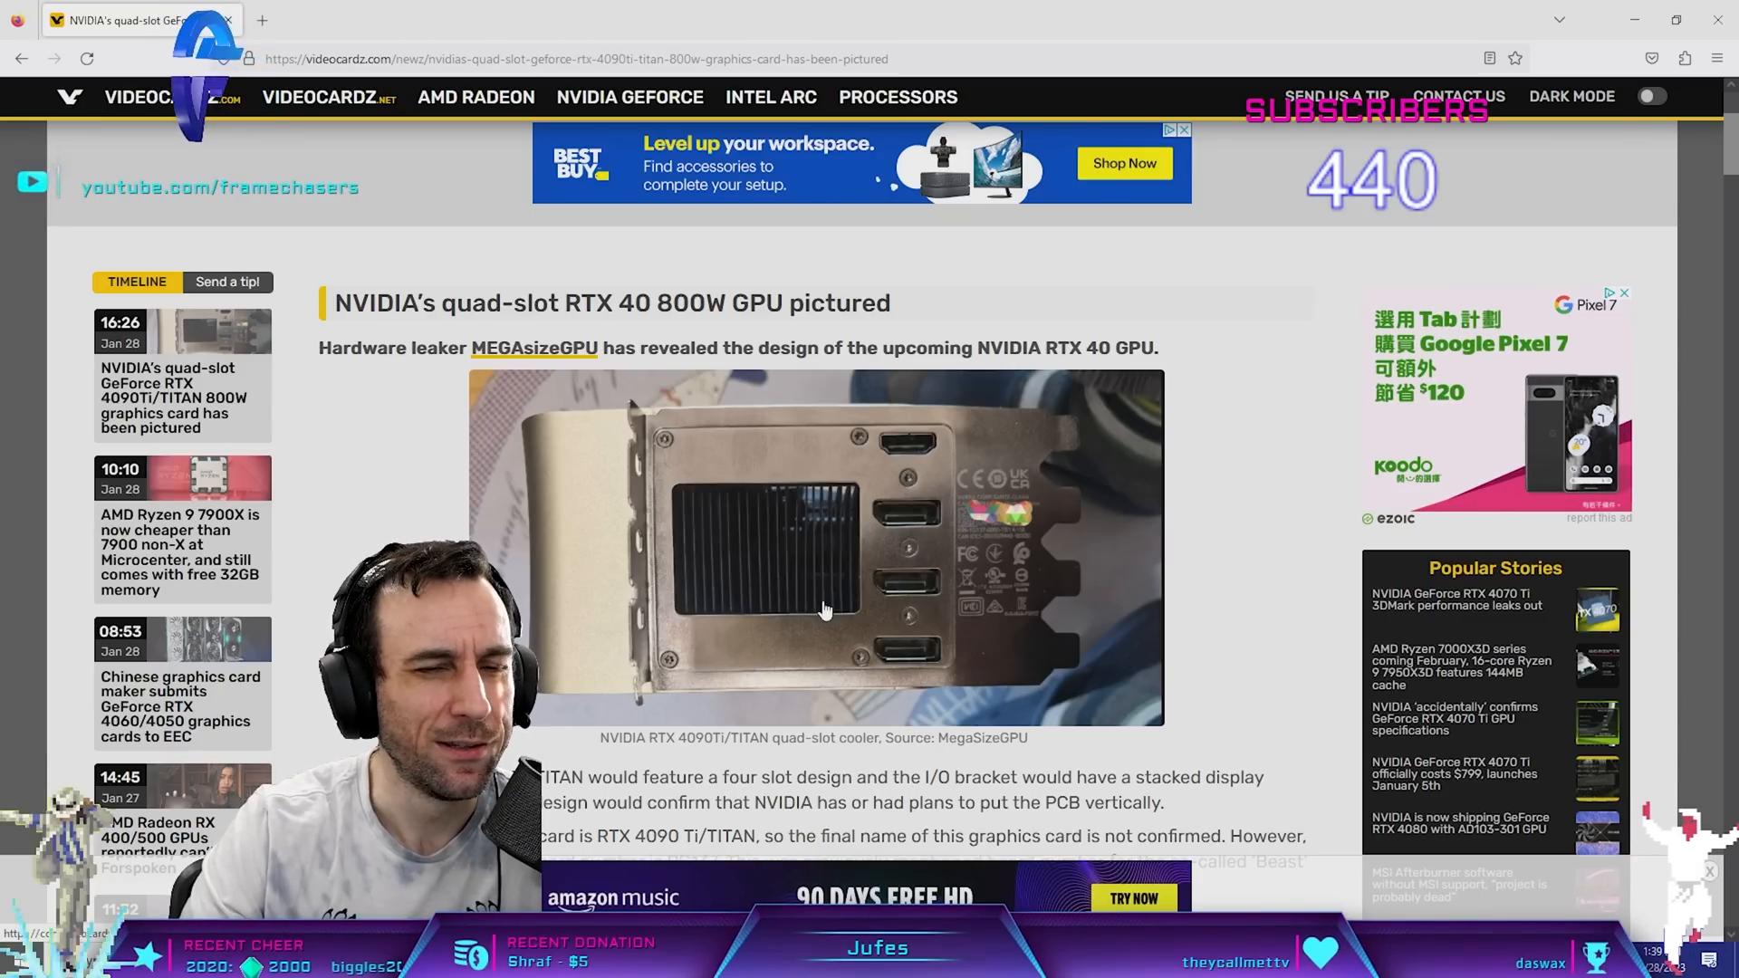
- Scroll to the embedded leaker tweet listing PG137, 48G GDDR6X and ~800W board power
scroll(down, 3)
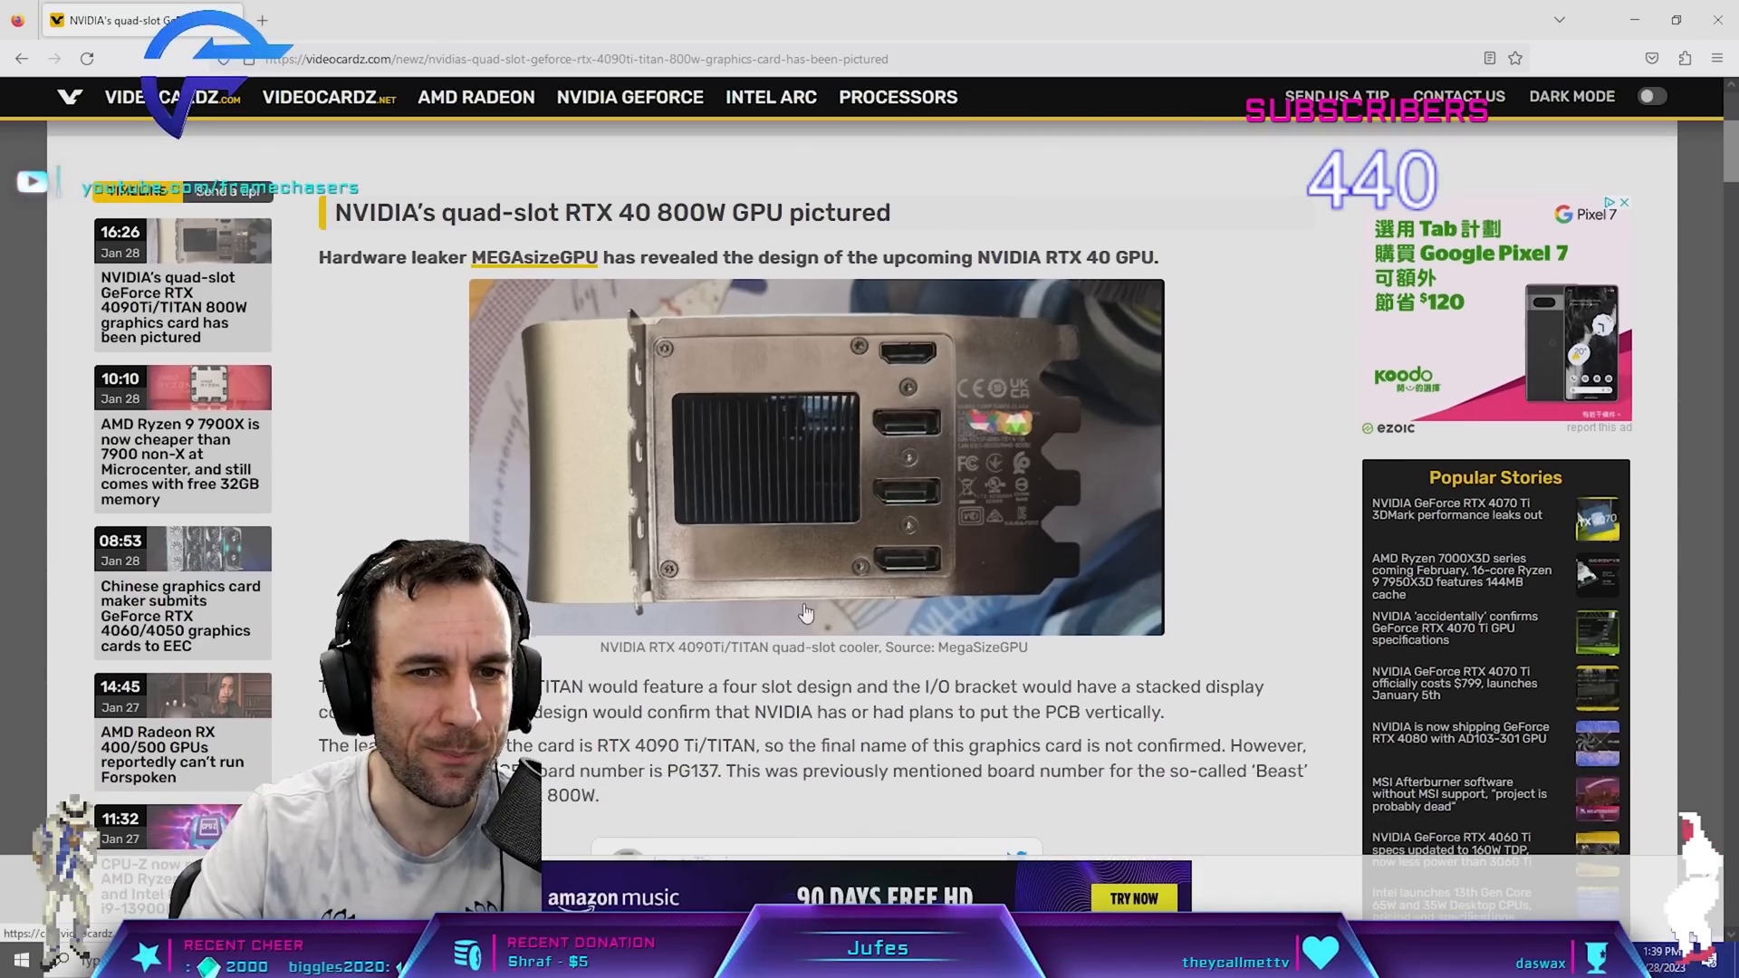
scroll(down, 3)
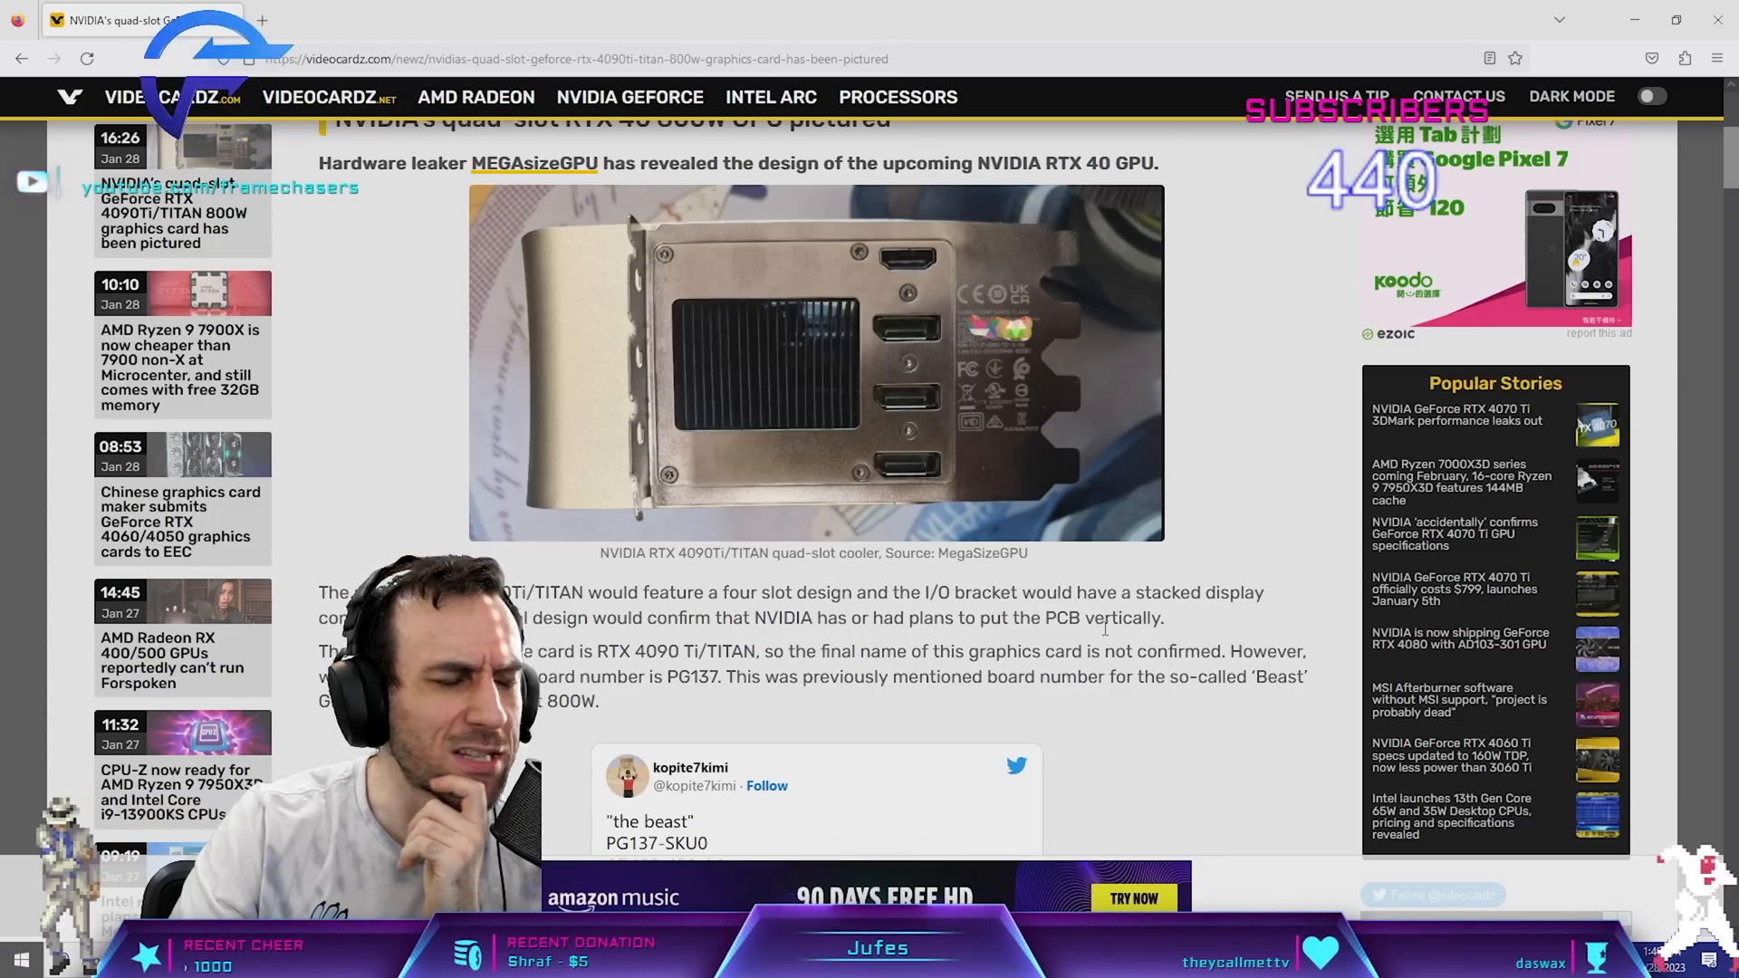
scroll(down, 3)
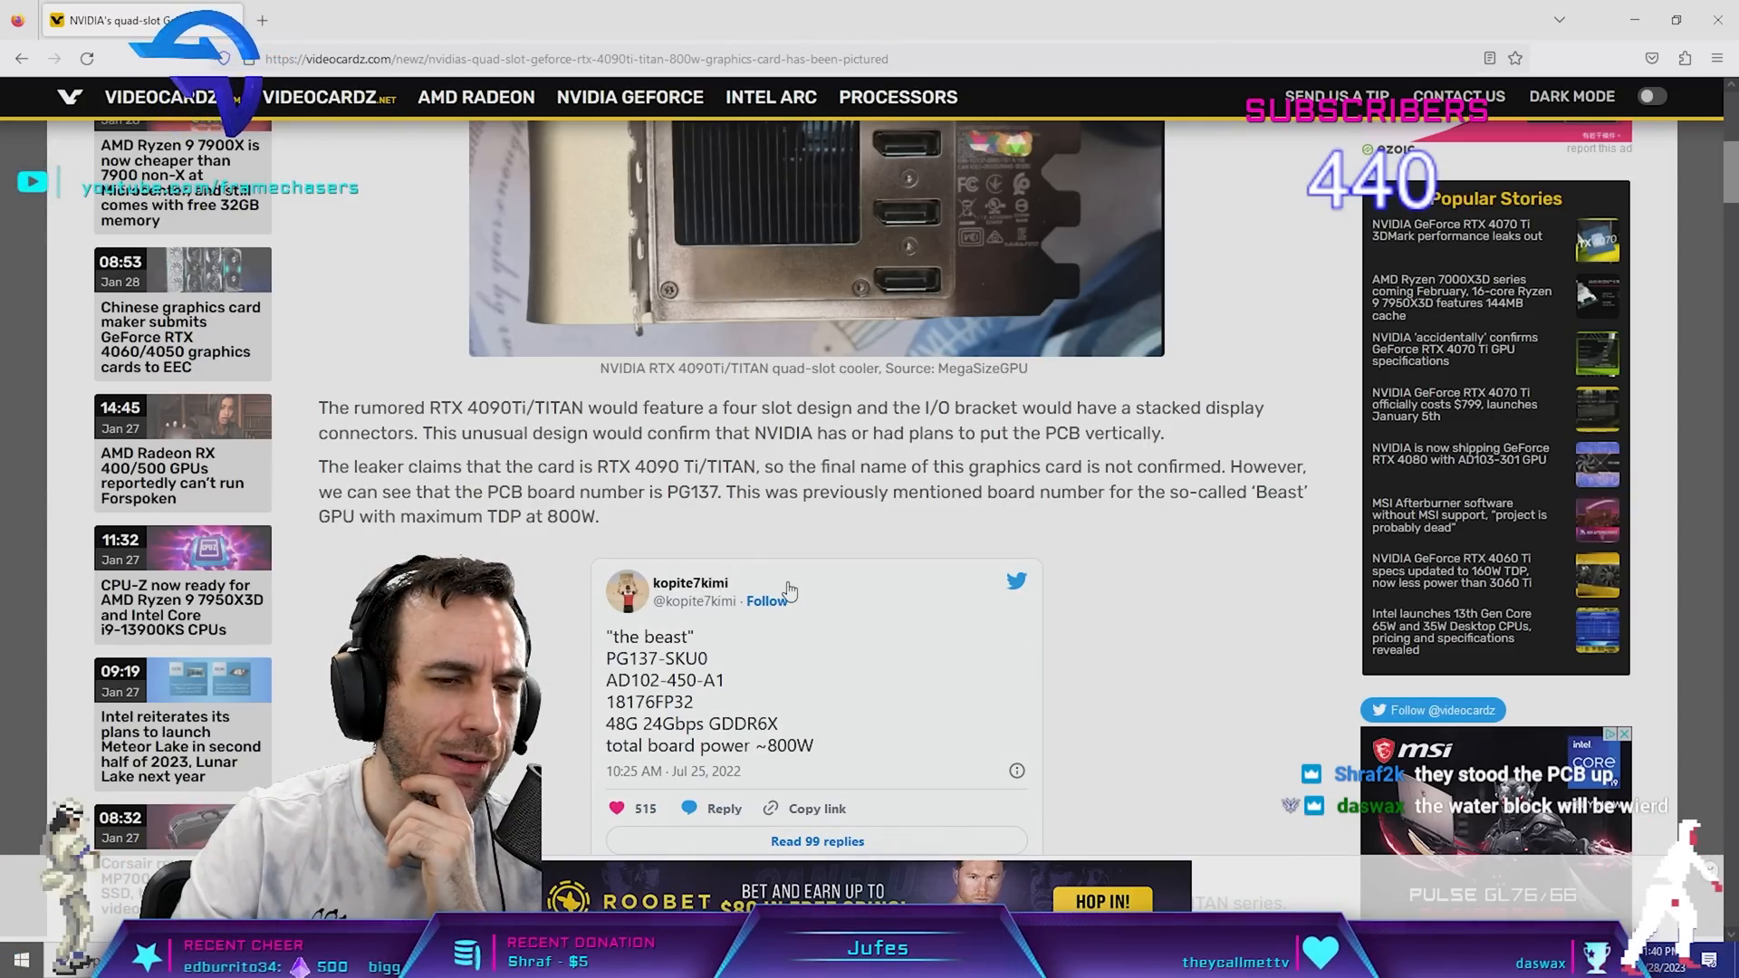
mouse_move(853, 610)
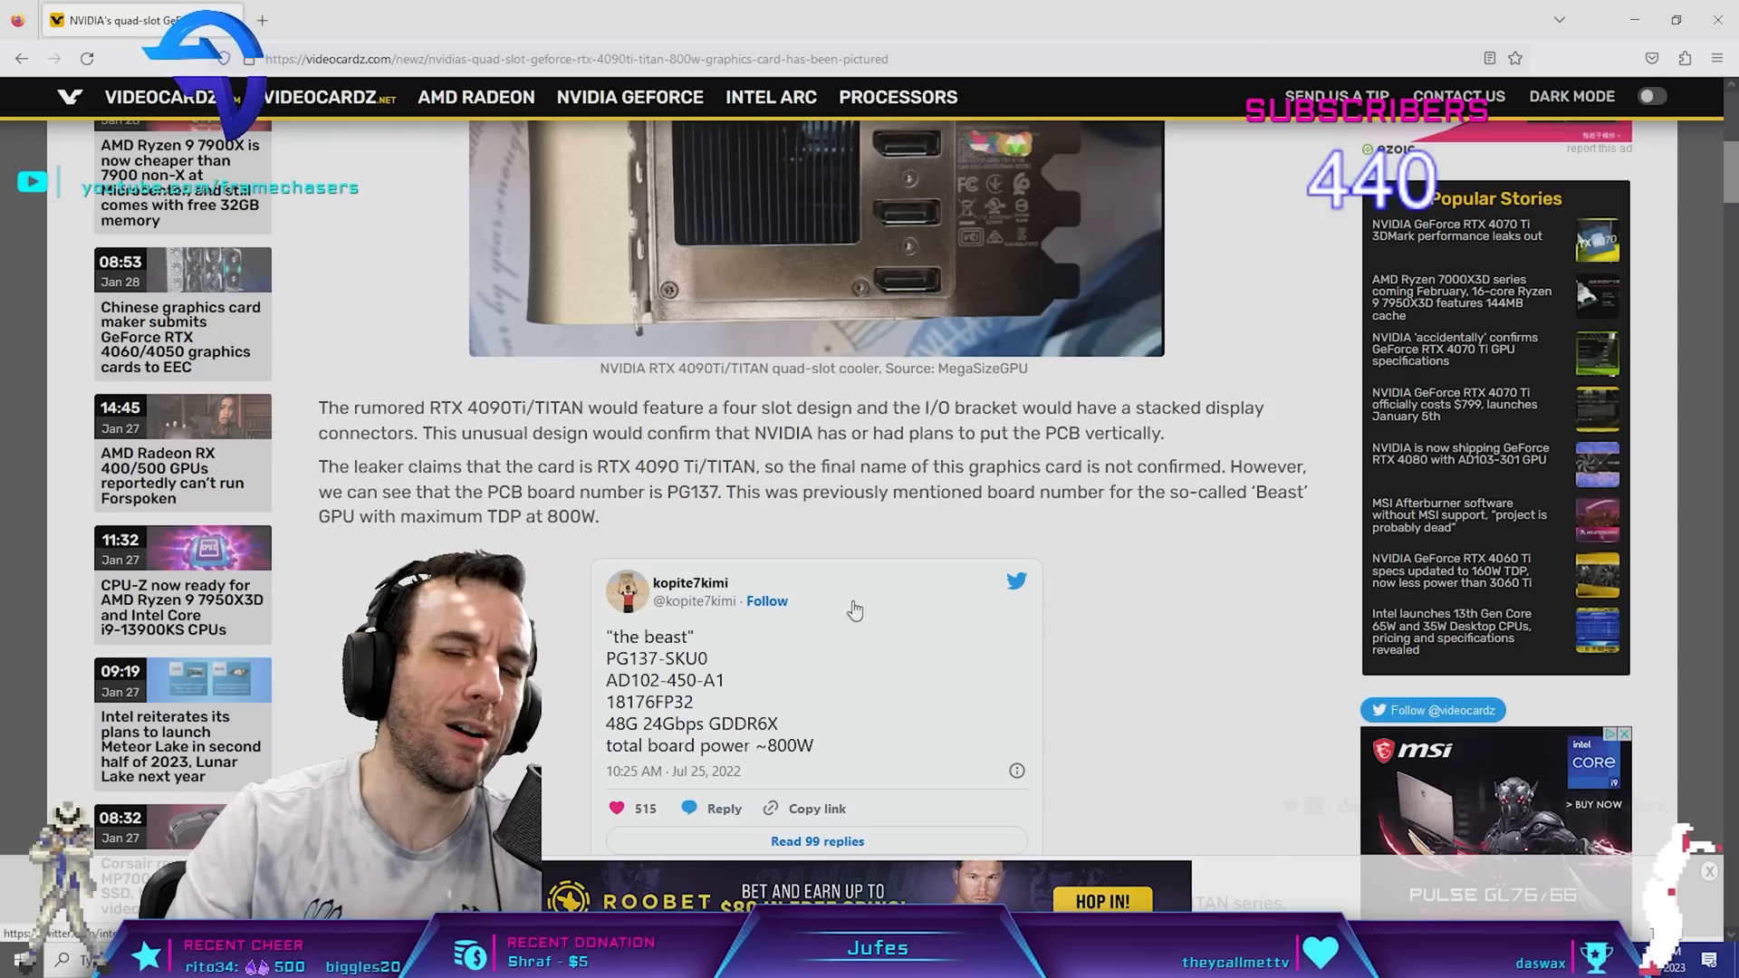
scroll(up, 3)
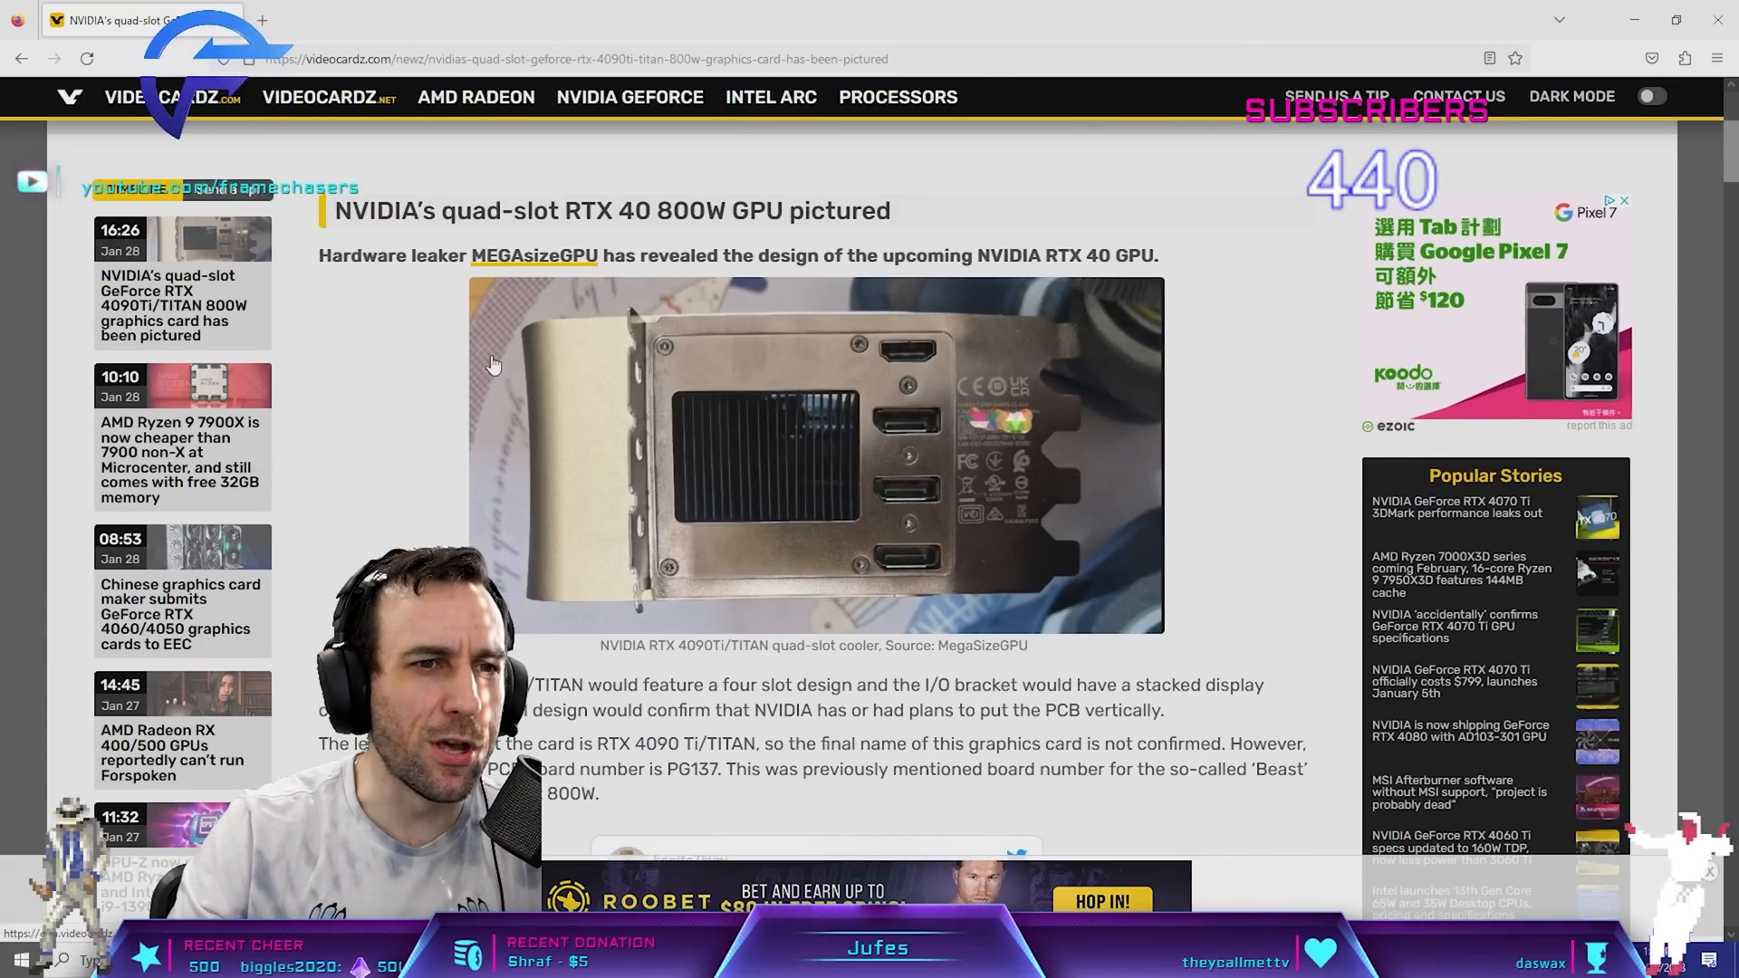
scroll(down, 3)
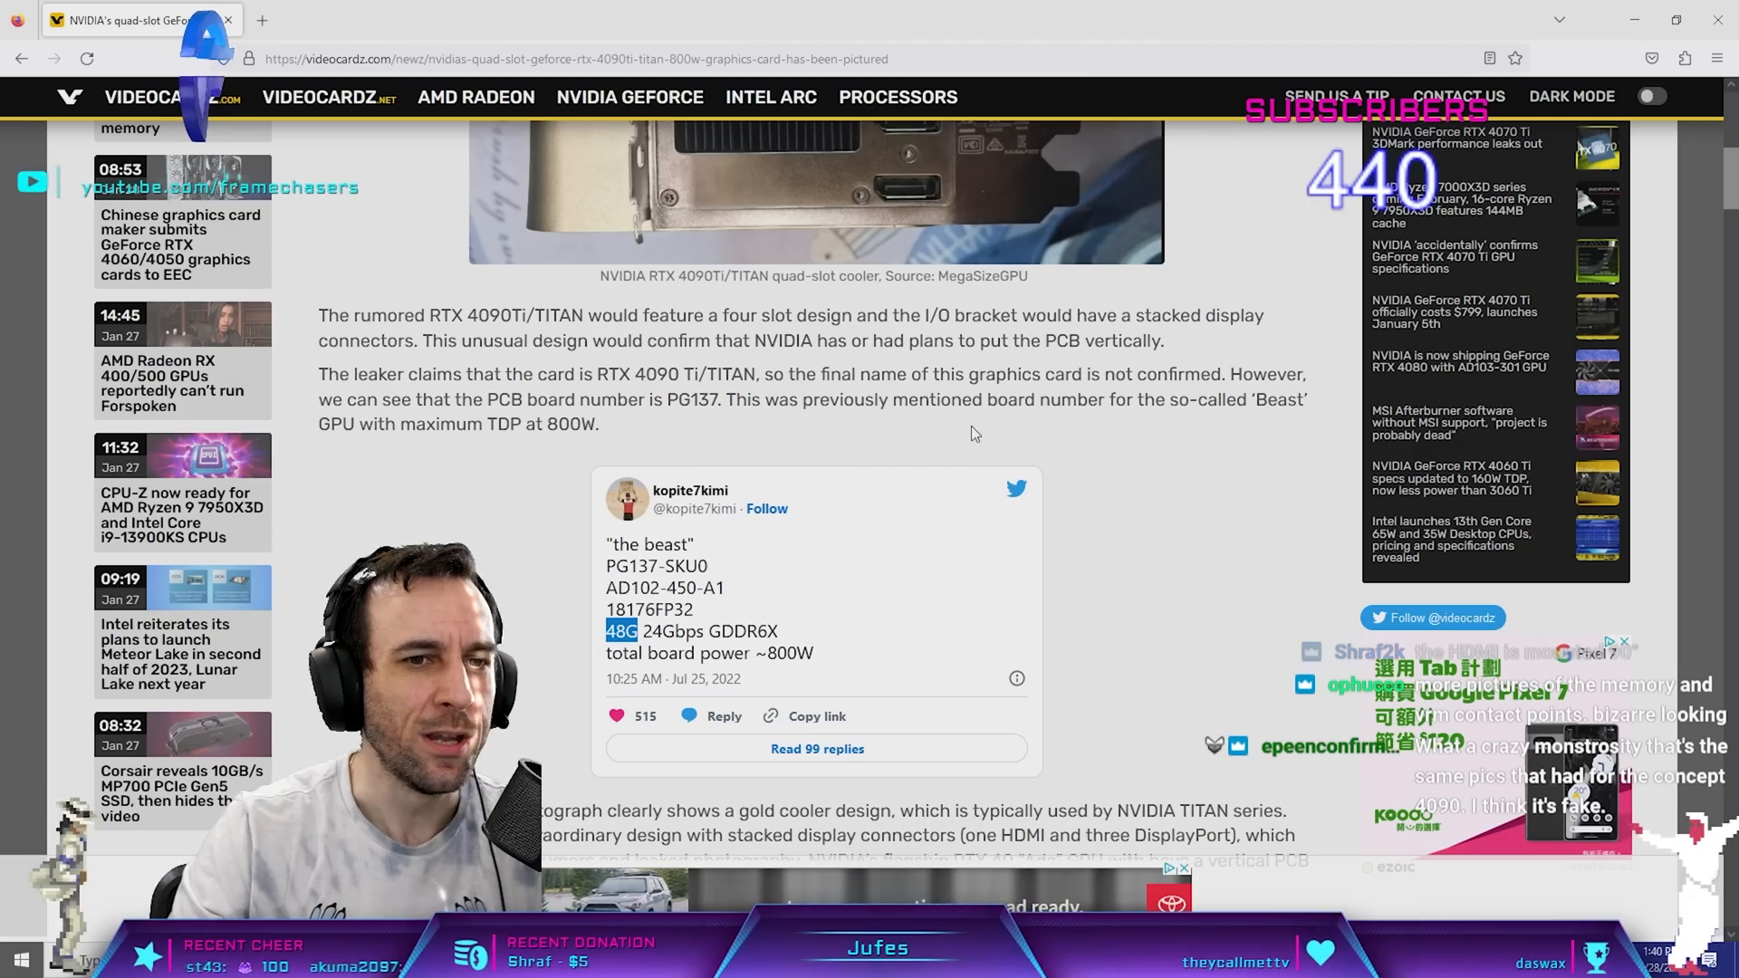
mouse_move(886, 486)
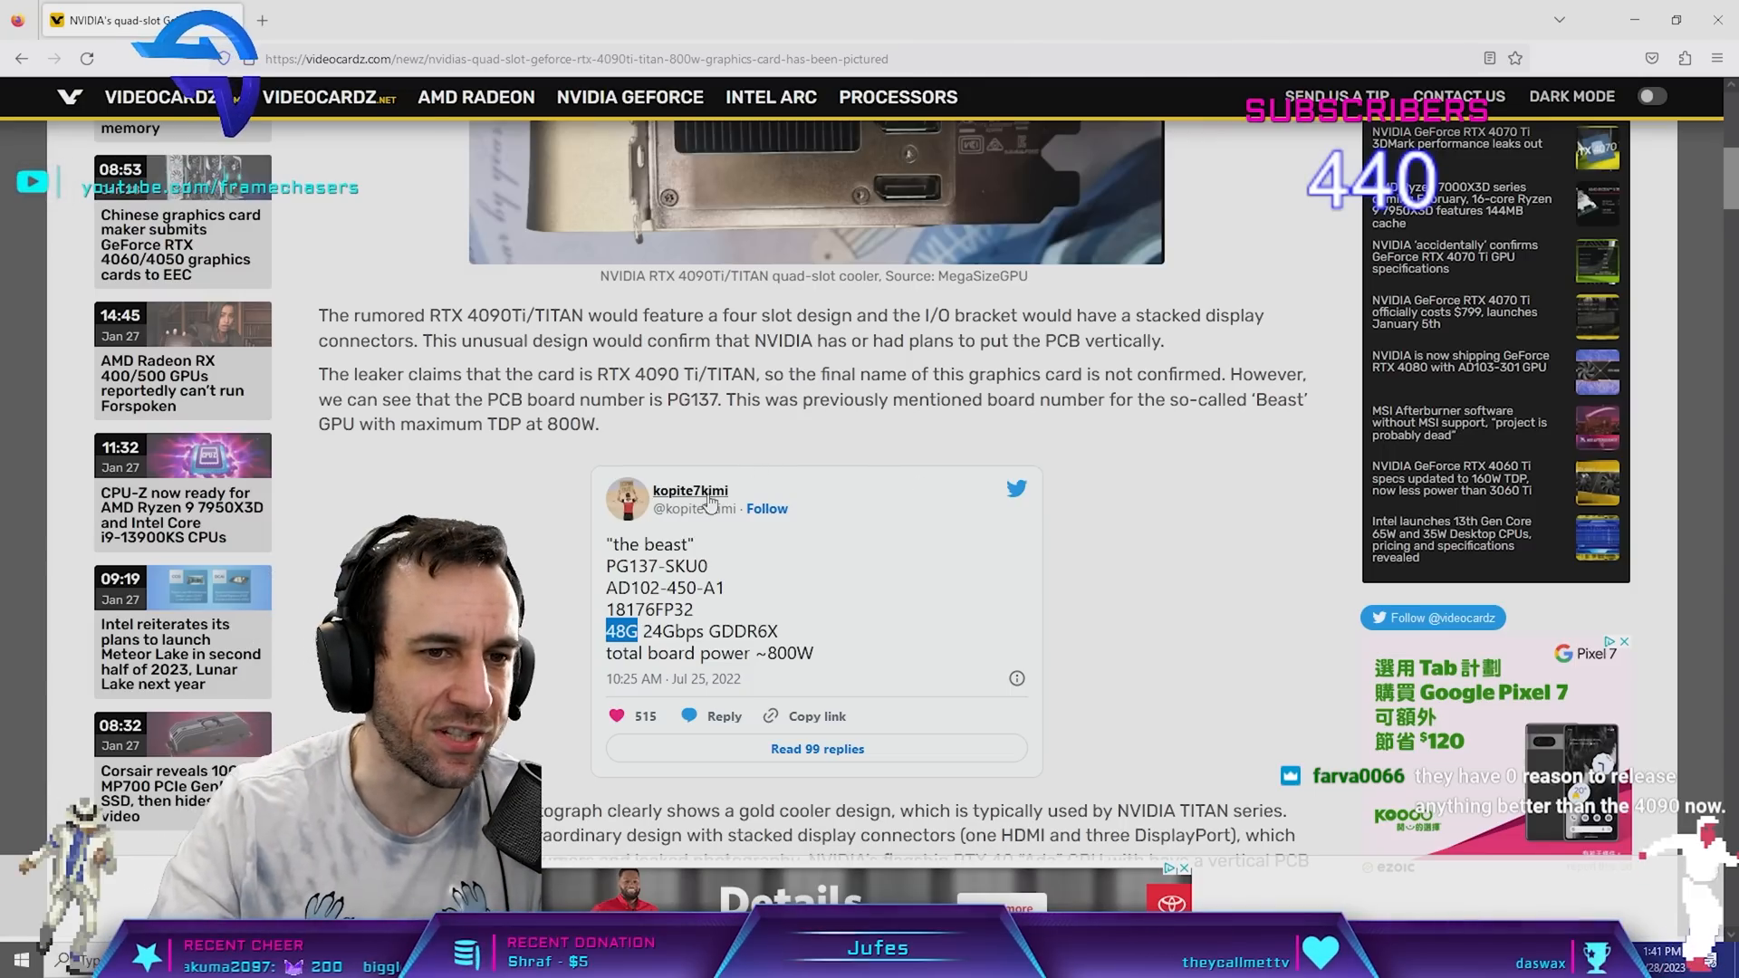
scroll(down, 3)
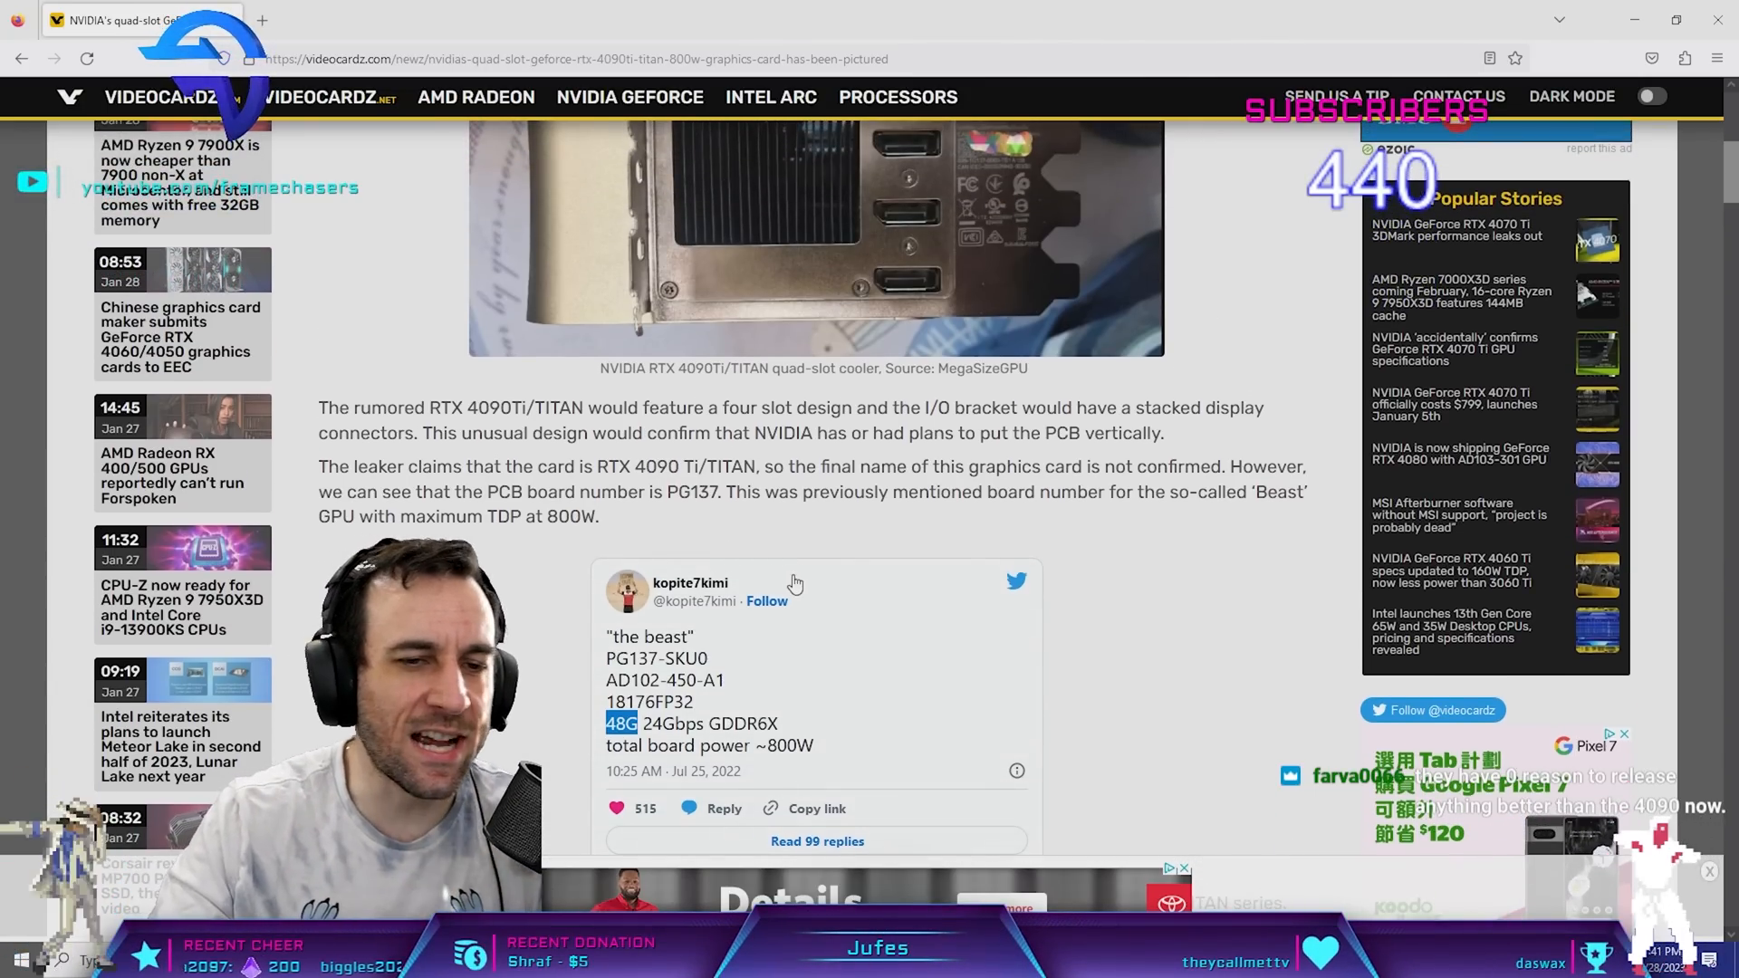
scroll(down, 3)
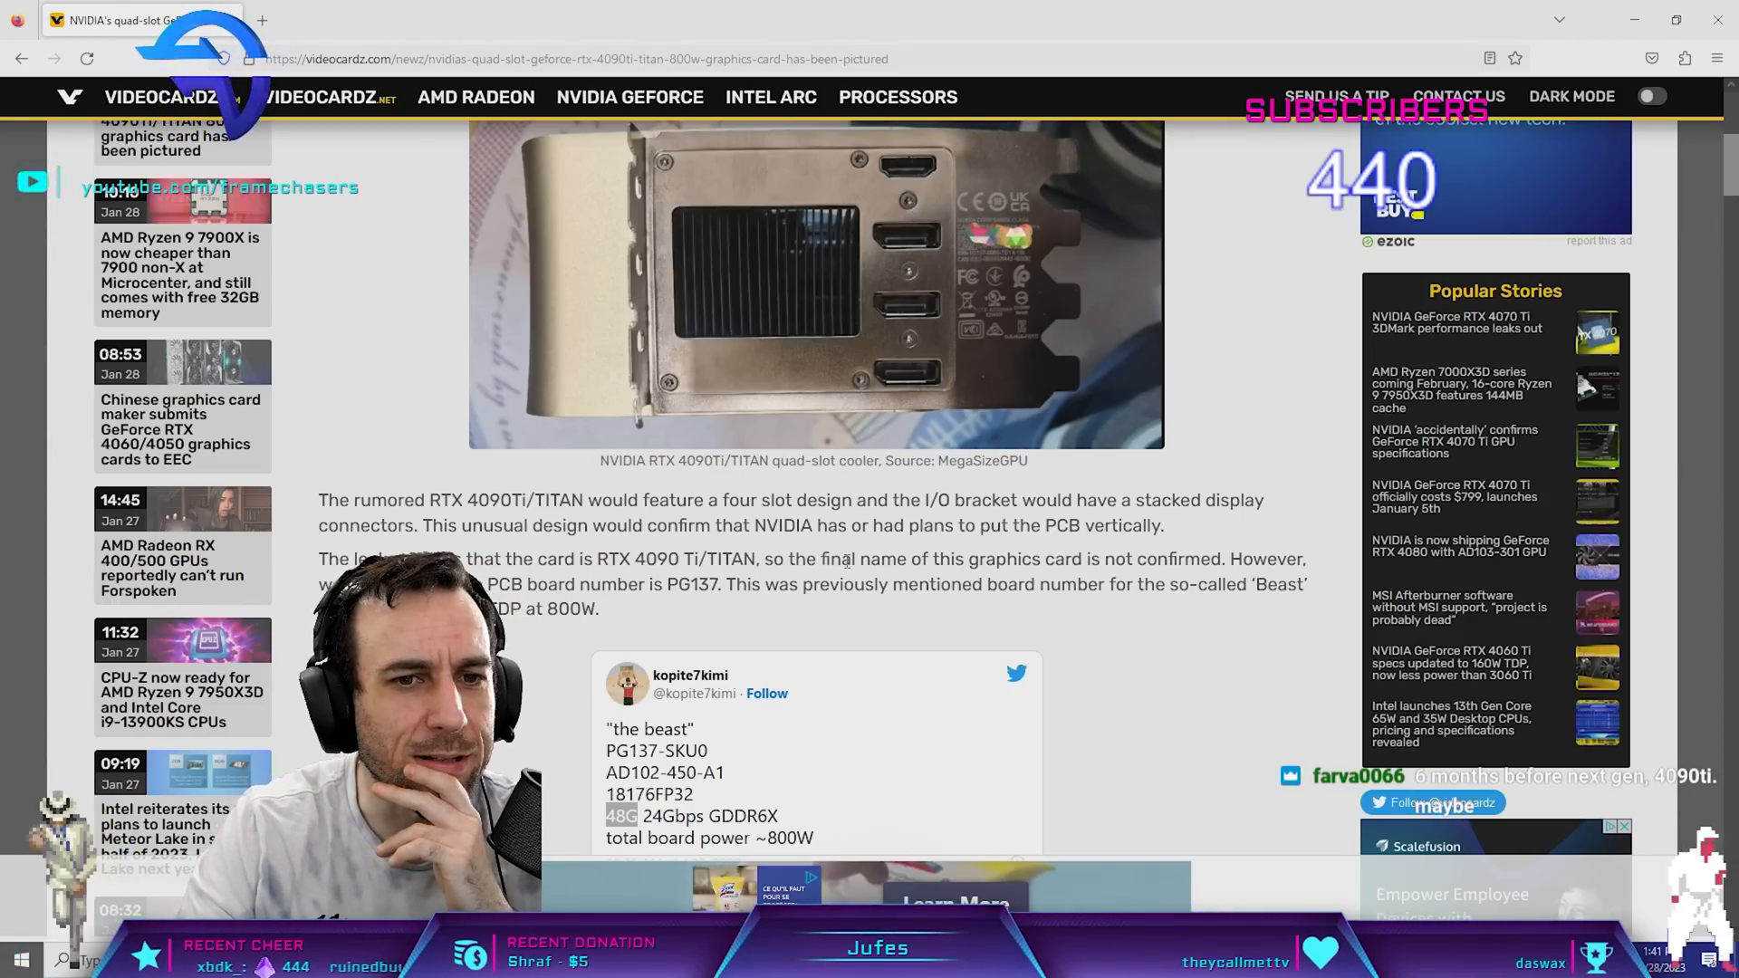
scroll(down, 3)
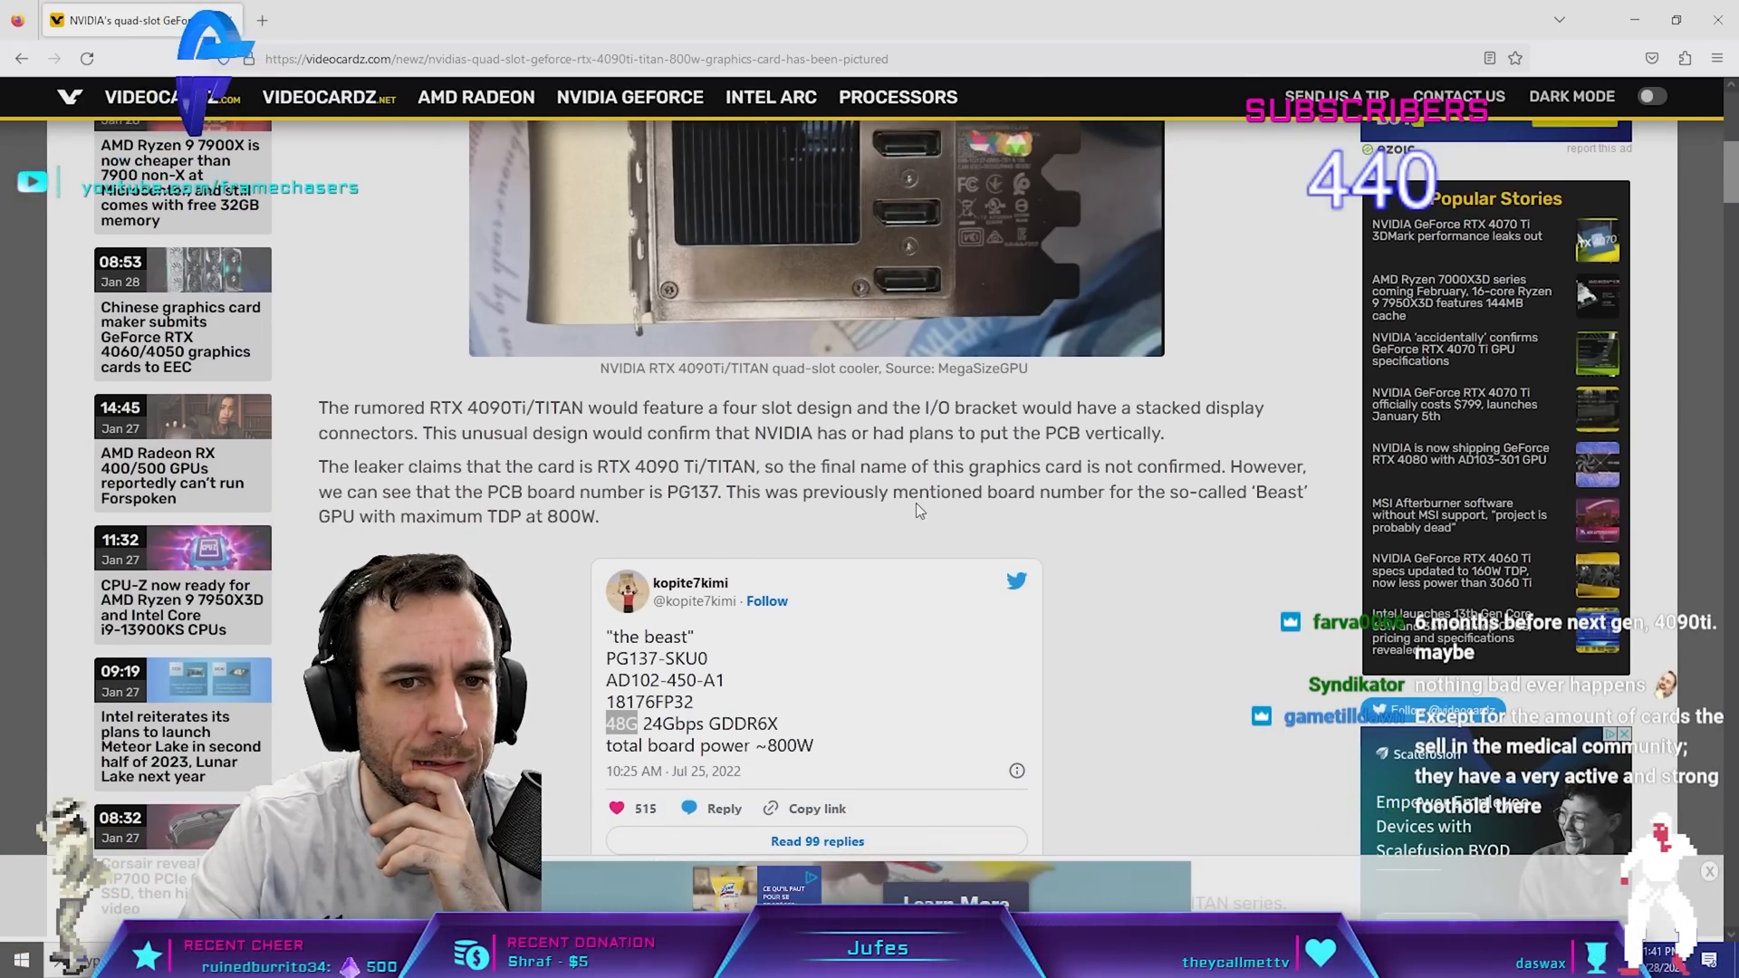
- Scroll past the tweet to the photos of the gold TITAN cooler and vertical bracket
scroll(down, 3)
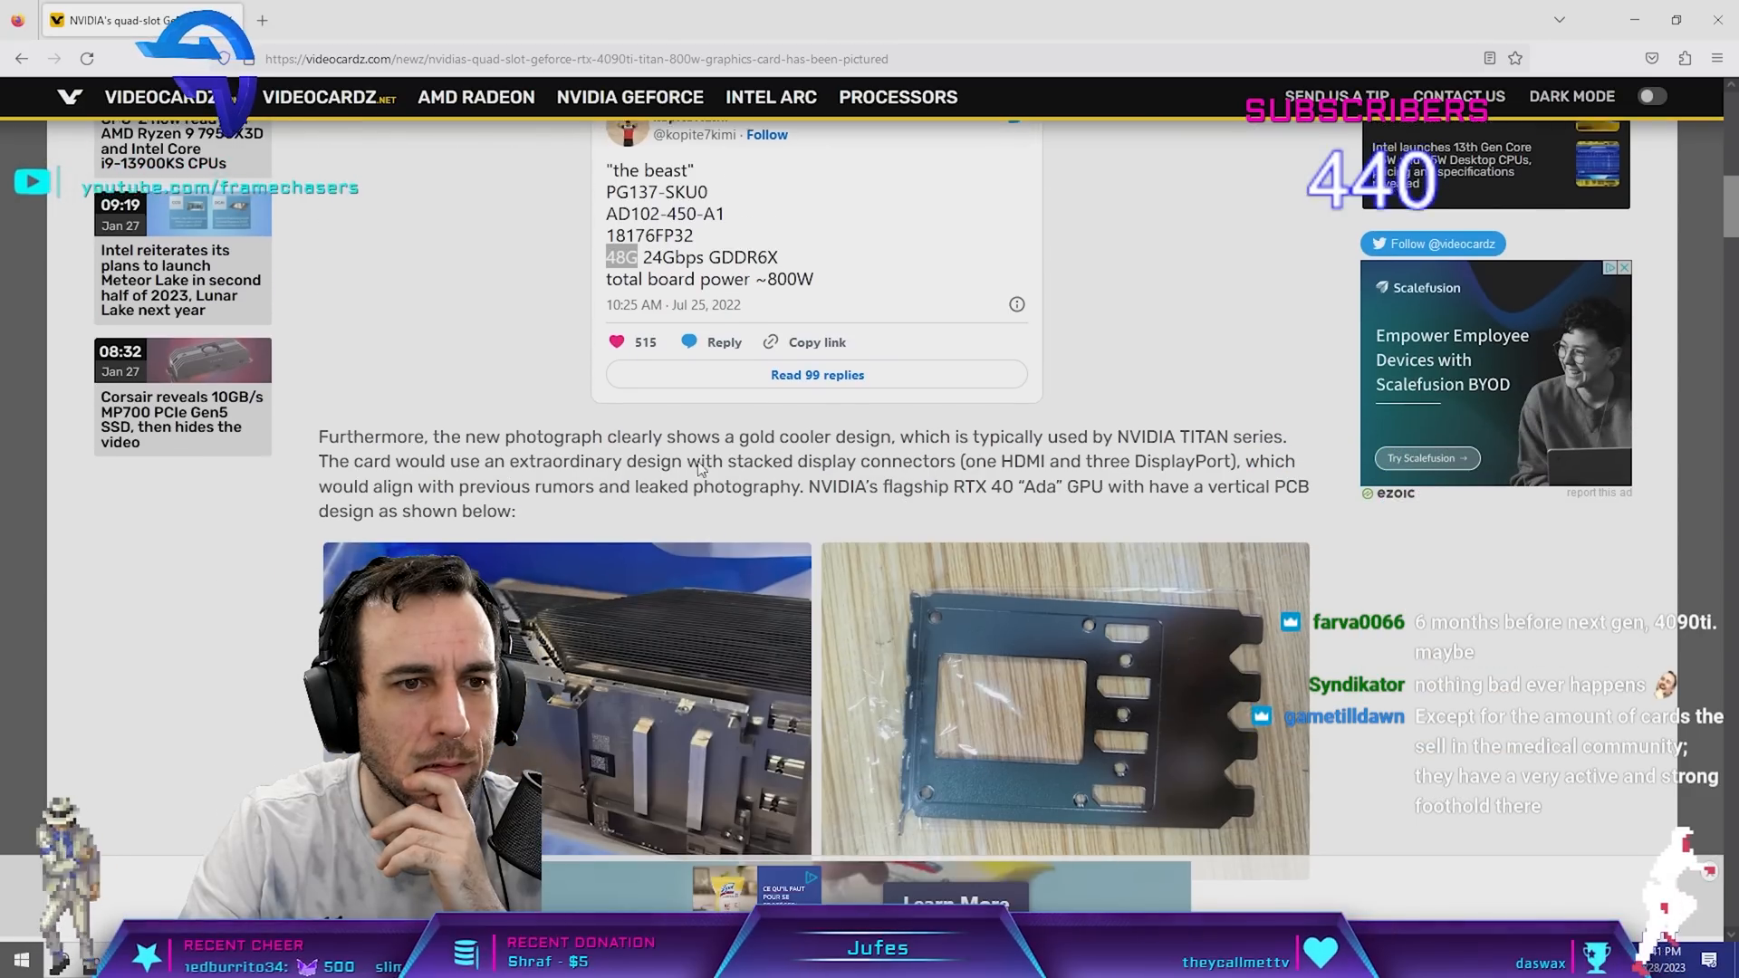
scroll(down, 3)
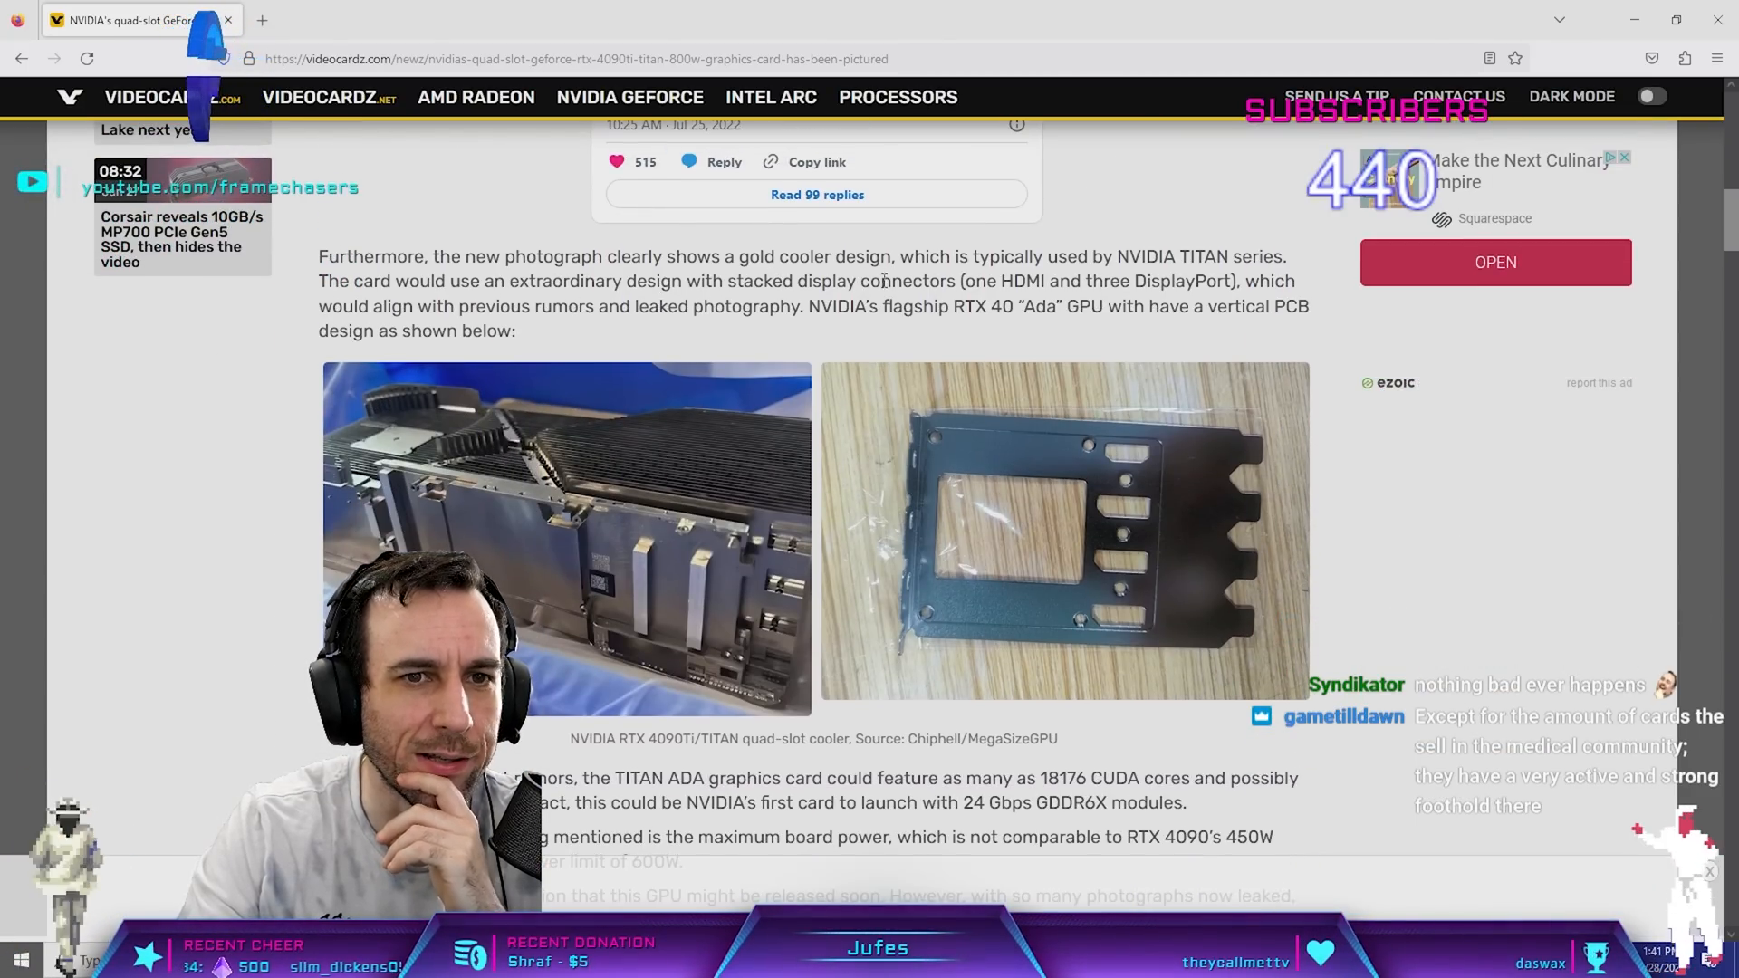
scroll(up, 3)
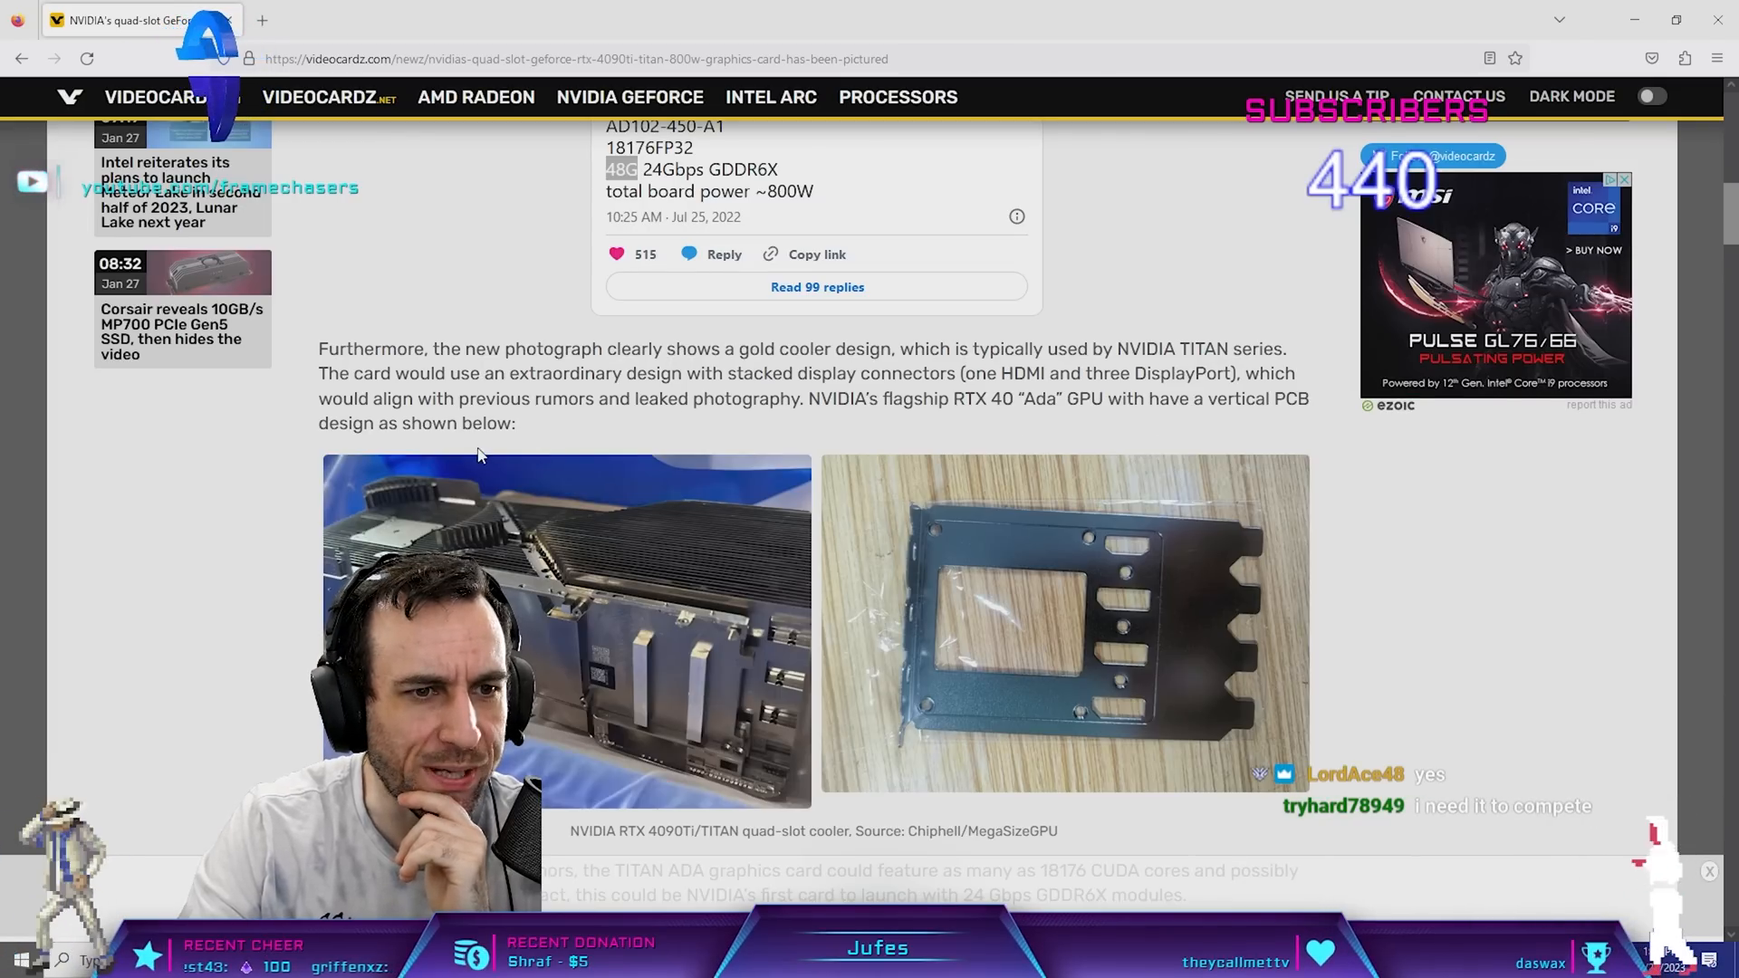
scroll(down, 3)
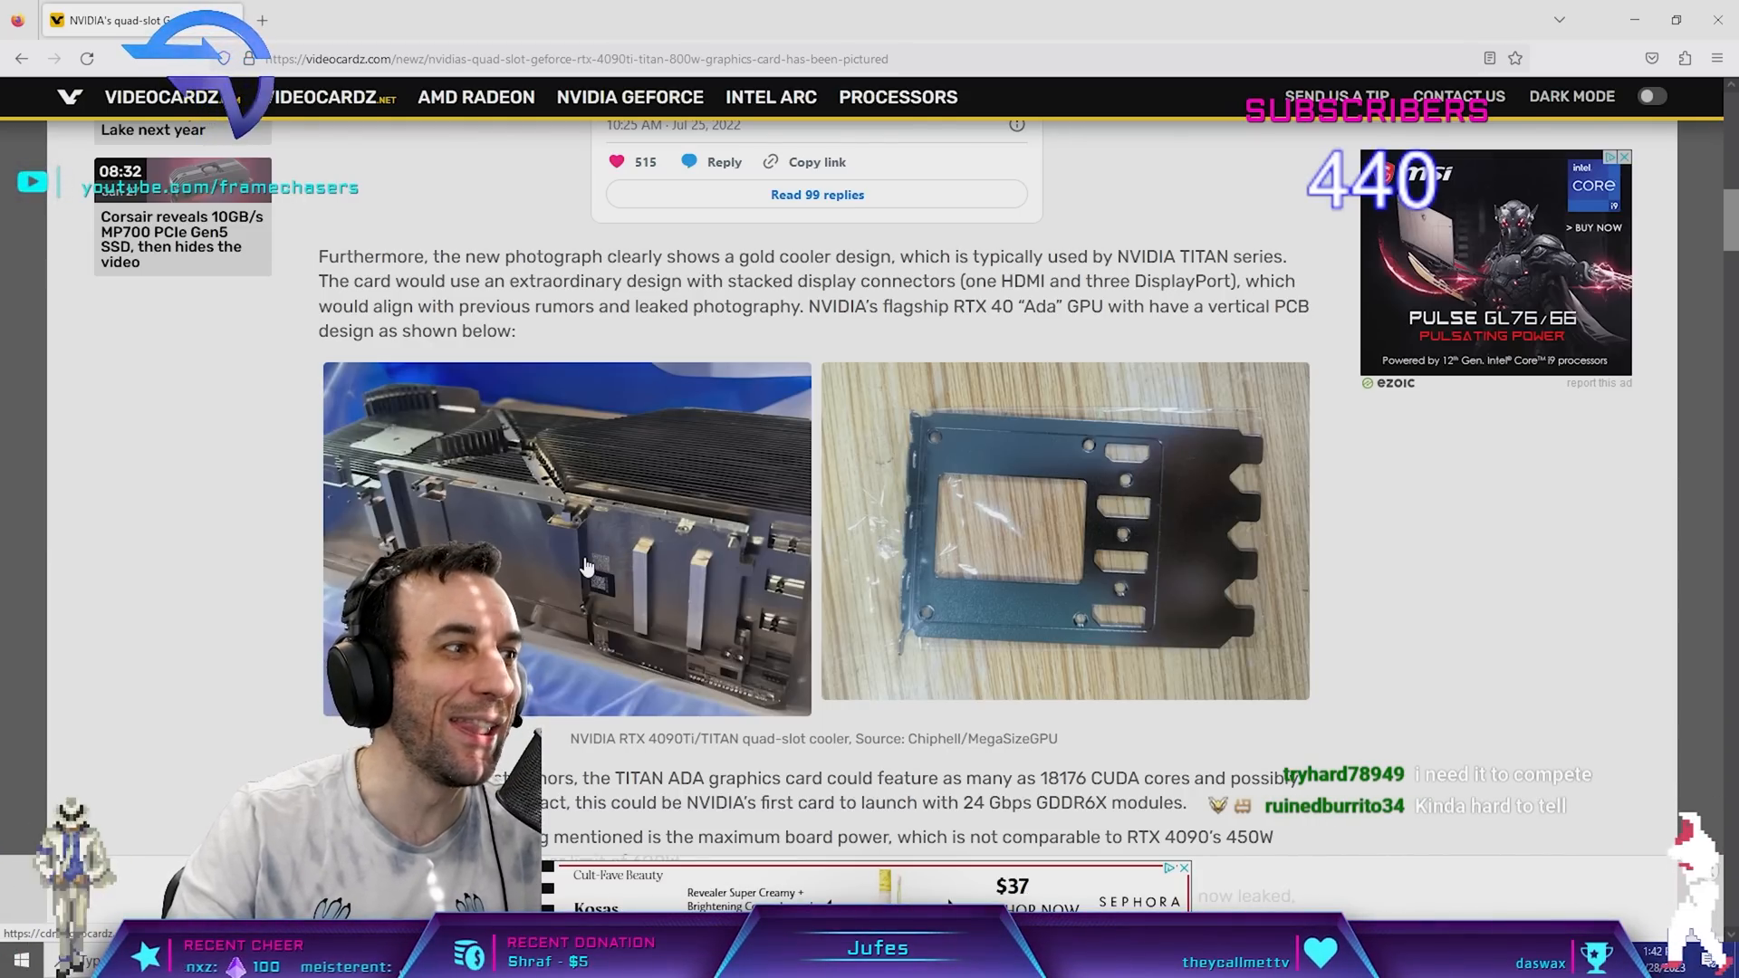
mouse_move(513, 507)
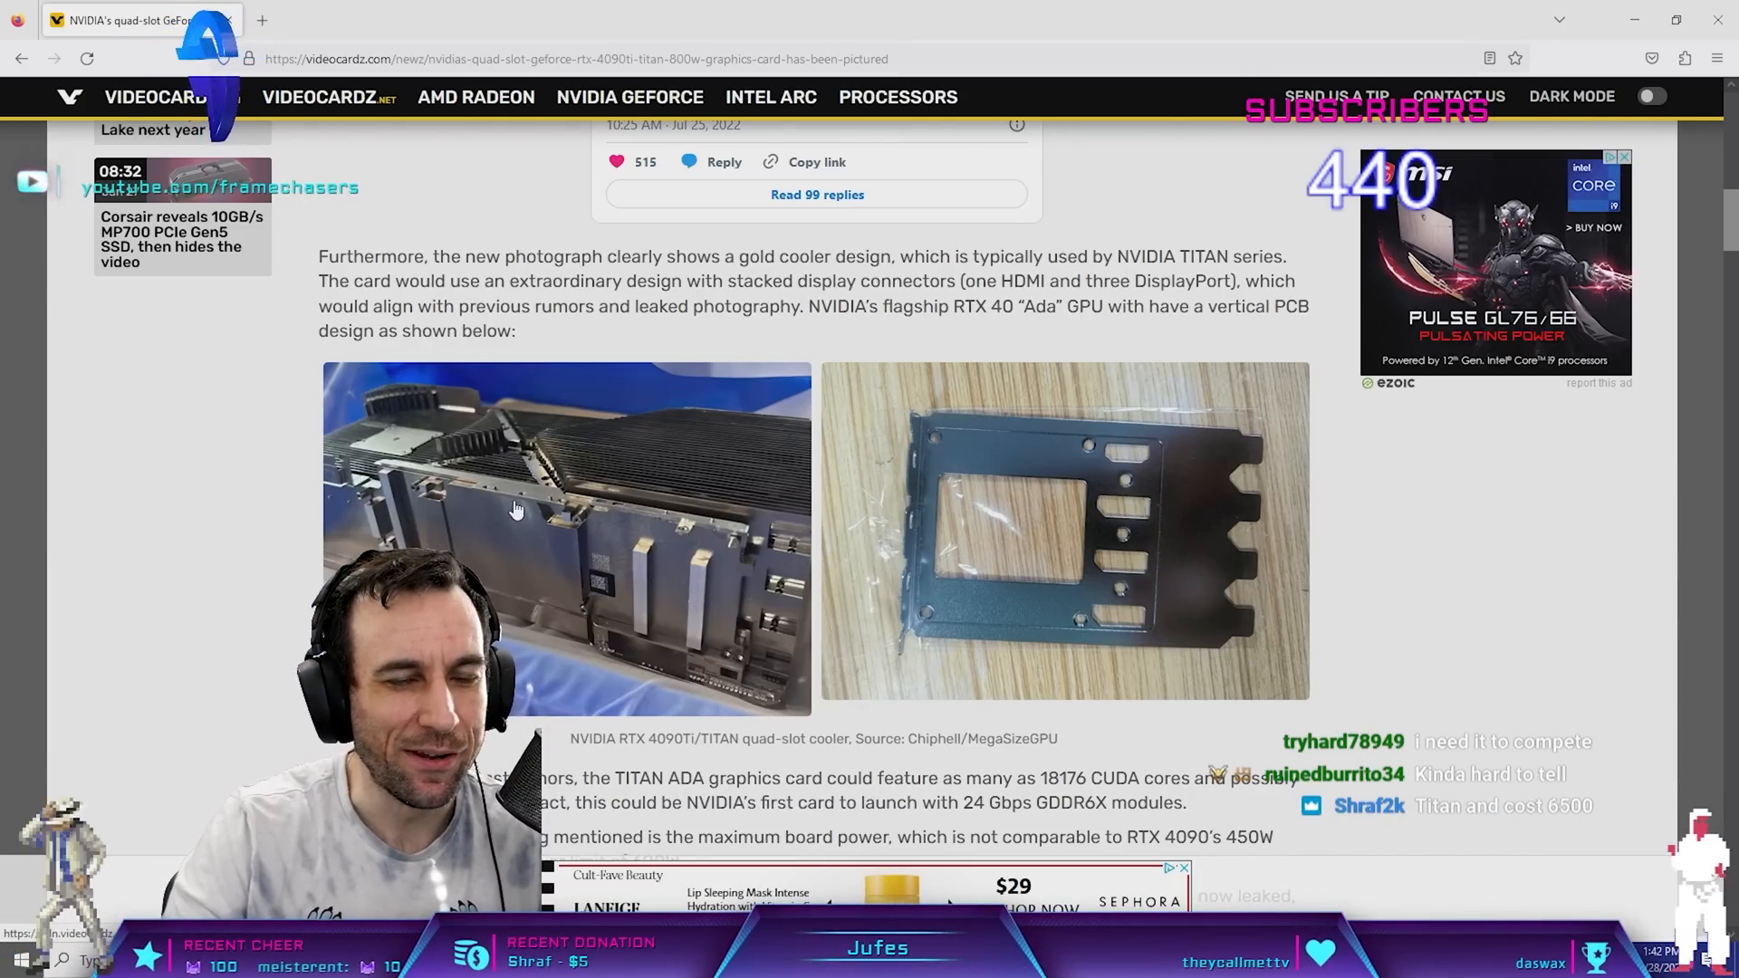
scroll(down, 3)
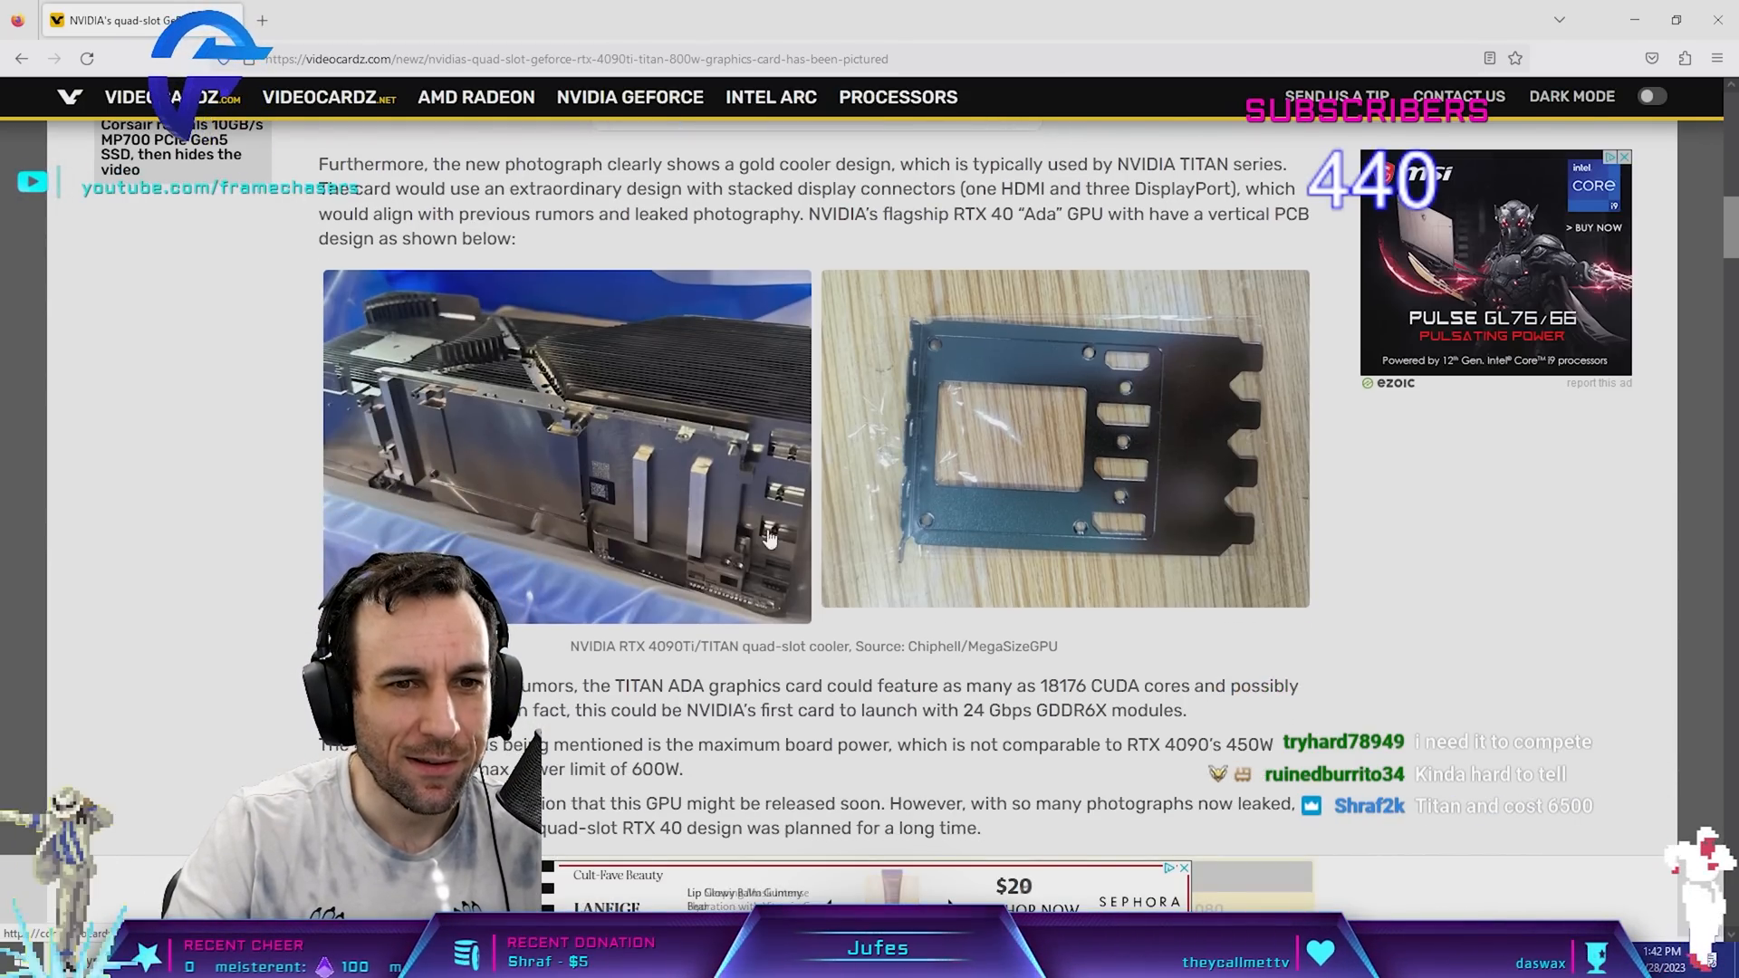
- View the gold cooler photo enlarged, then close the viewer
click(565, 444)
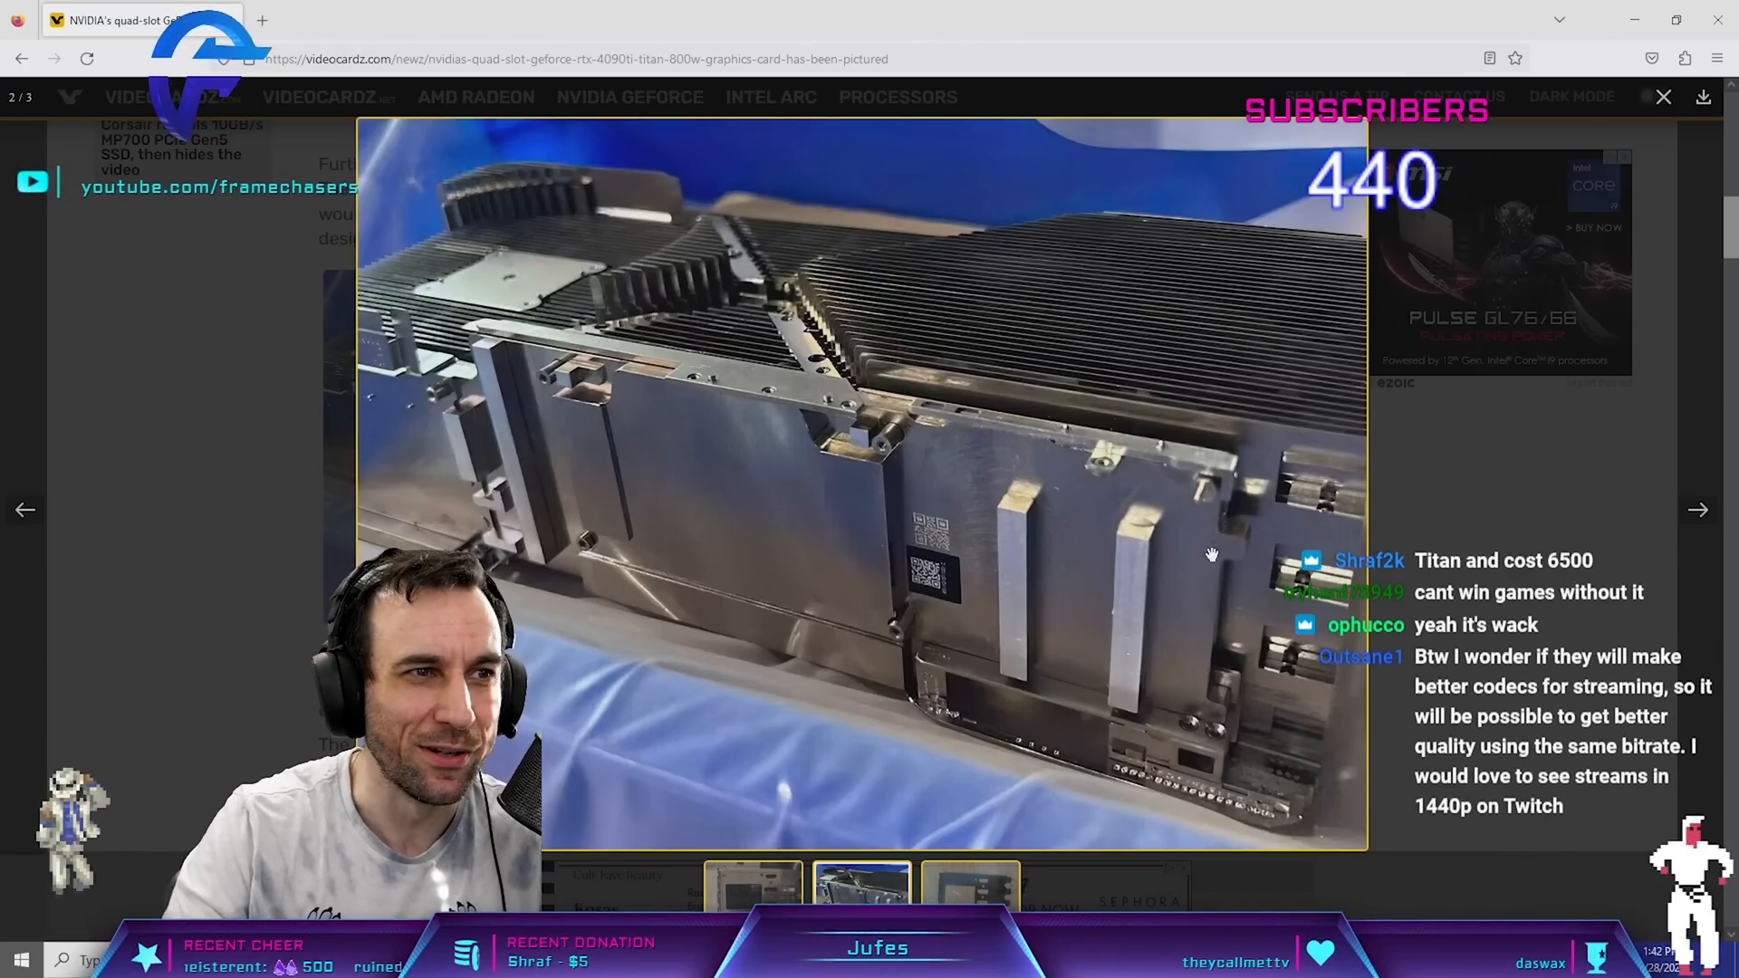
click(1662, 96)
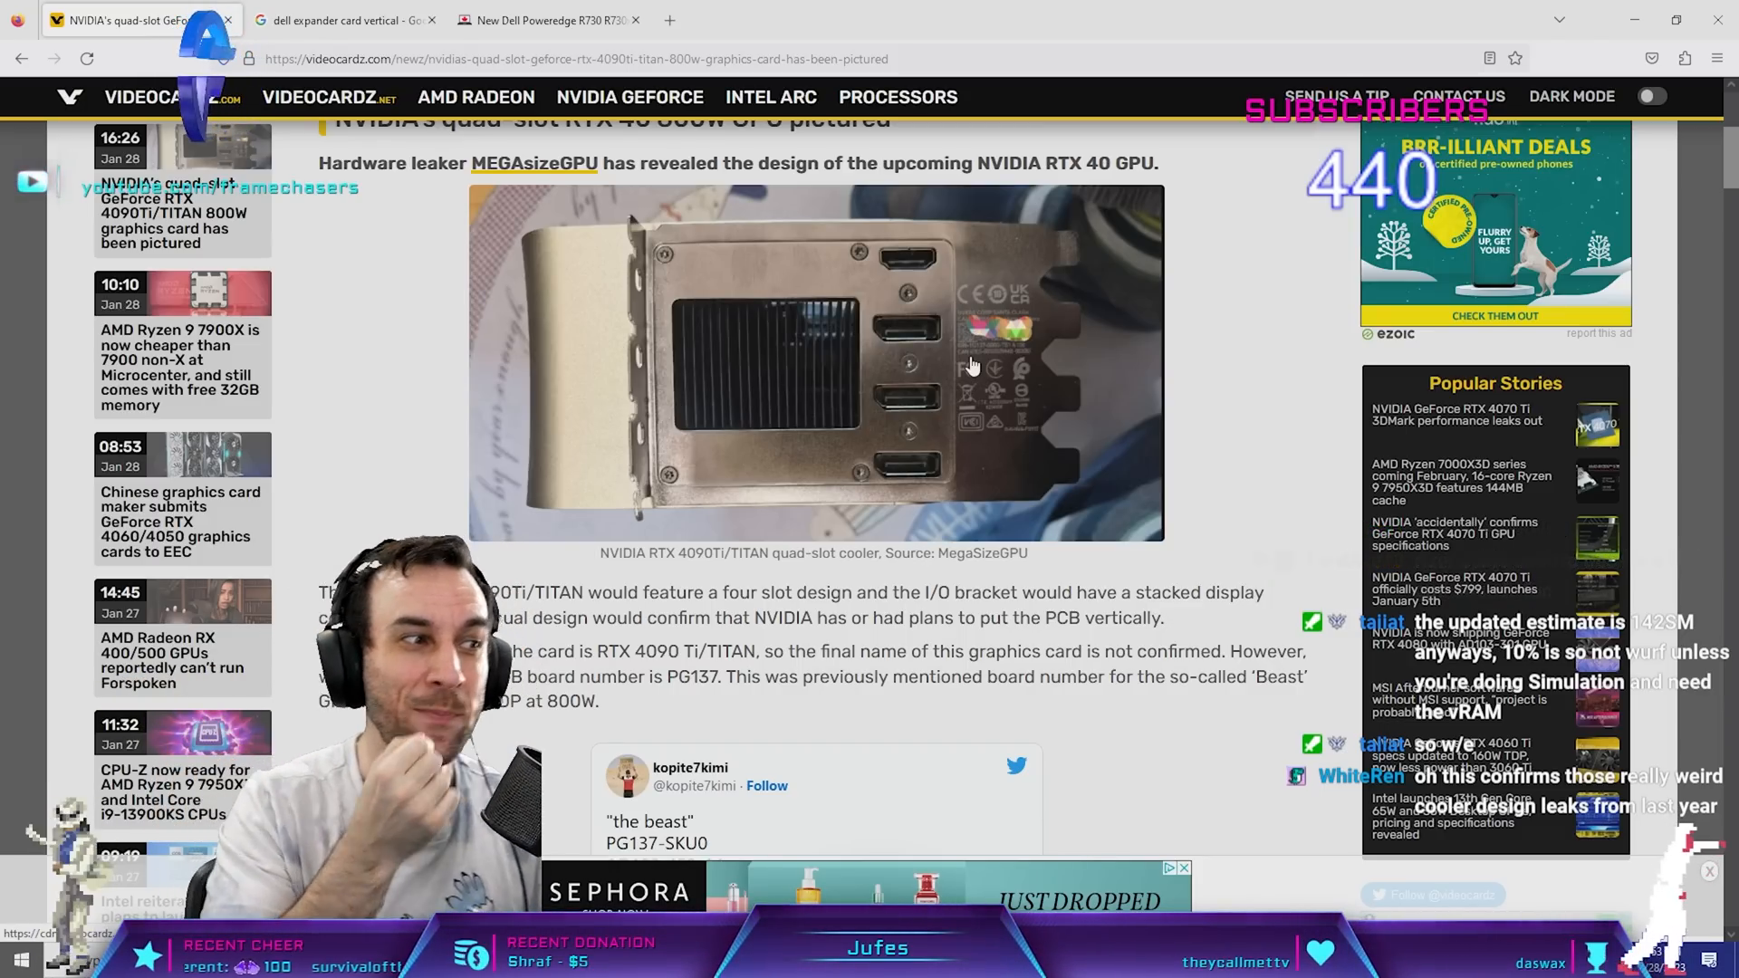
mouse_move(942, 344)
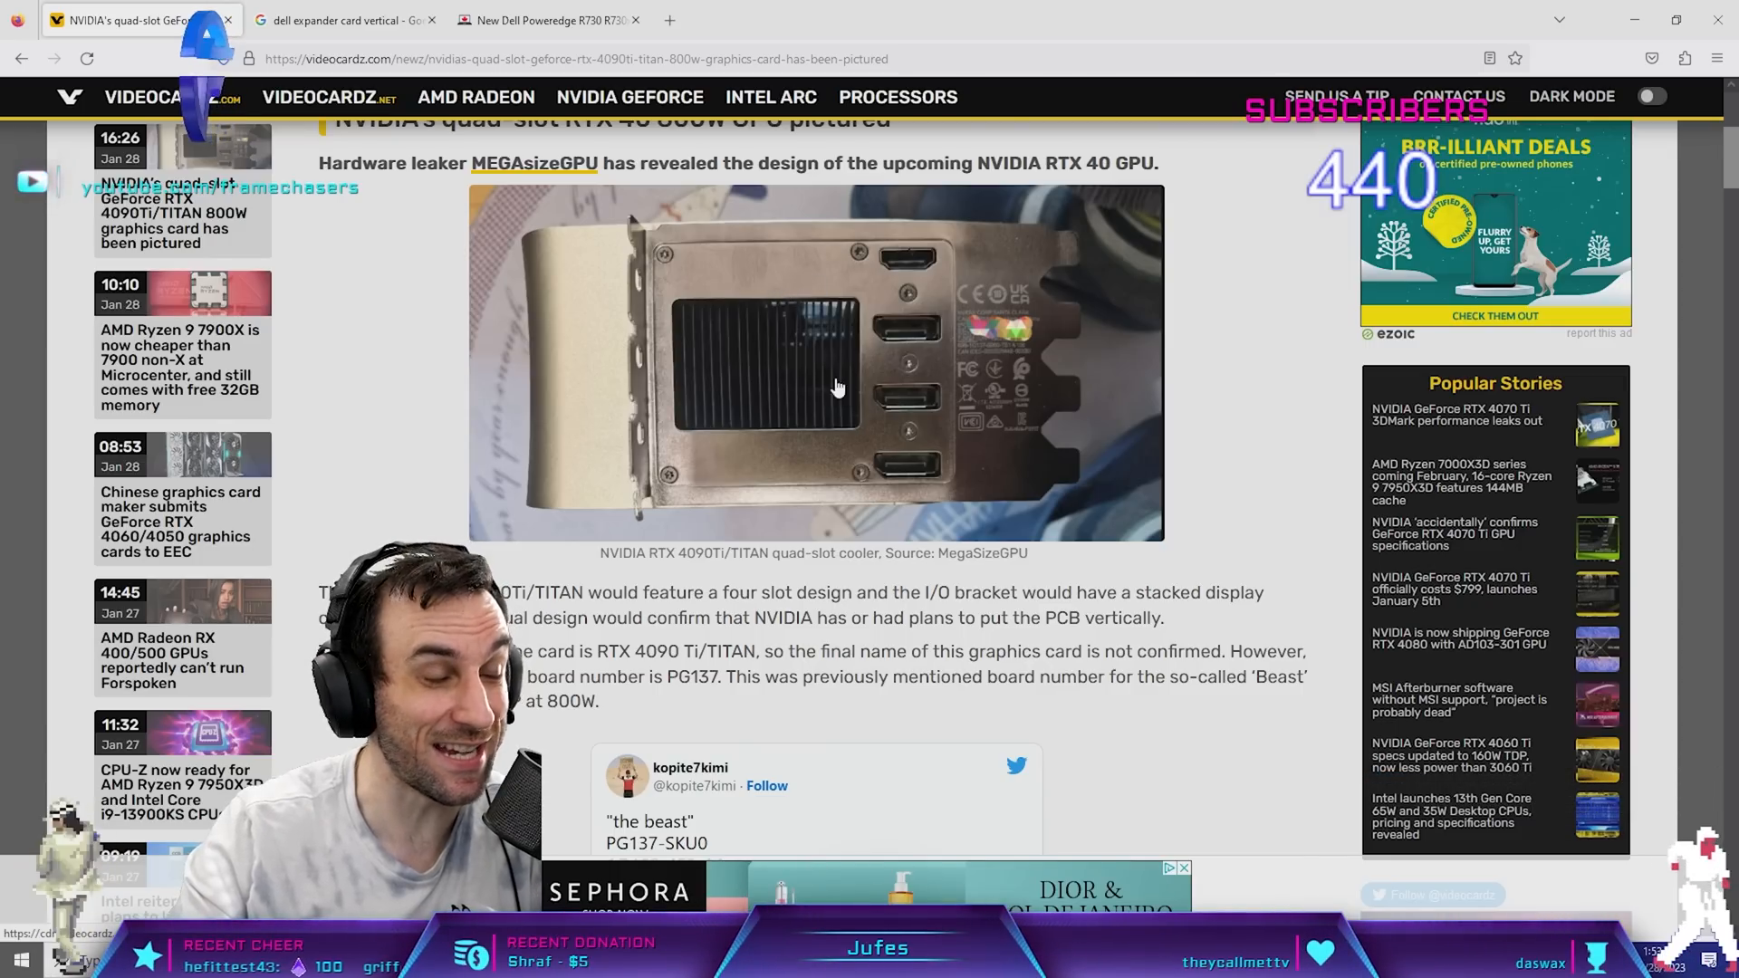
mouse_move(1118, 351)
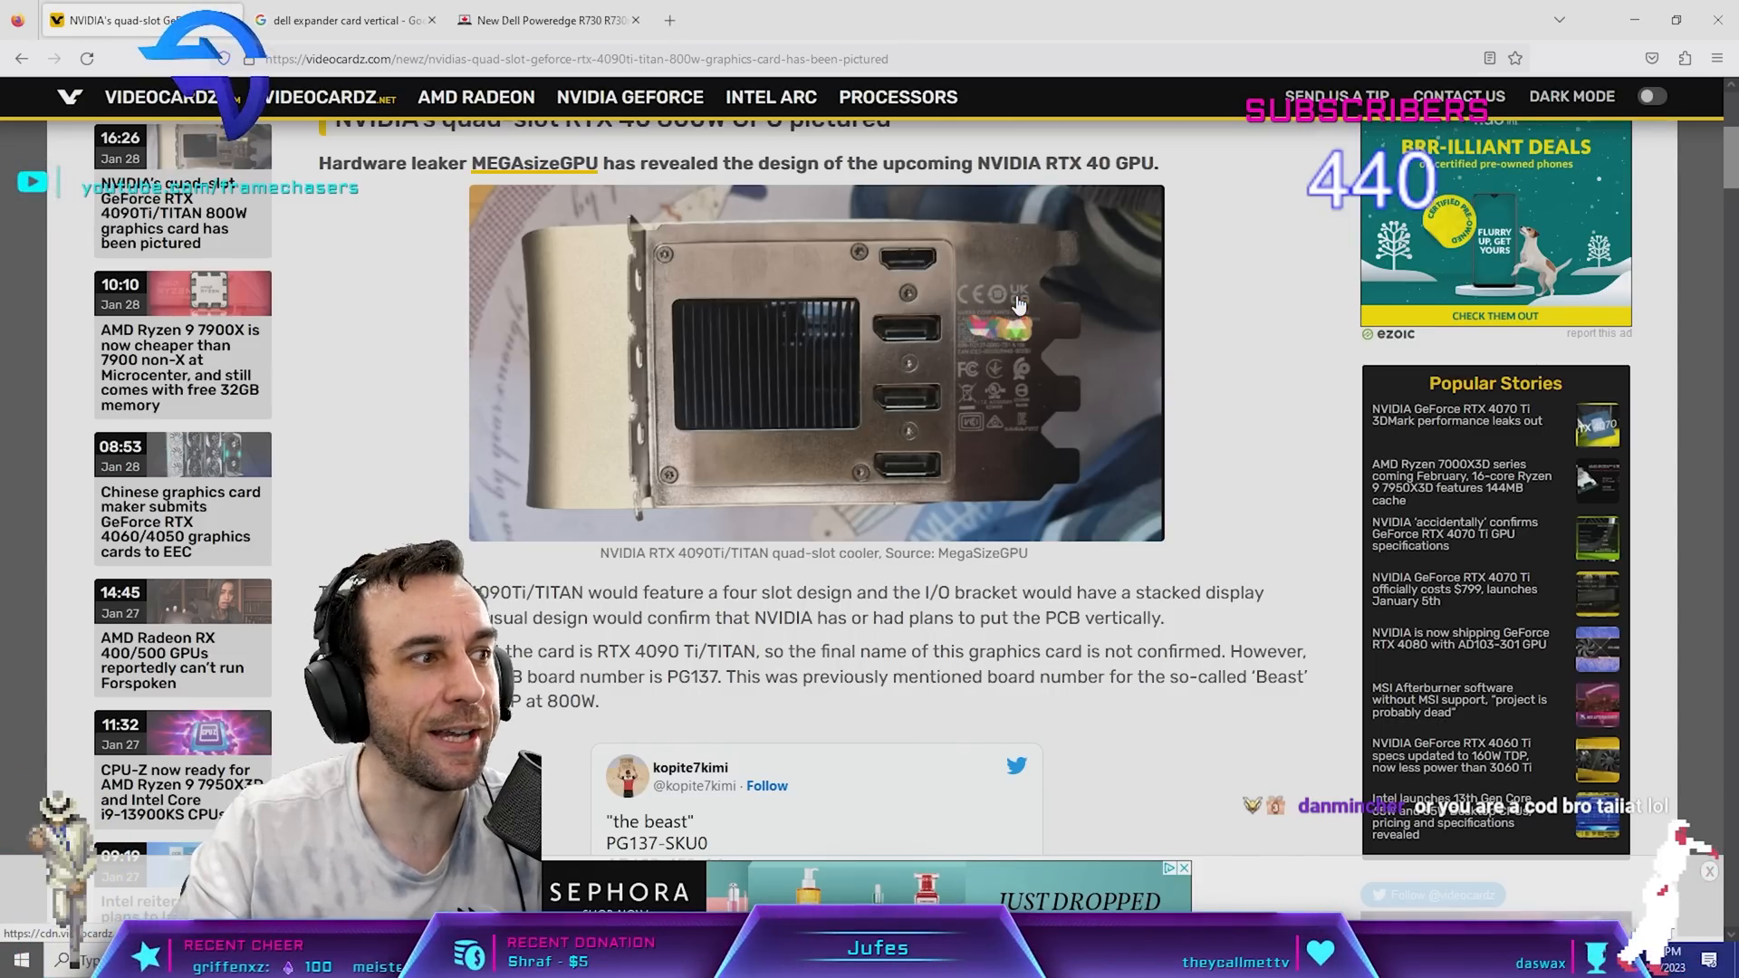
click(544, 18)
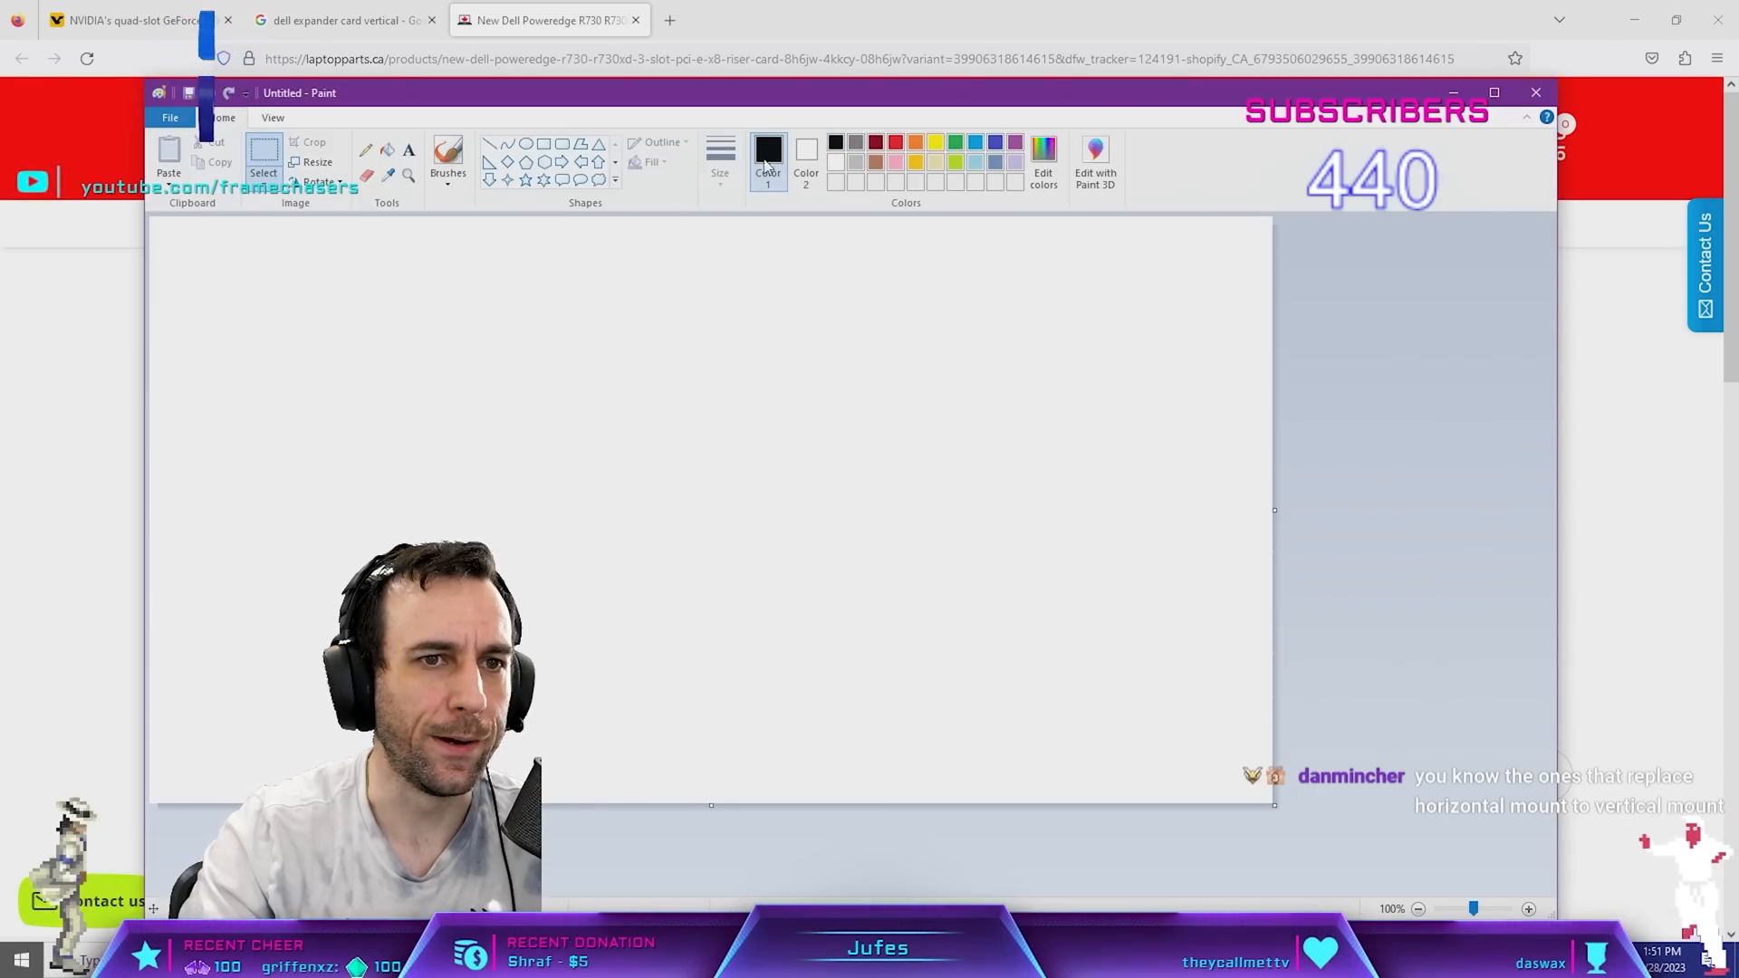
- Sketch the bracket outline with the brush, adding a small tab above the bend
click(448, 160)
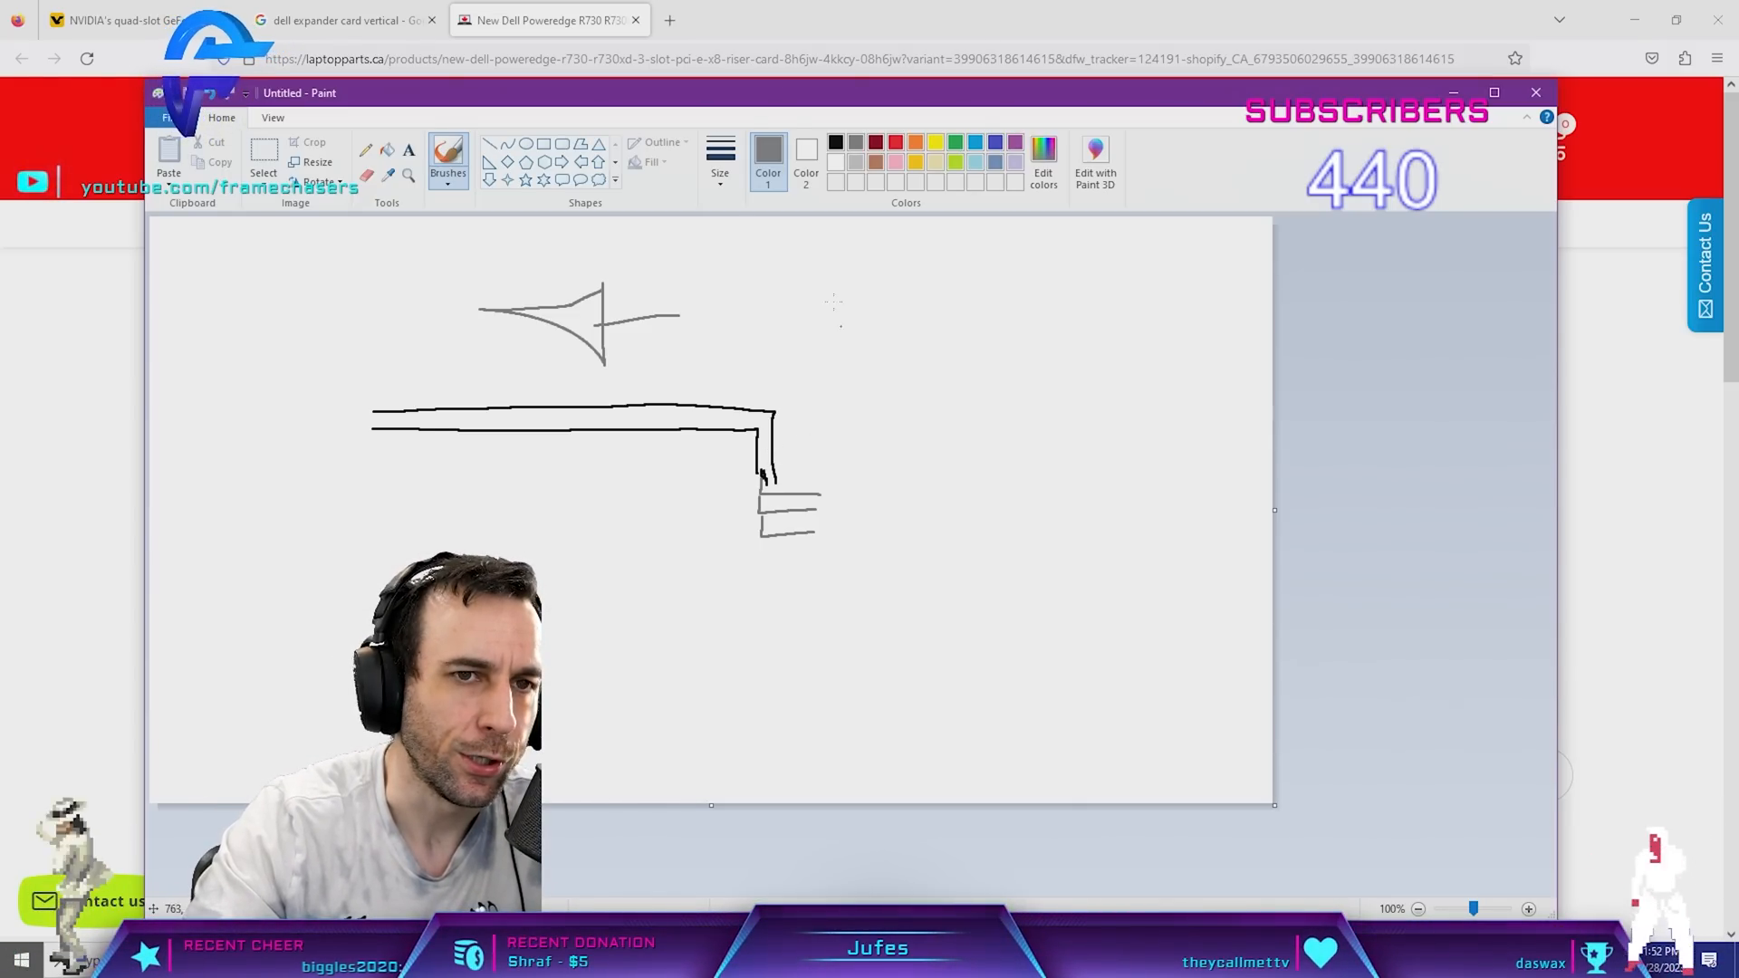
mouse_move(448, 156)
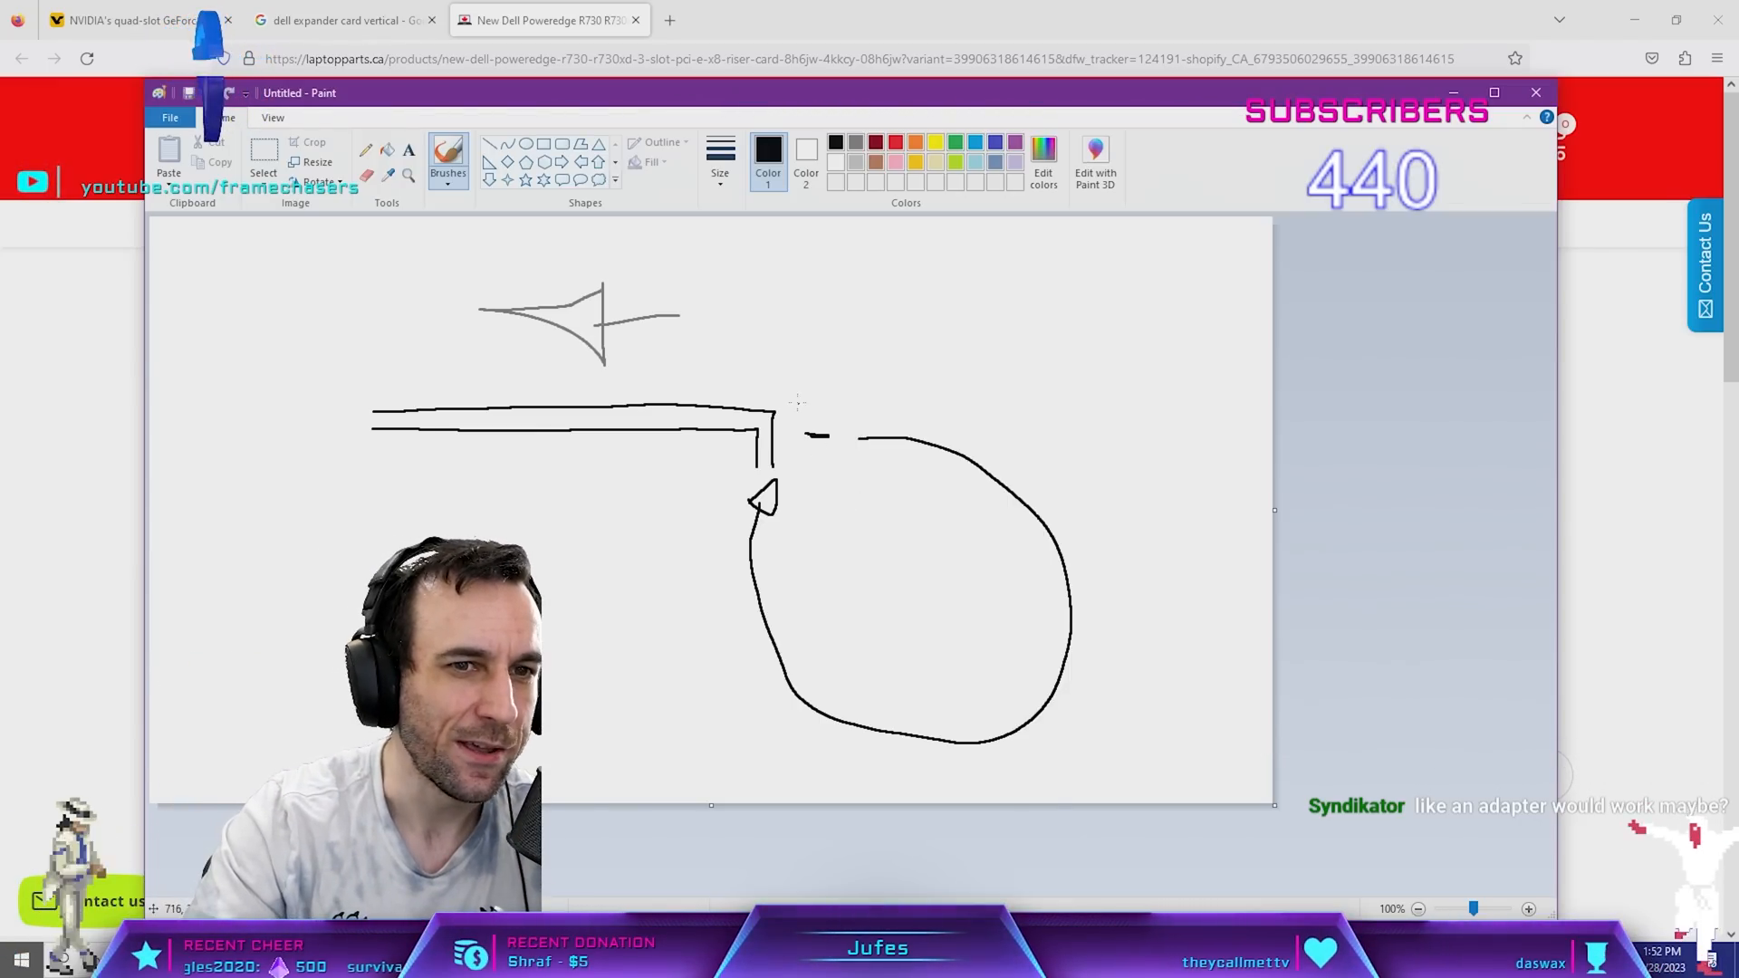
drag(774, 377, 799, 438)
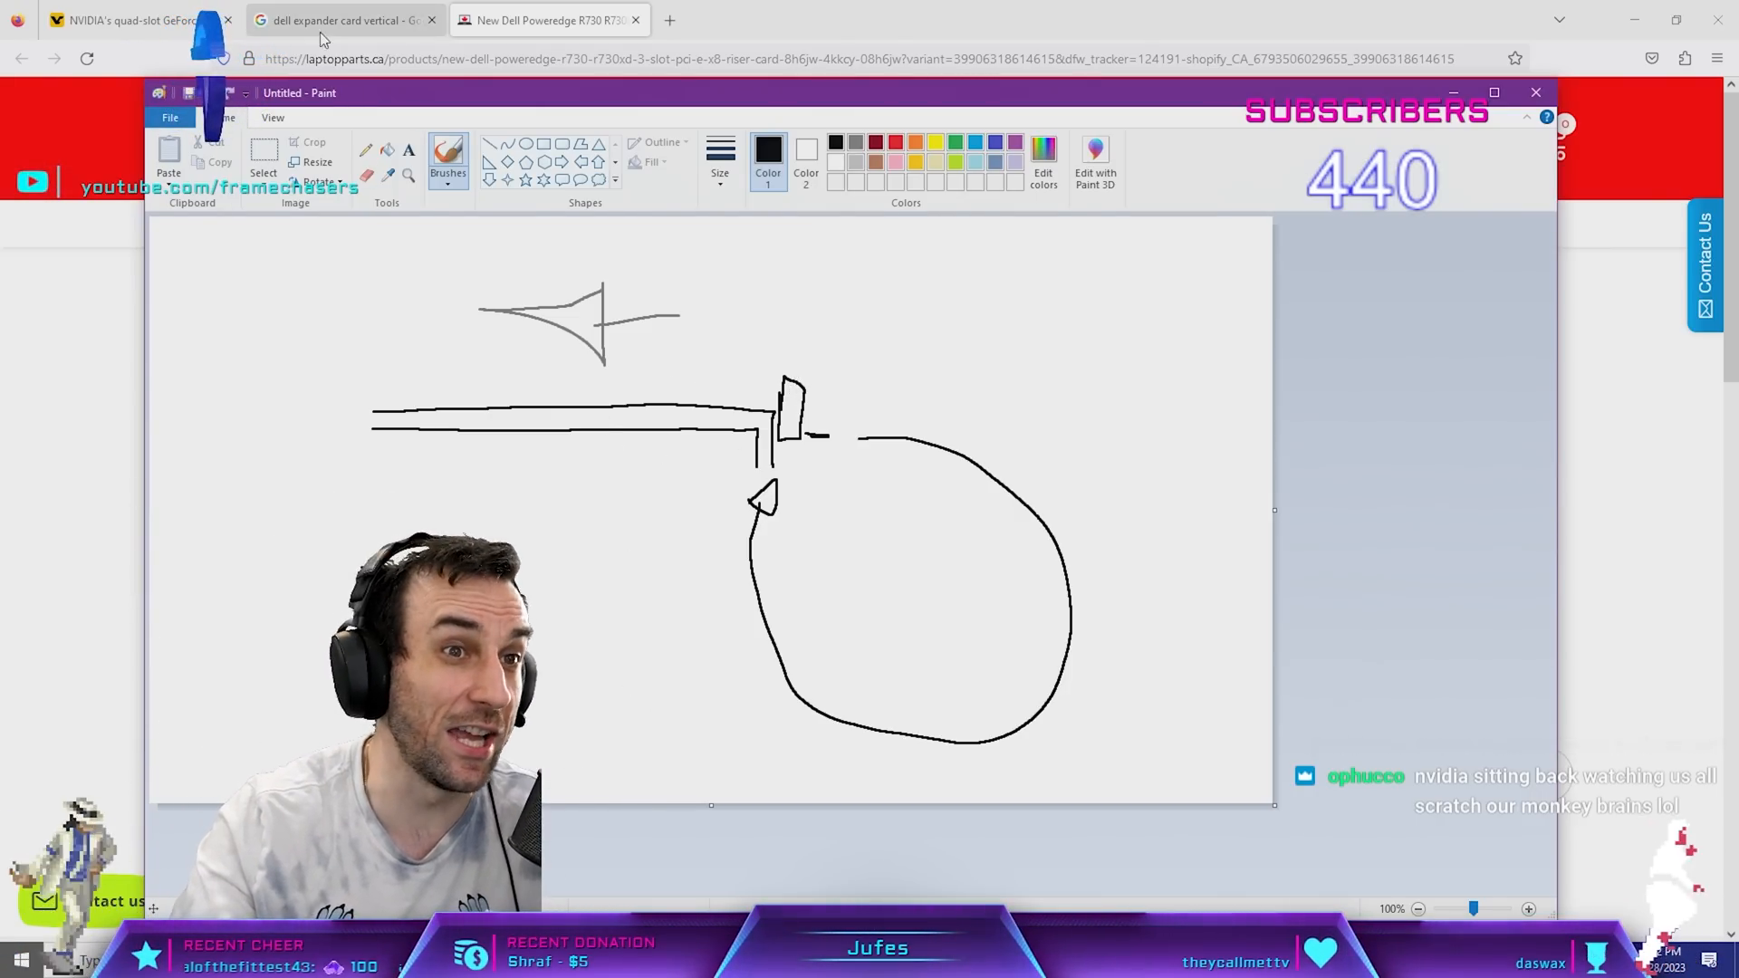
click(133, 20)
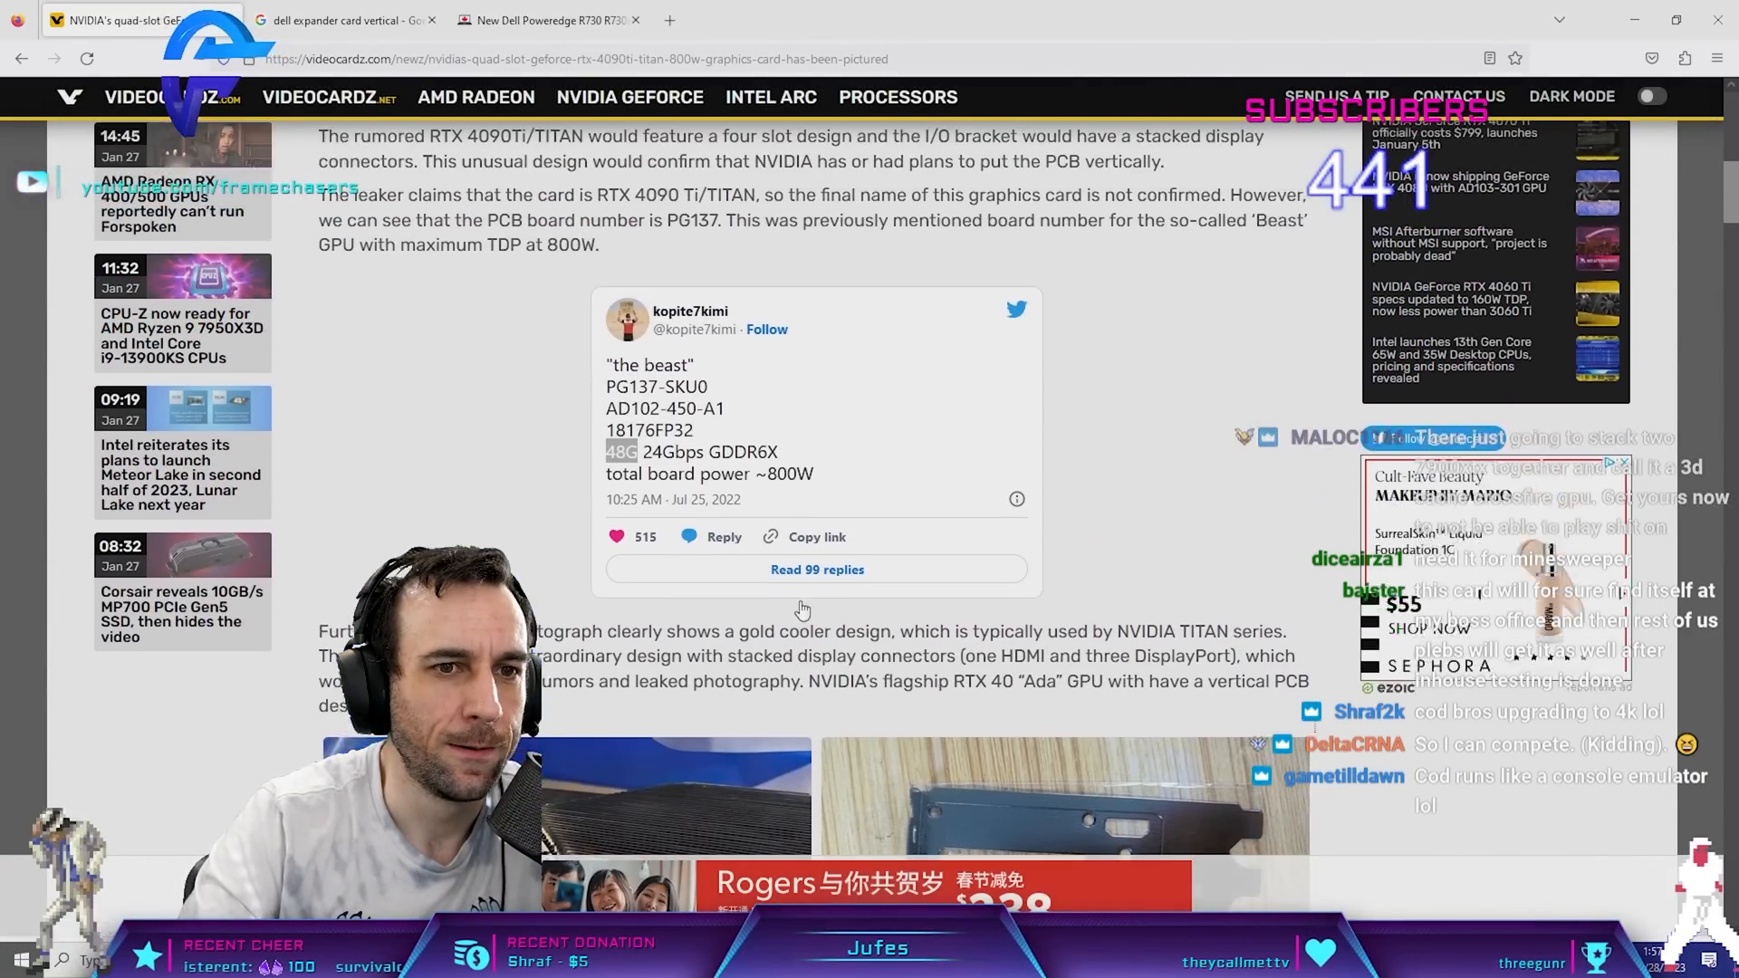
- Scroll the article, then bring up a blank Notepad for jotting prices
scroll(down, 3)
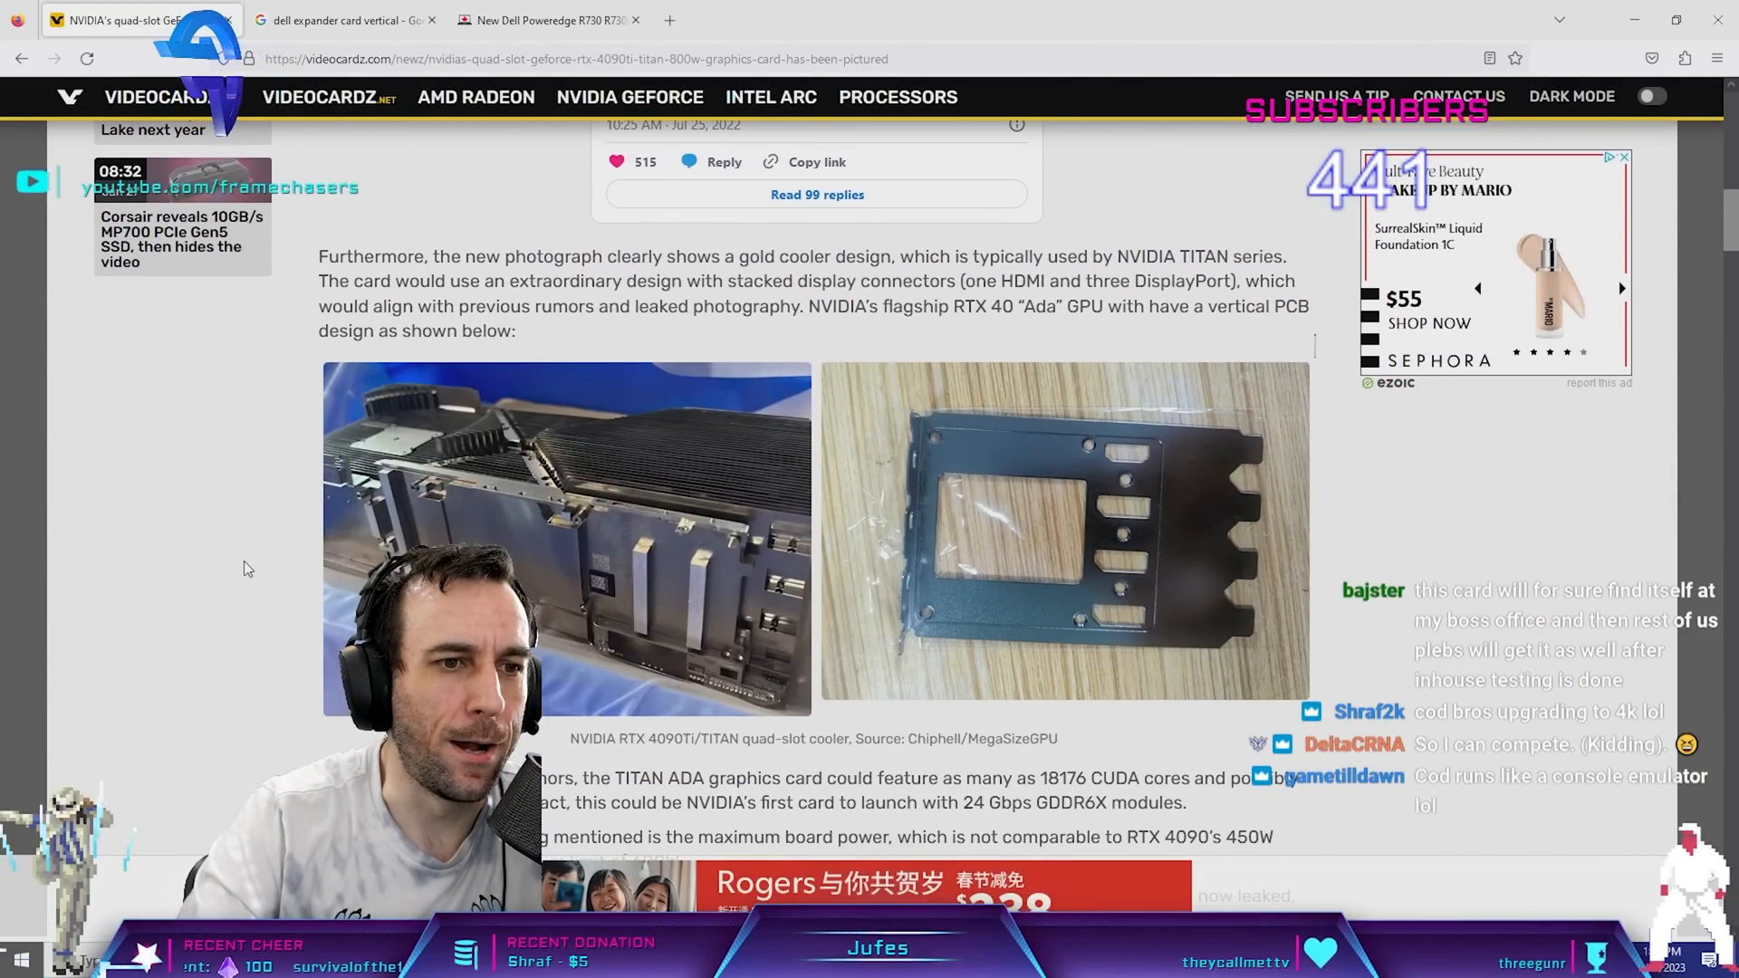
scroll(down, 3)
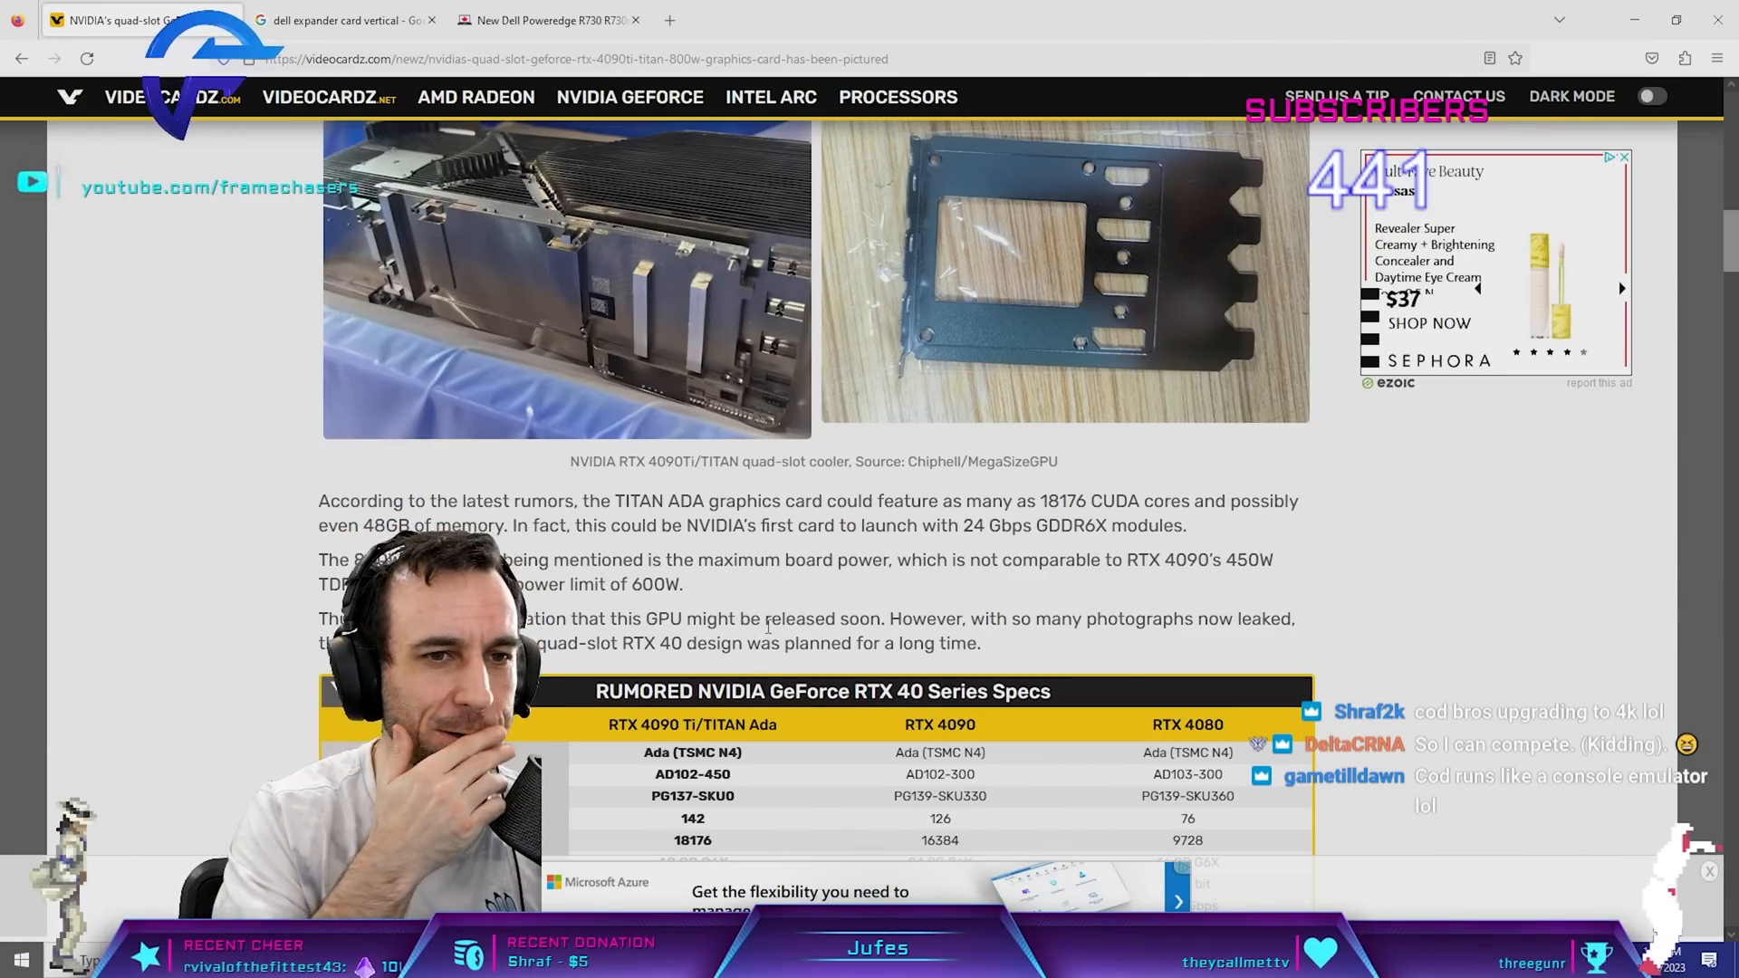
scroll(up, 3)
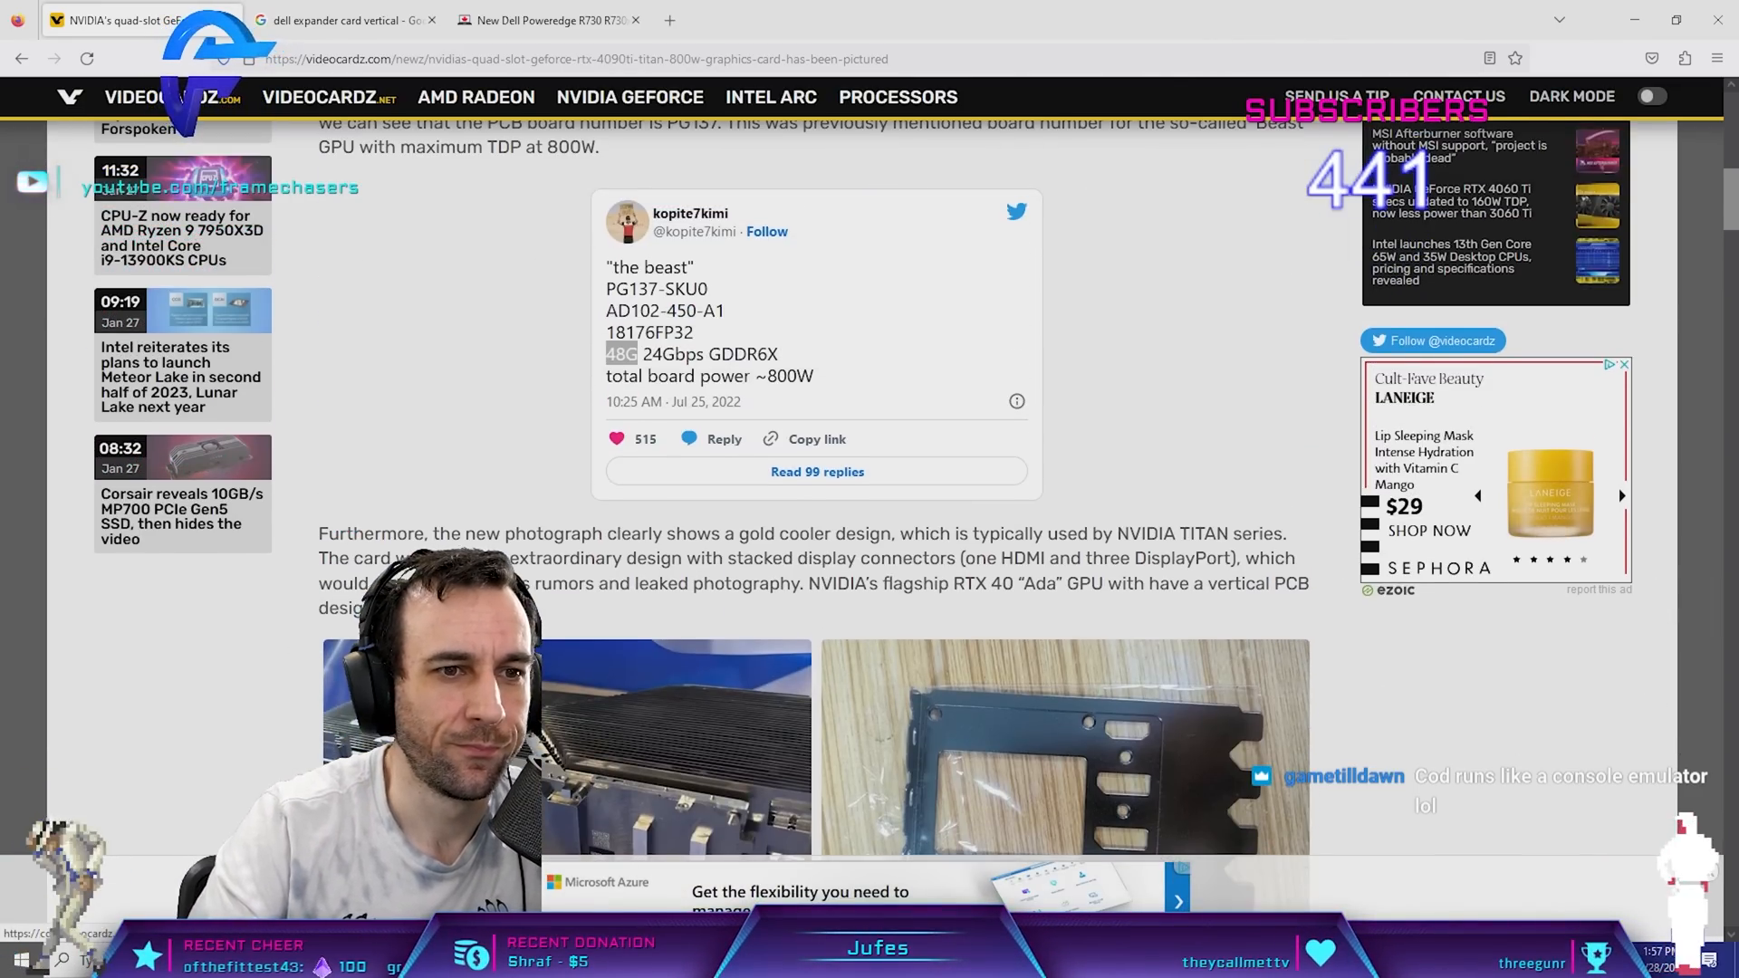
scroll(down, 3)
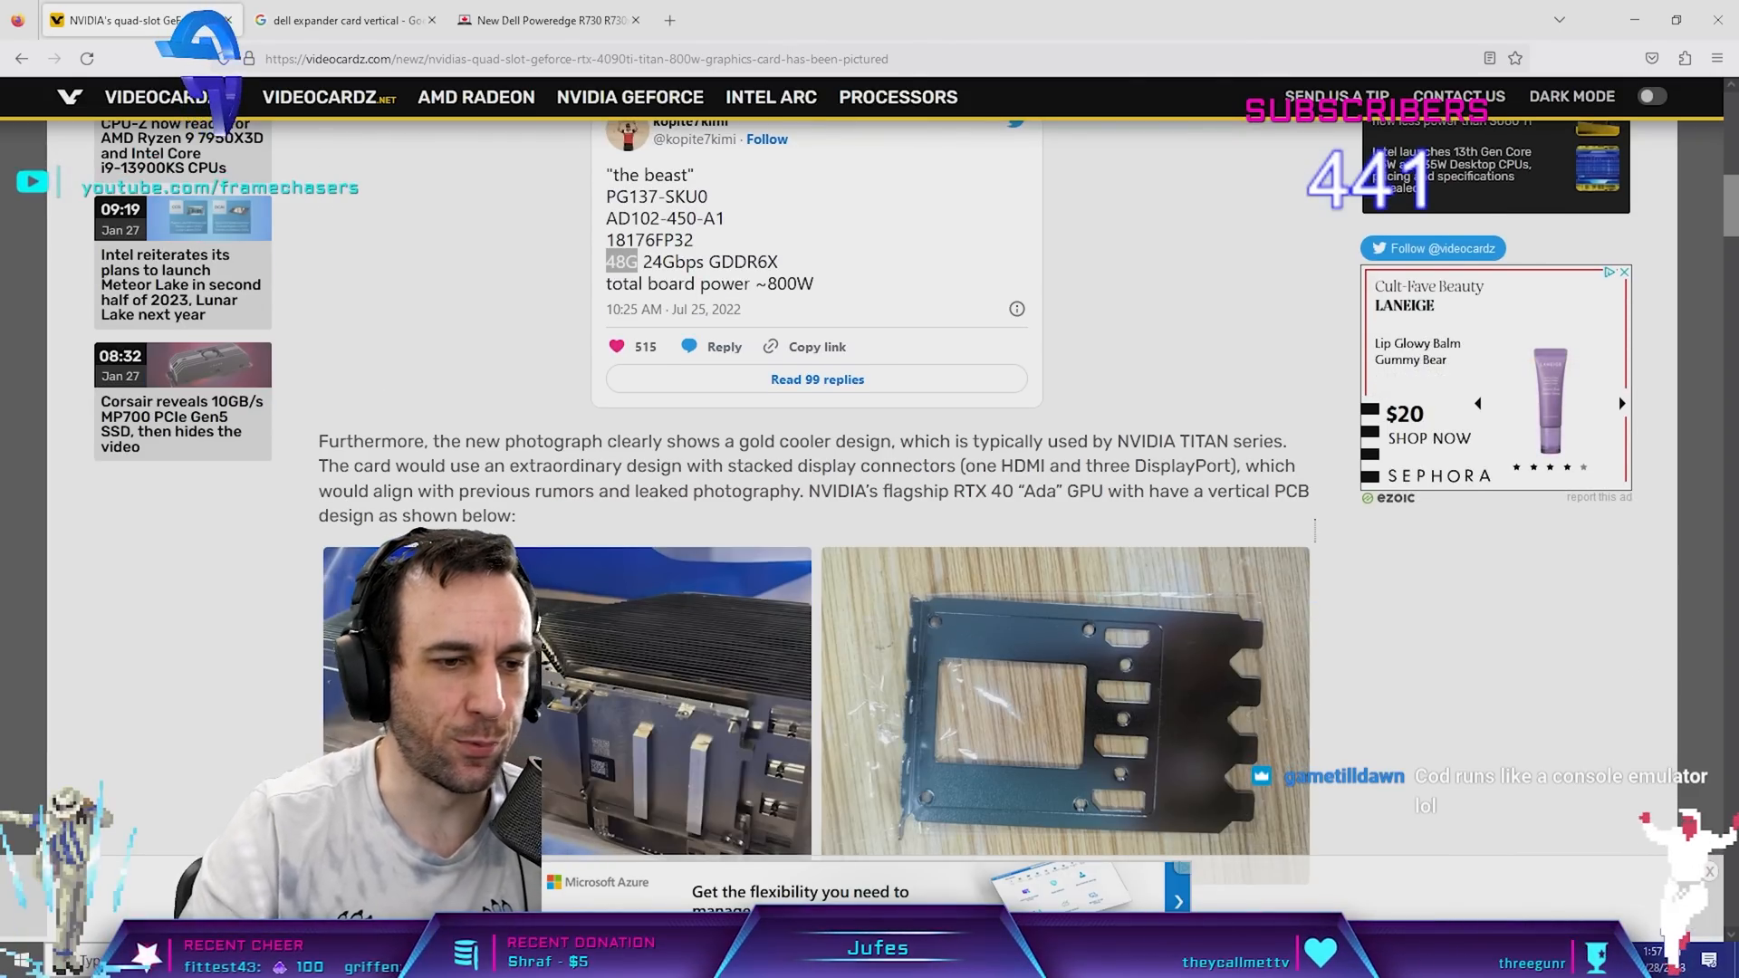
click(32, 958)
text(titan)
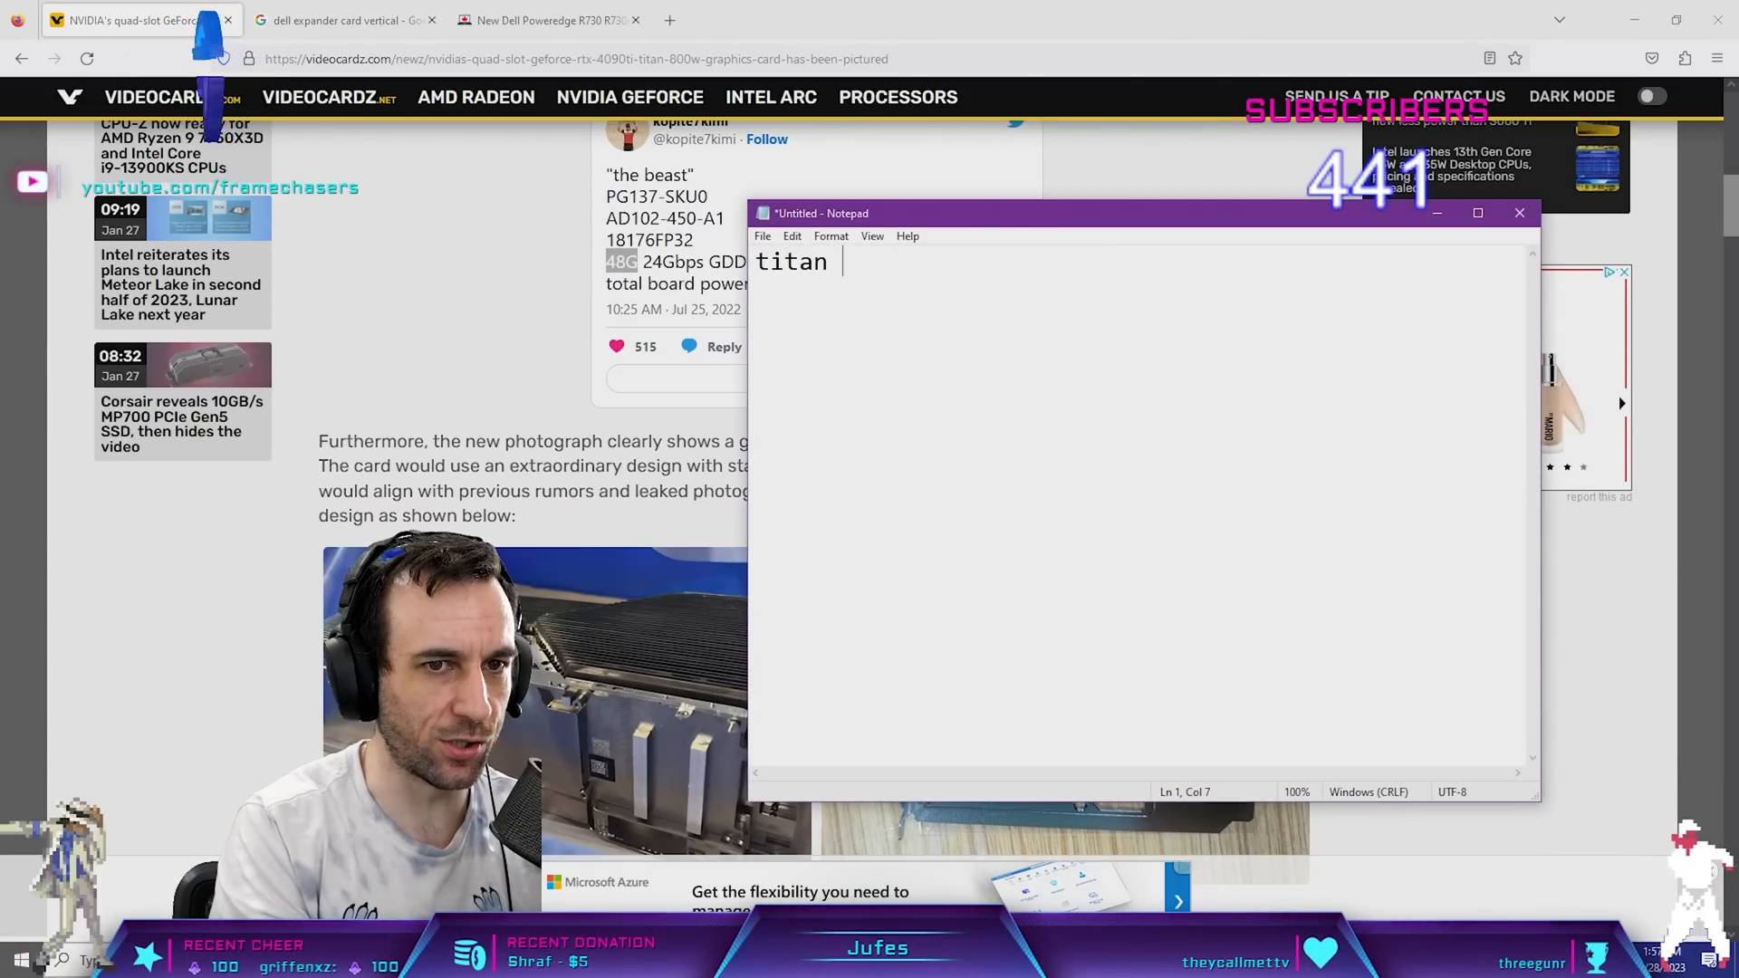
- Note "titan RTX 2500$" and "pcb design was the same as 2080ti"
text(RTX)
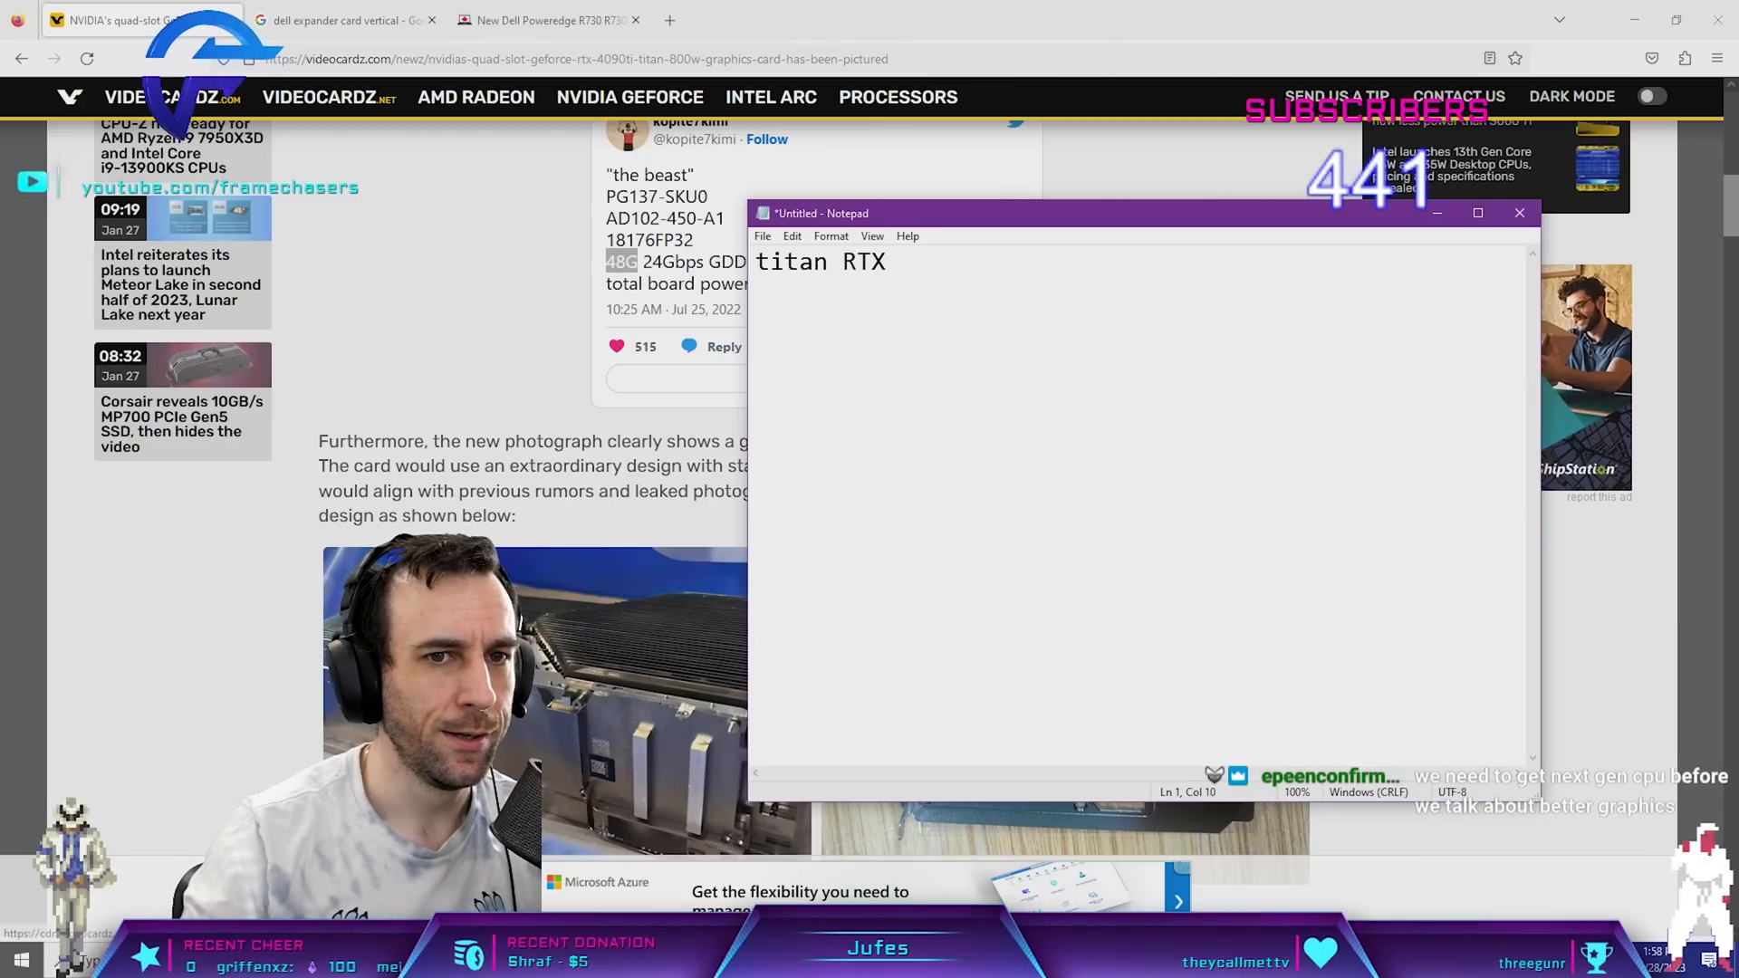
text(250)
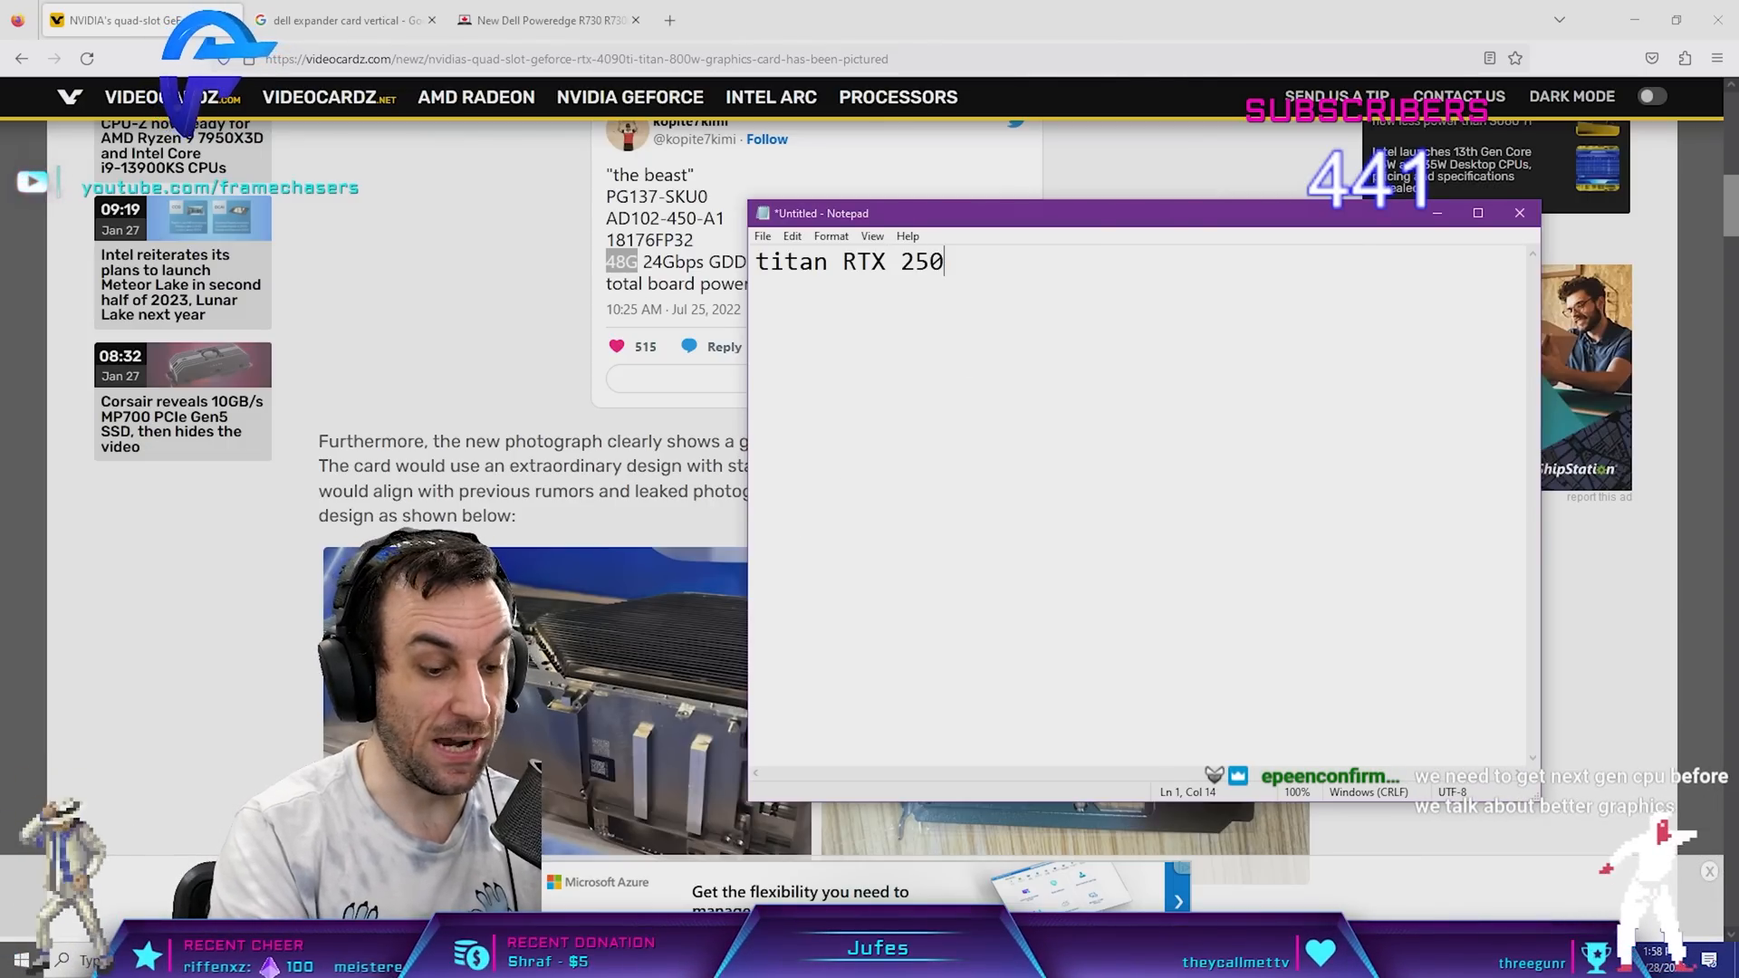
text(0$)
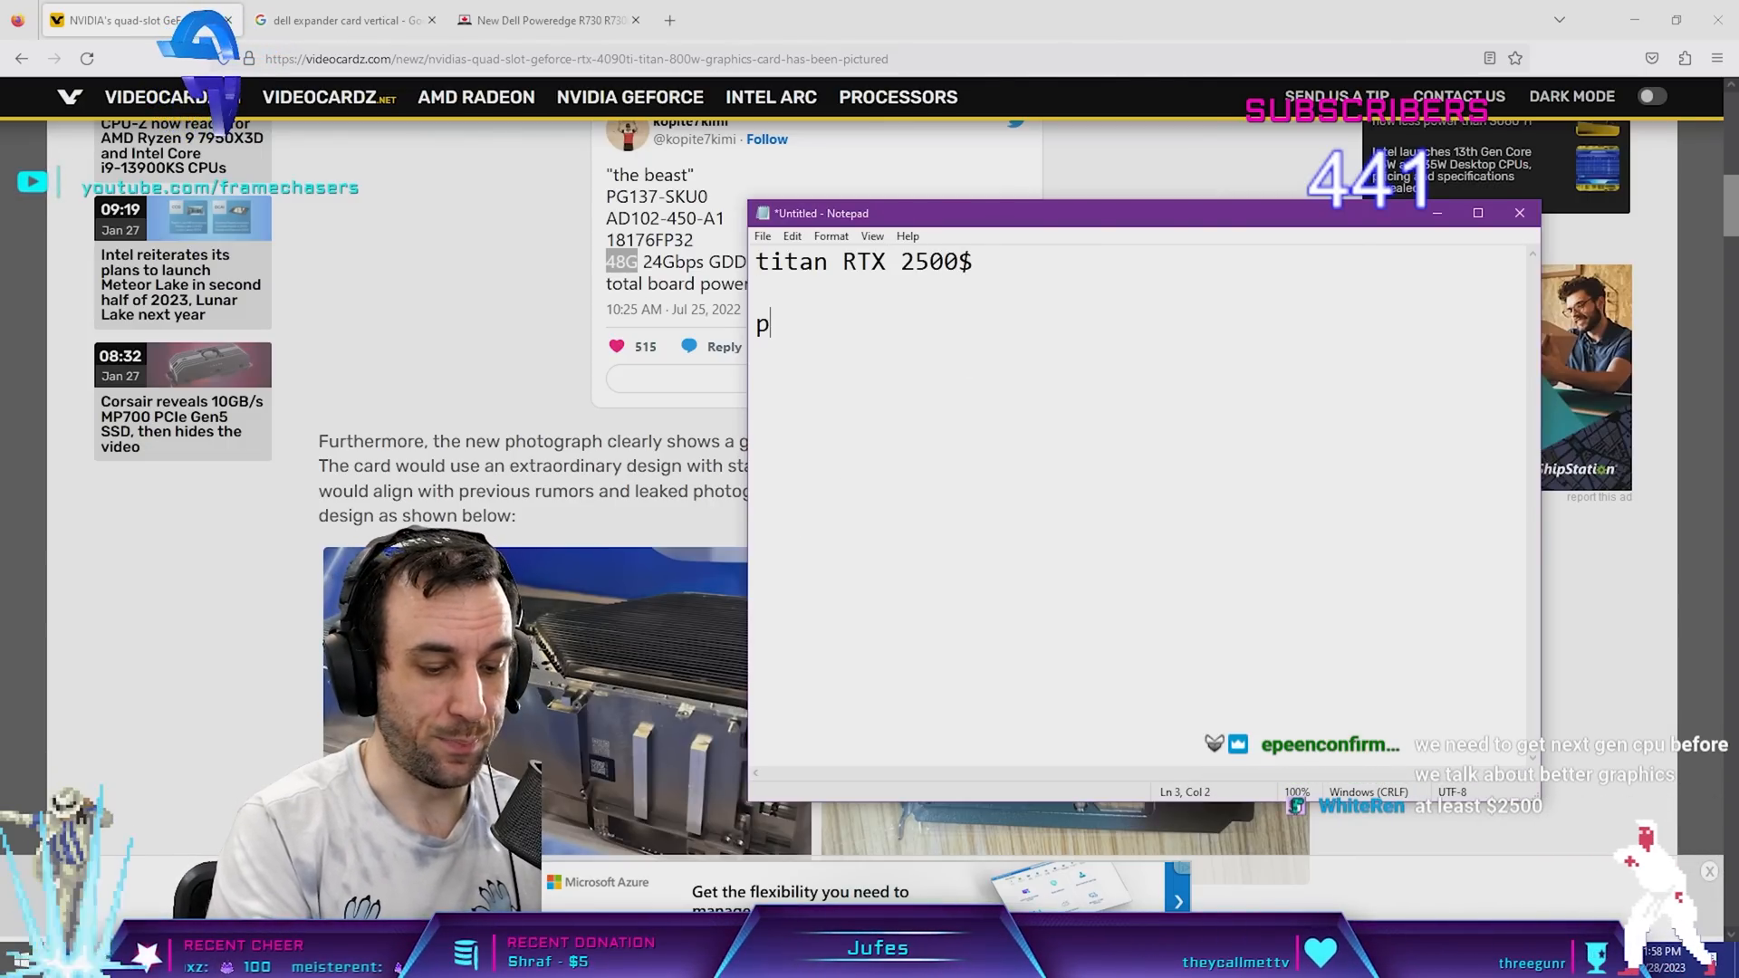
text(cb design was)
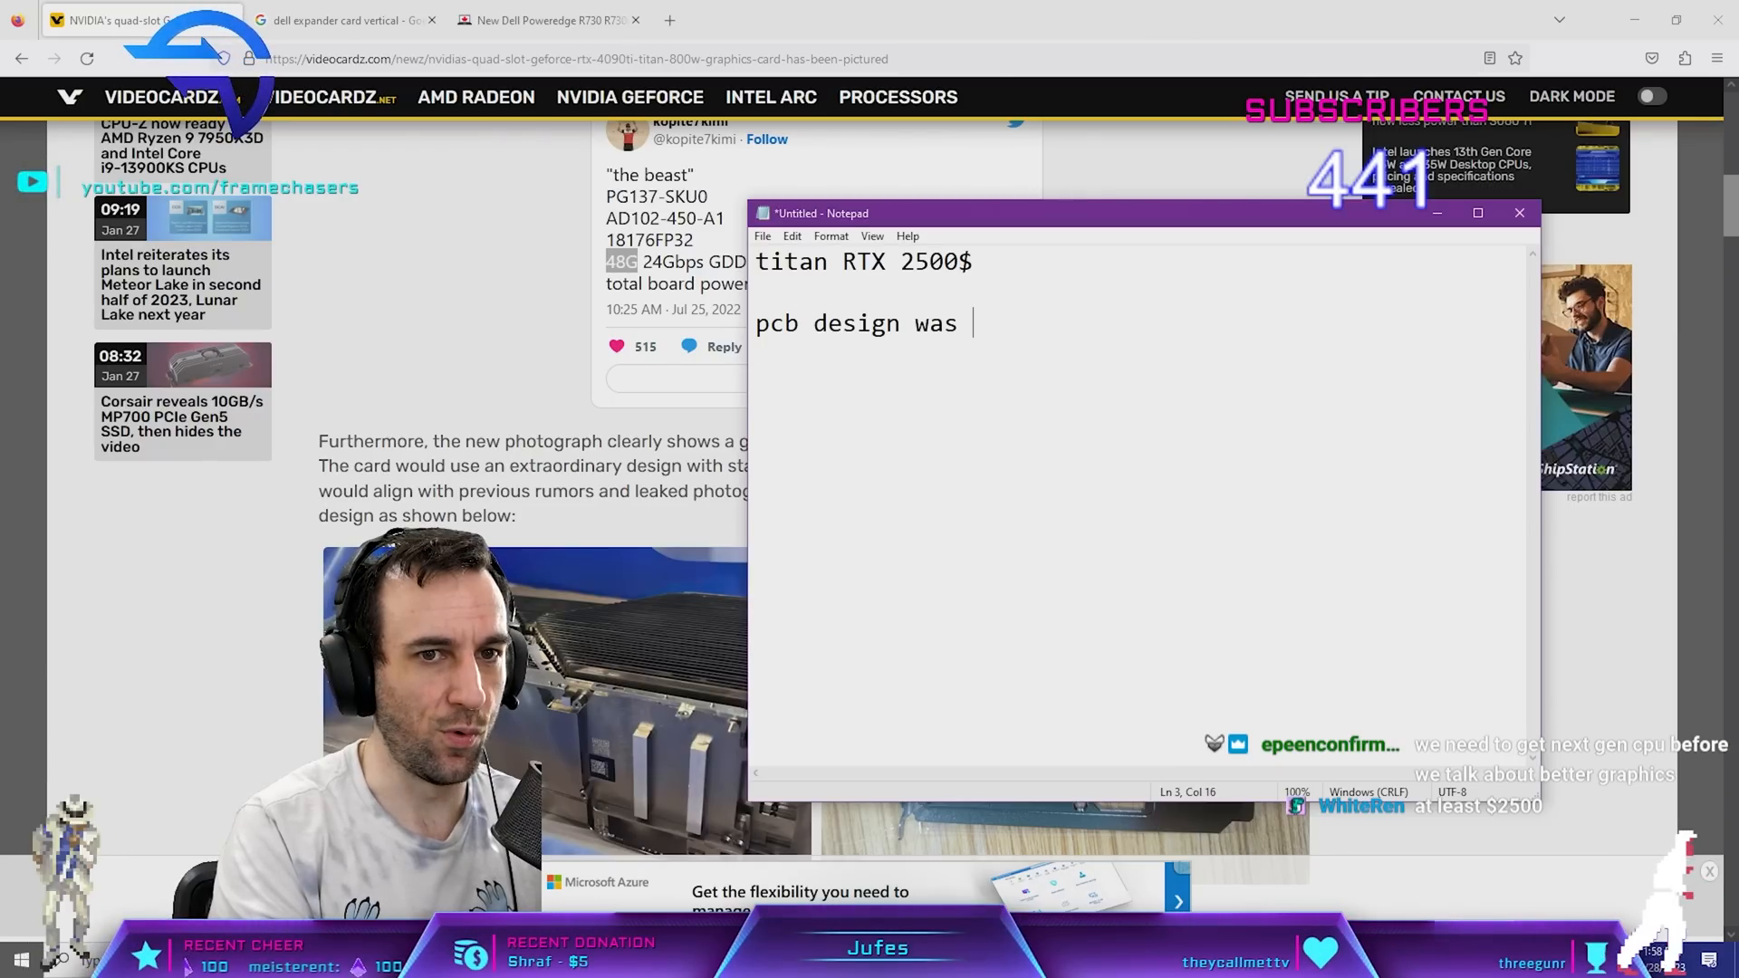
text(the same as 2080ti)
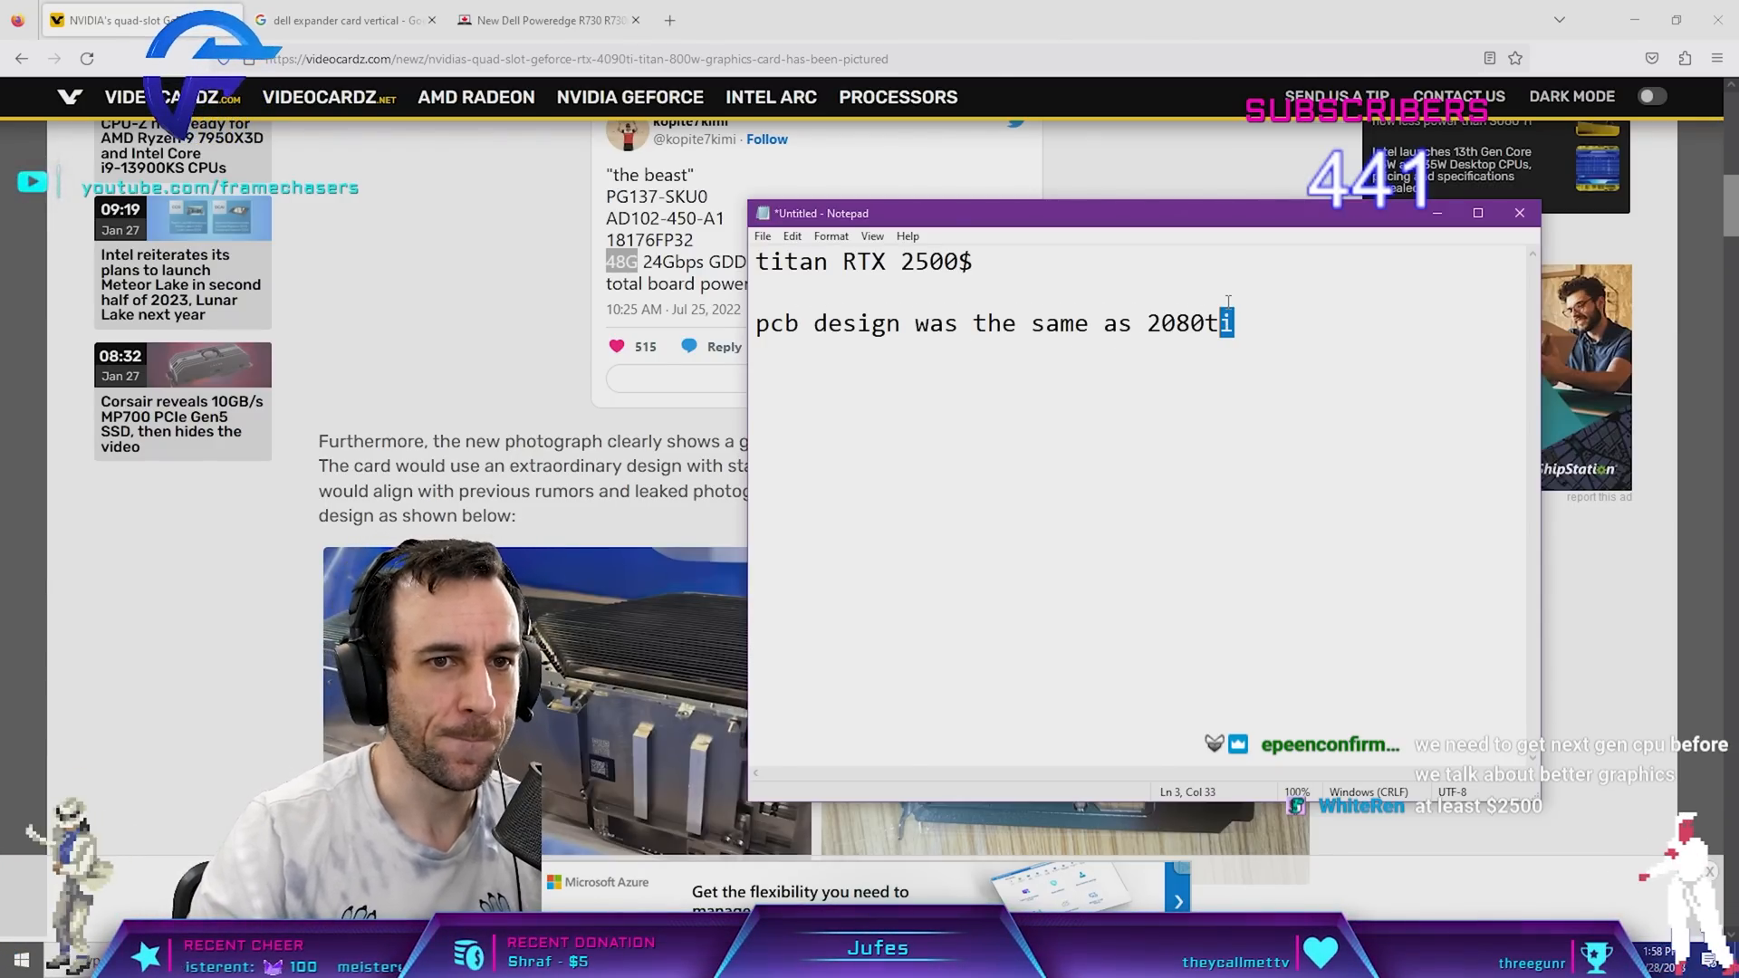
text(i)
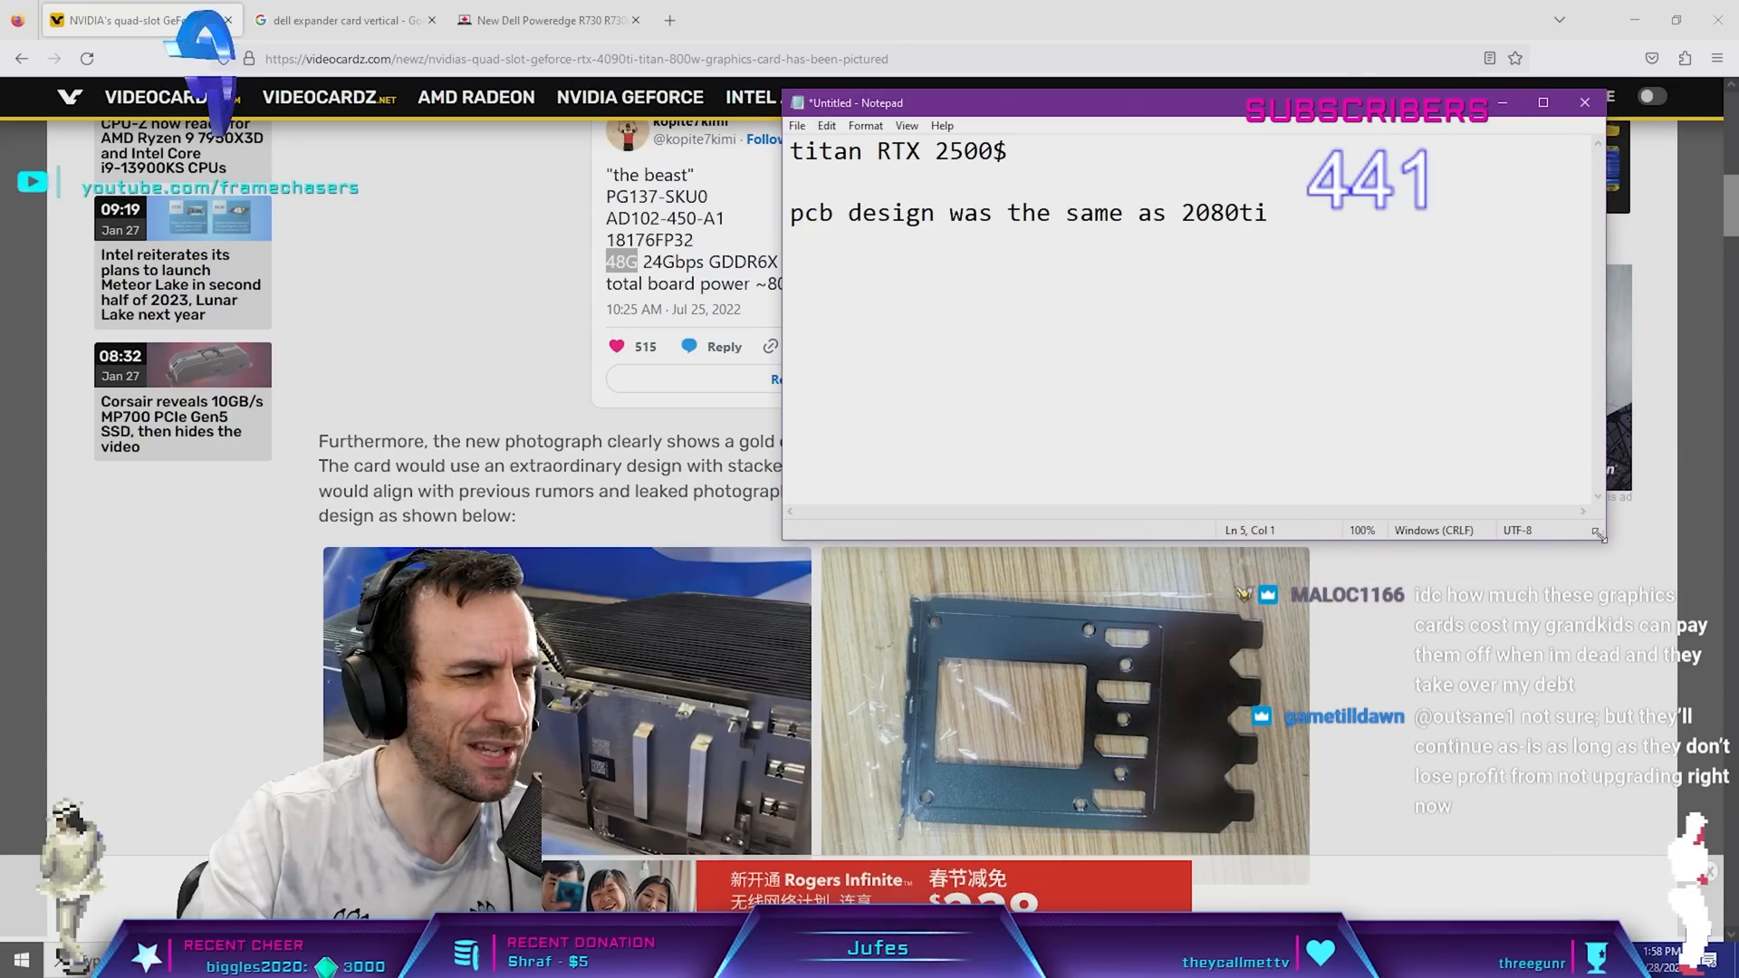
- Move the notes window higher and add a third note "3000$ minimum"
drag(1109, 102, 1109, 36)
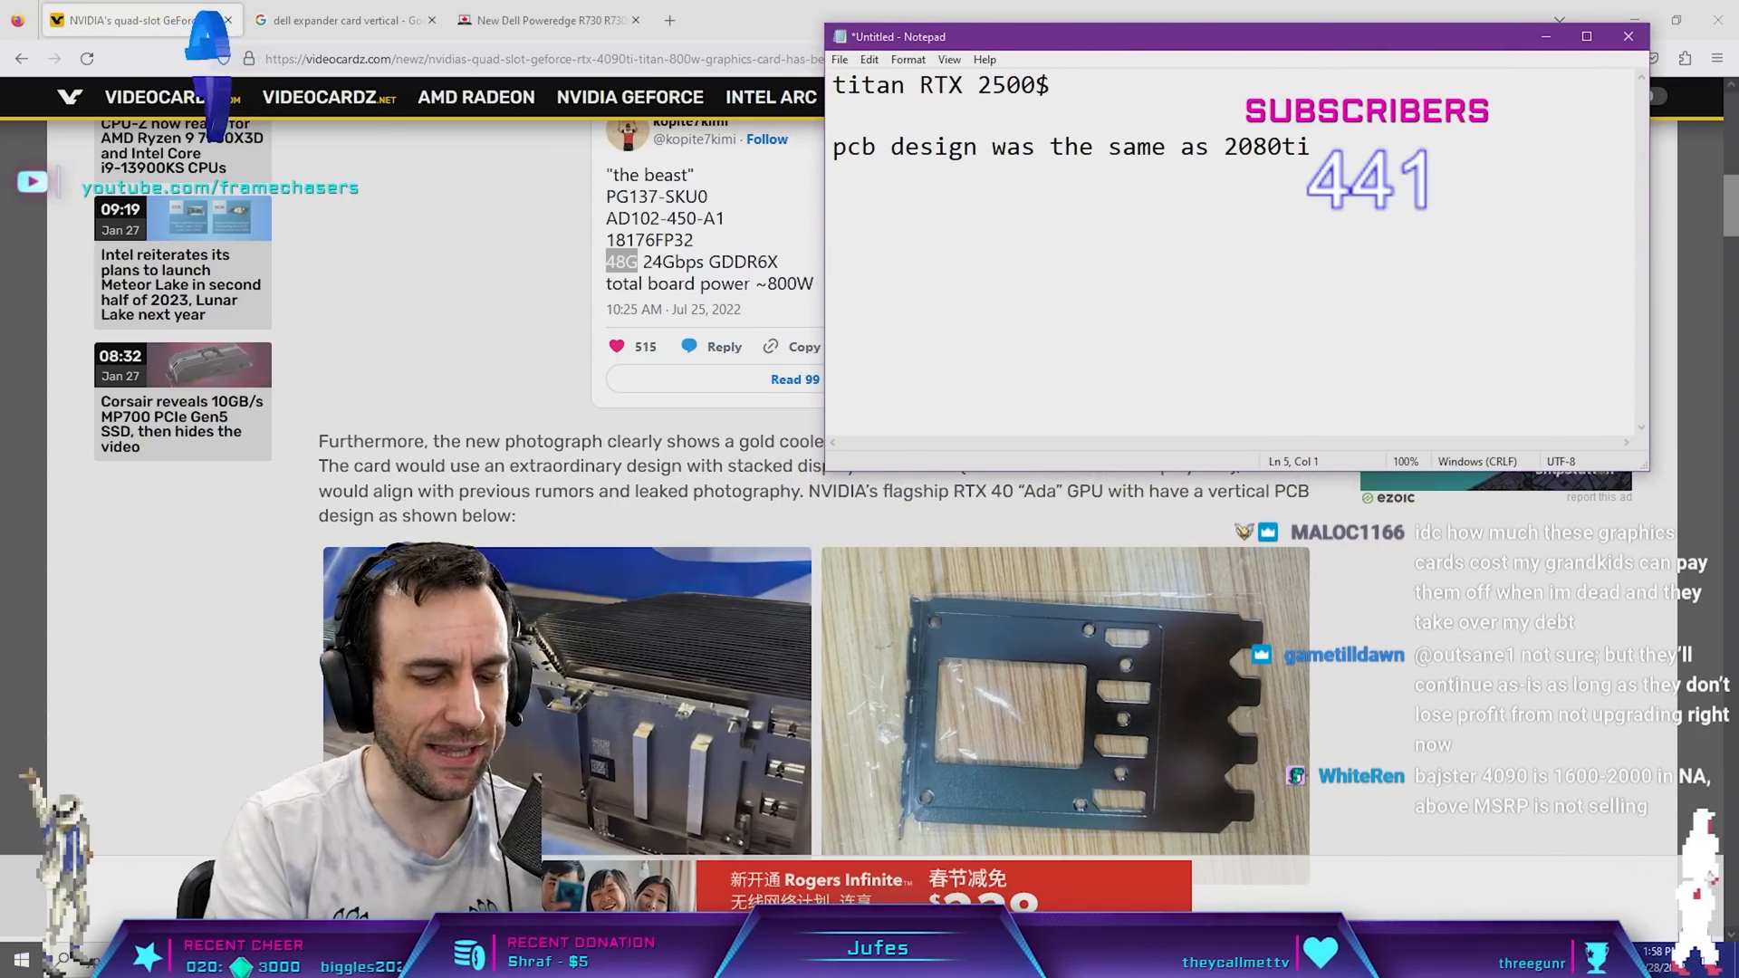
text(3000$ minim)
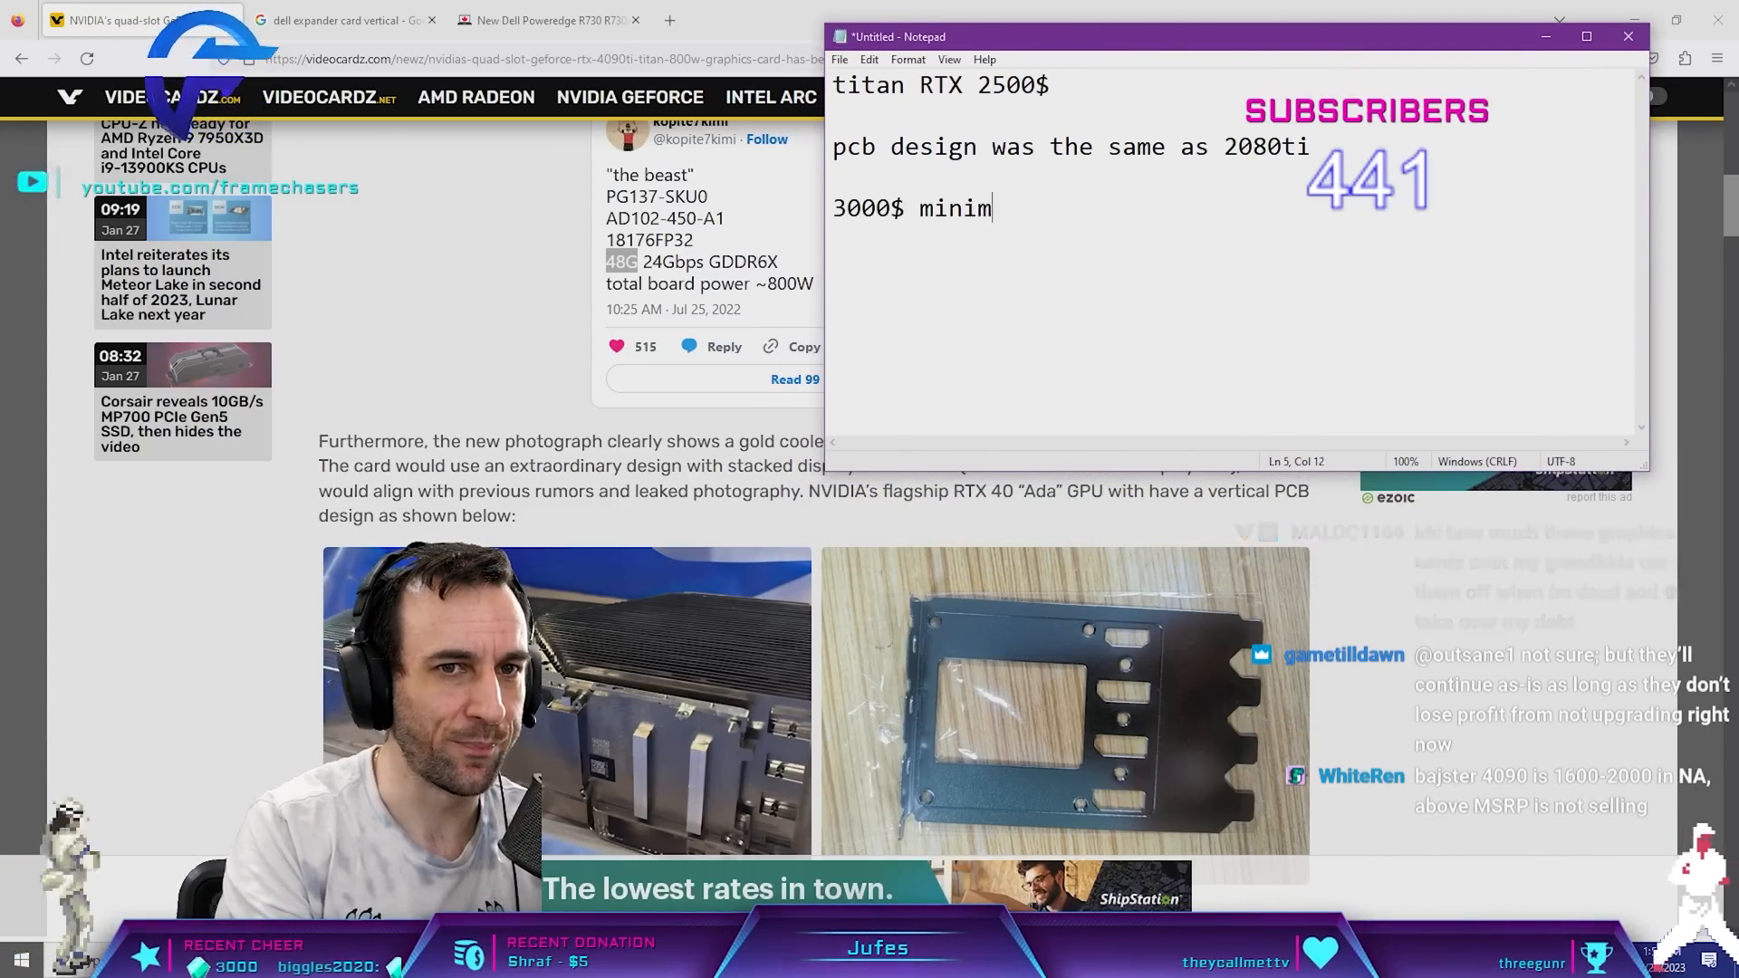
text(um)
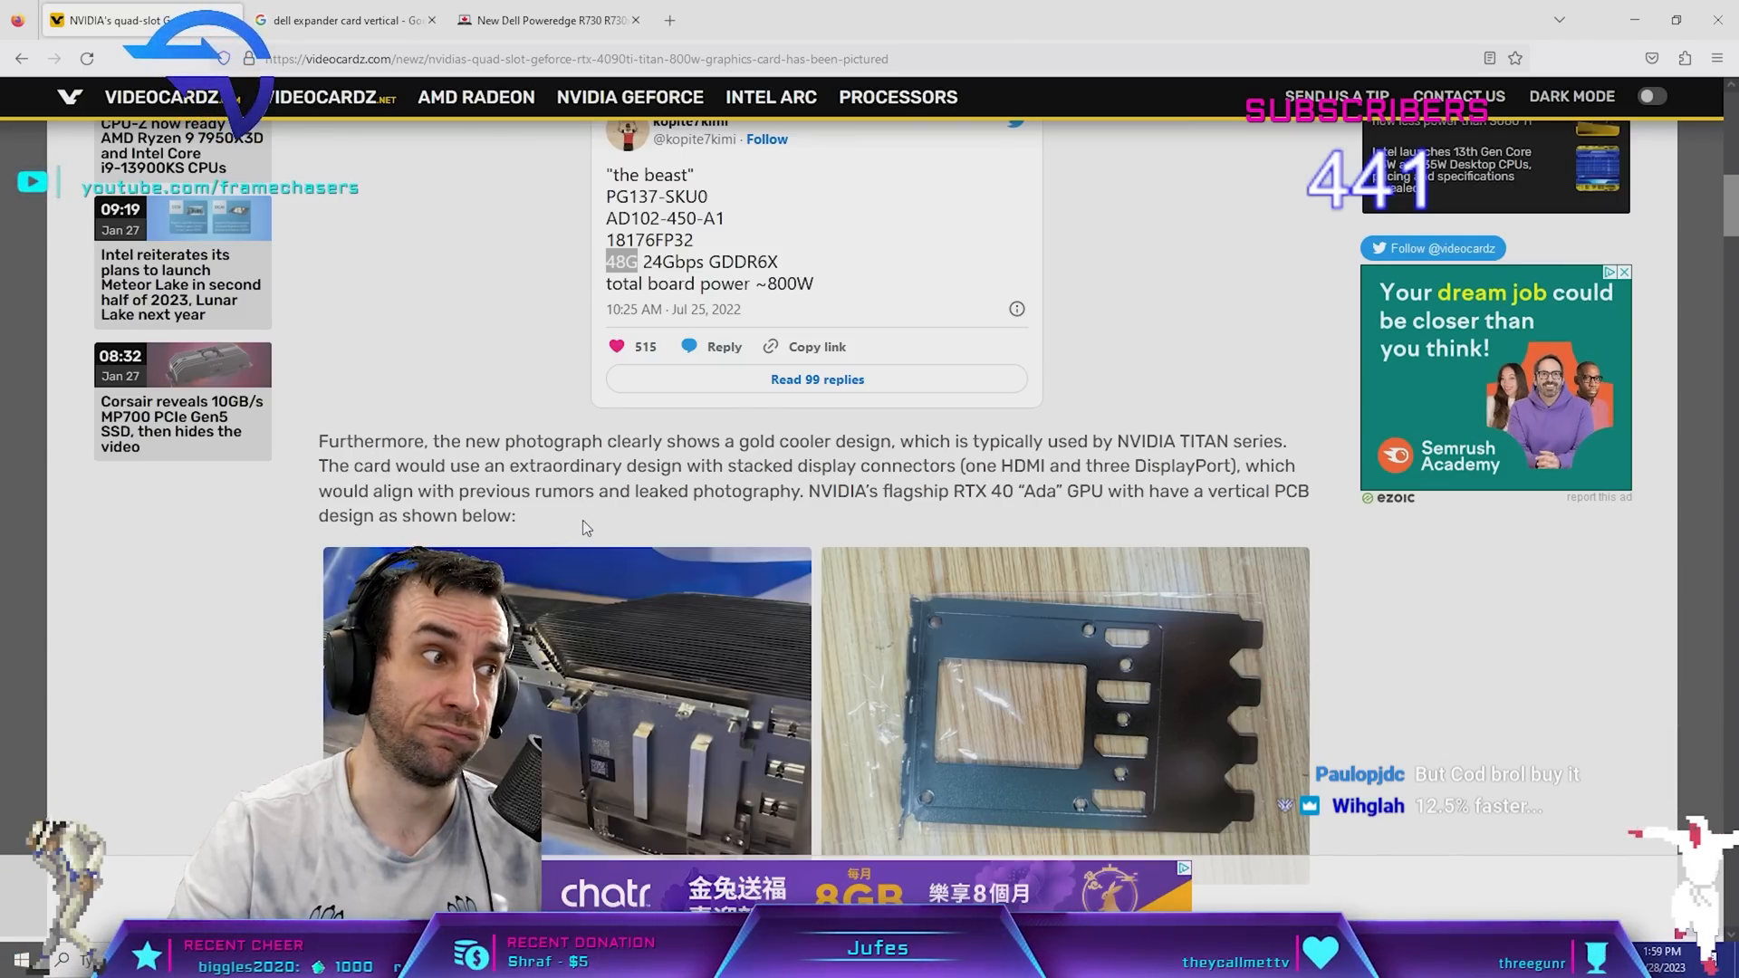
mouse_move(544, 538)
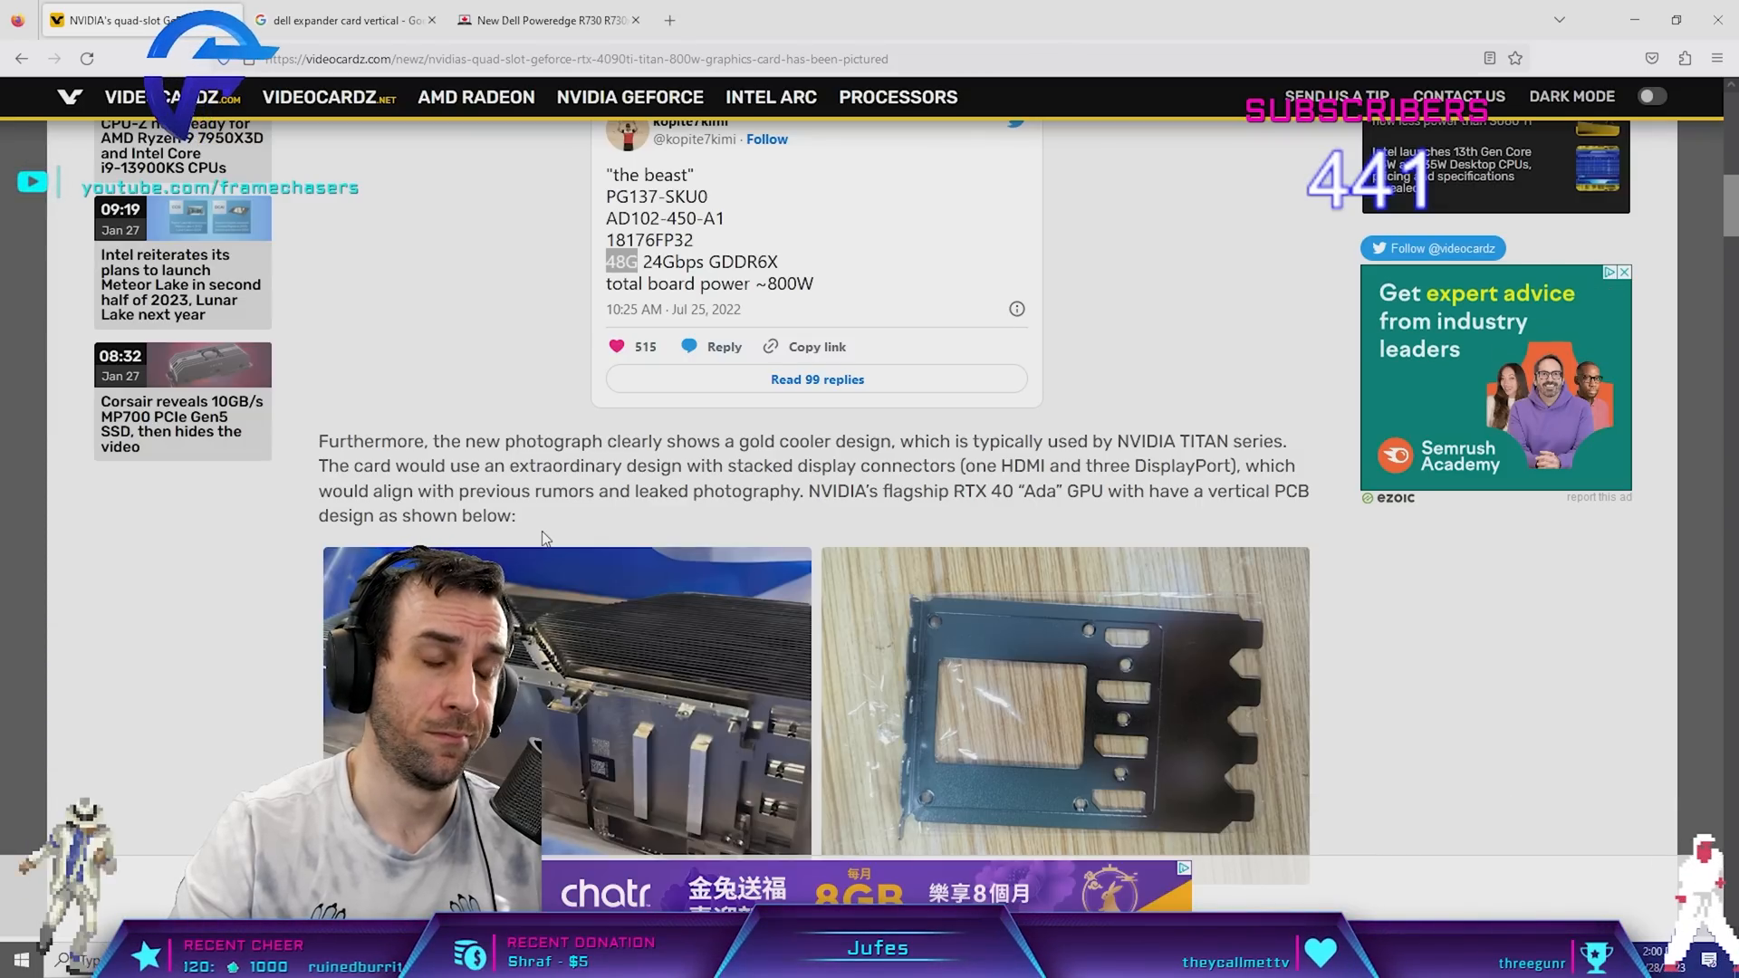
mouse_move(670, 616)
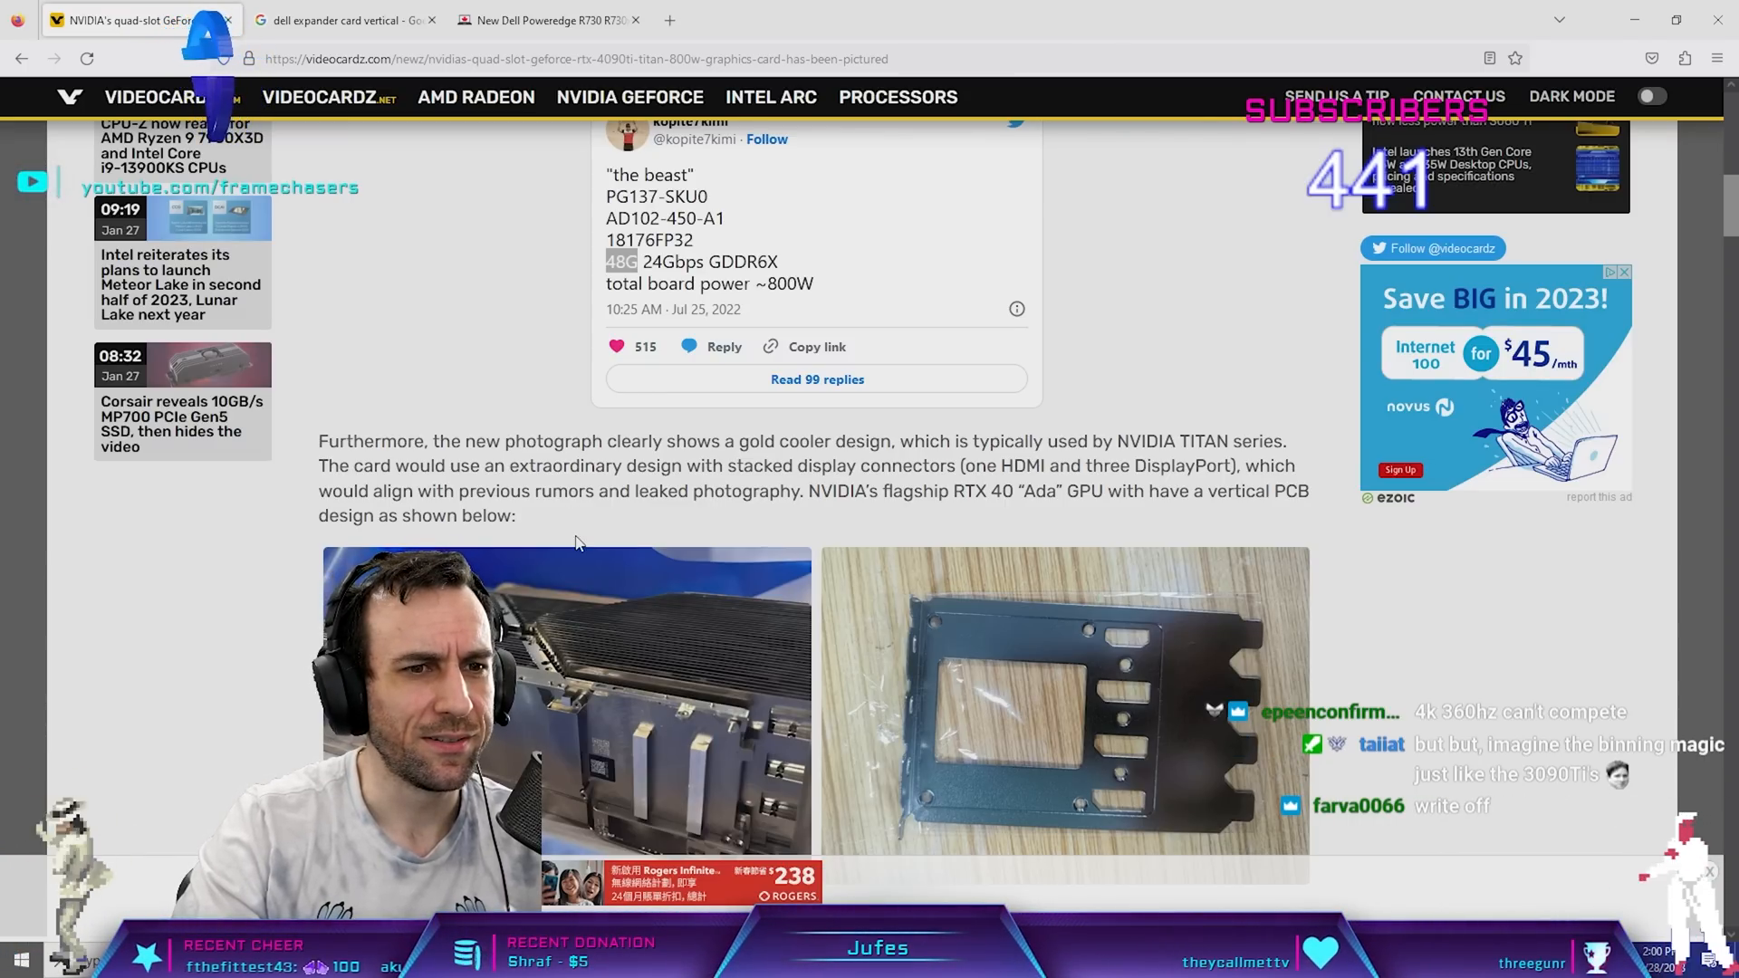
mouse_move(605, 533)
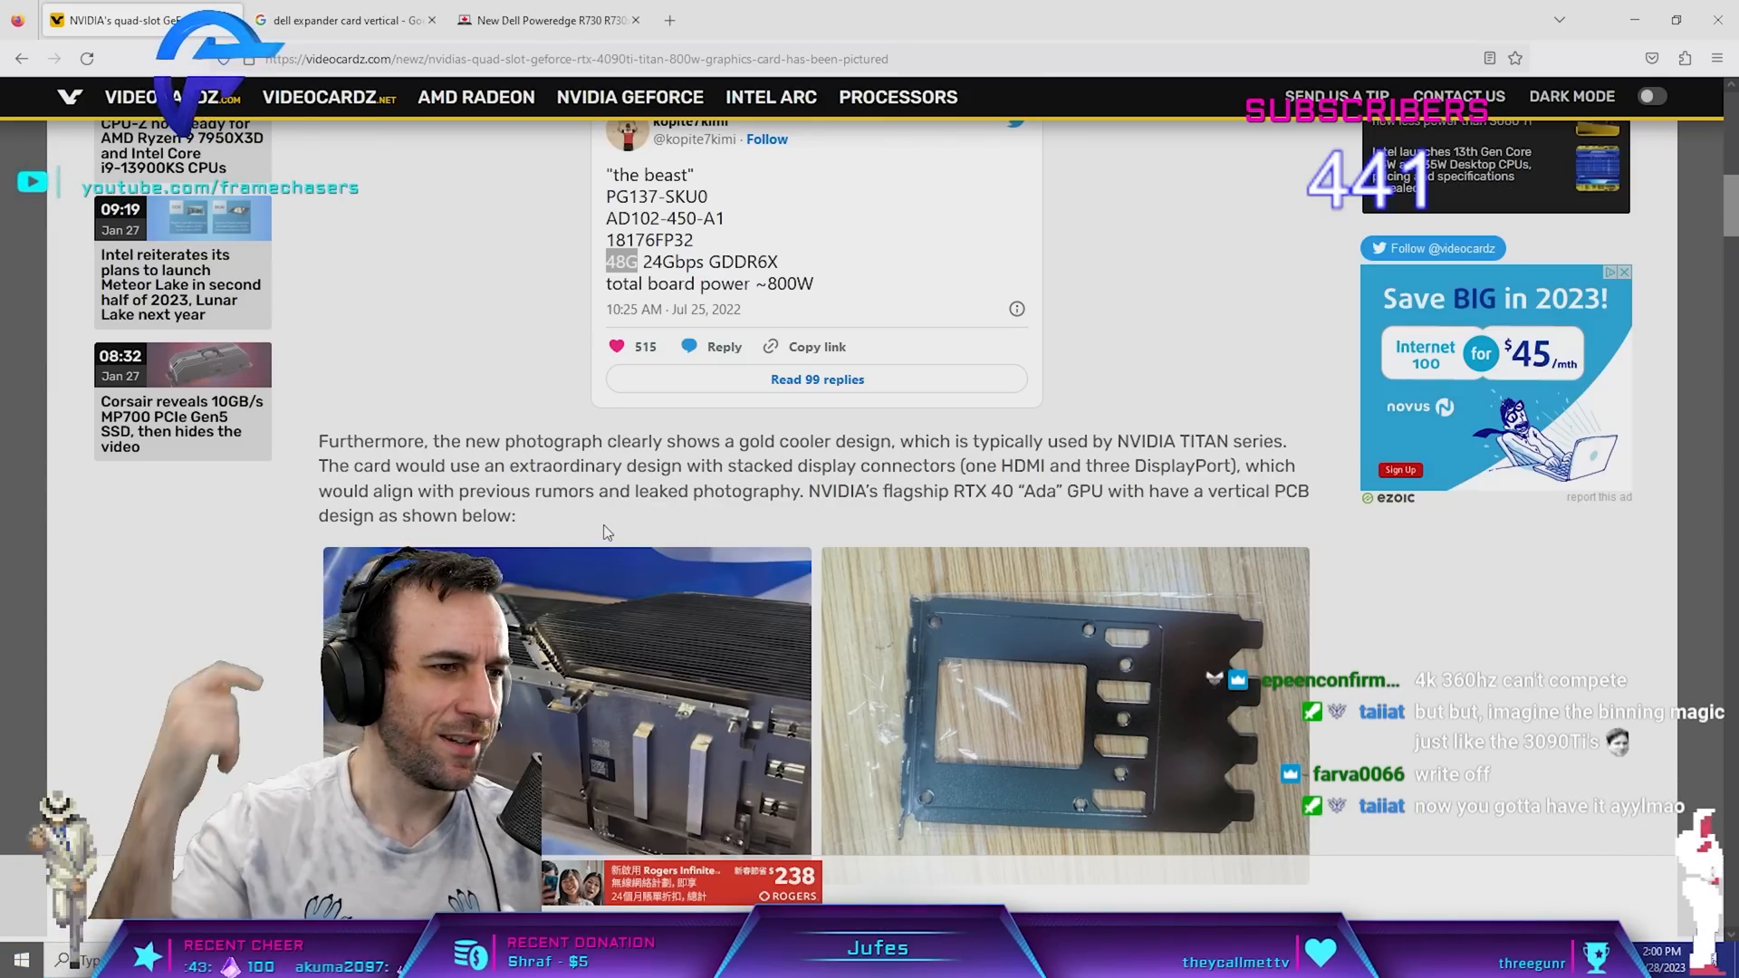
- Scroll back up to the article's opening quad-slot cooler photo
scroll(up, 3)
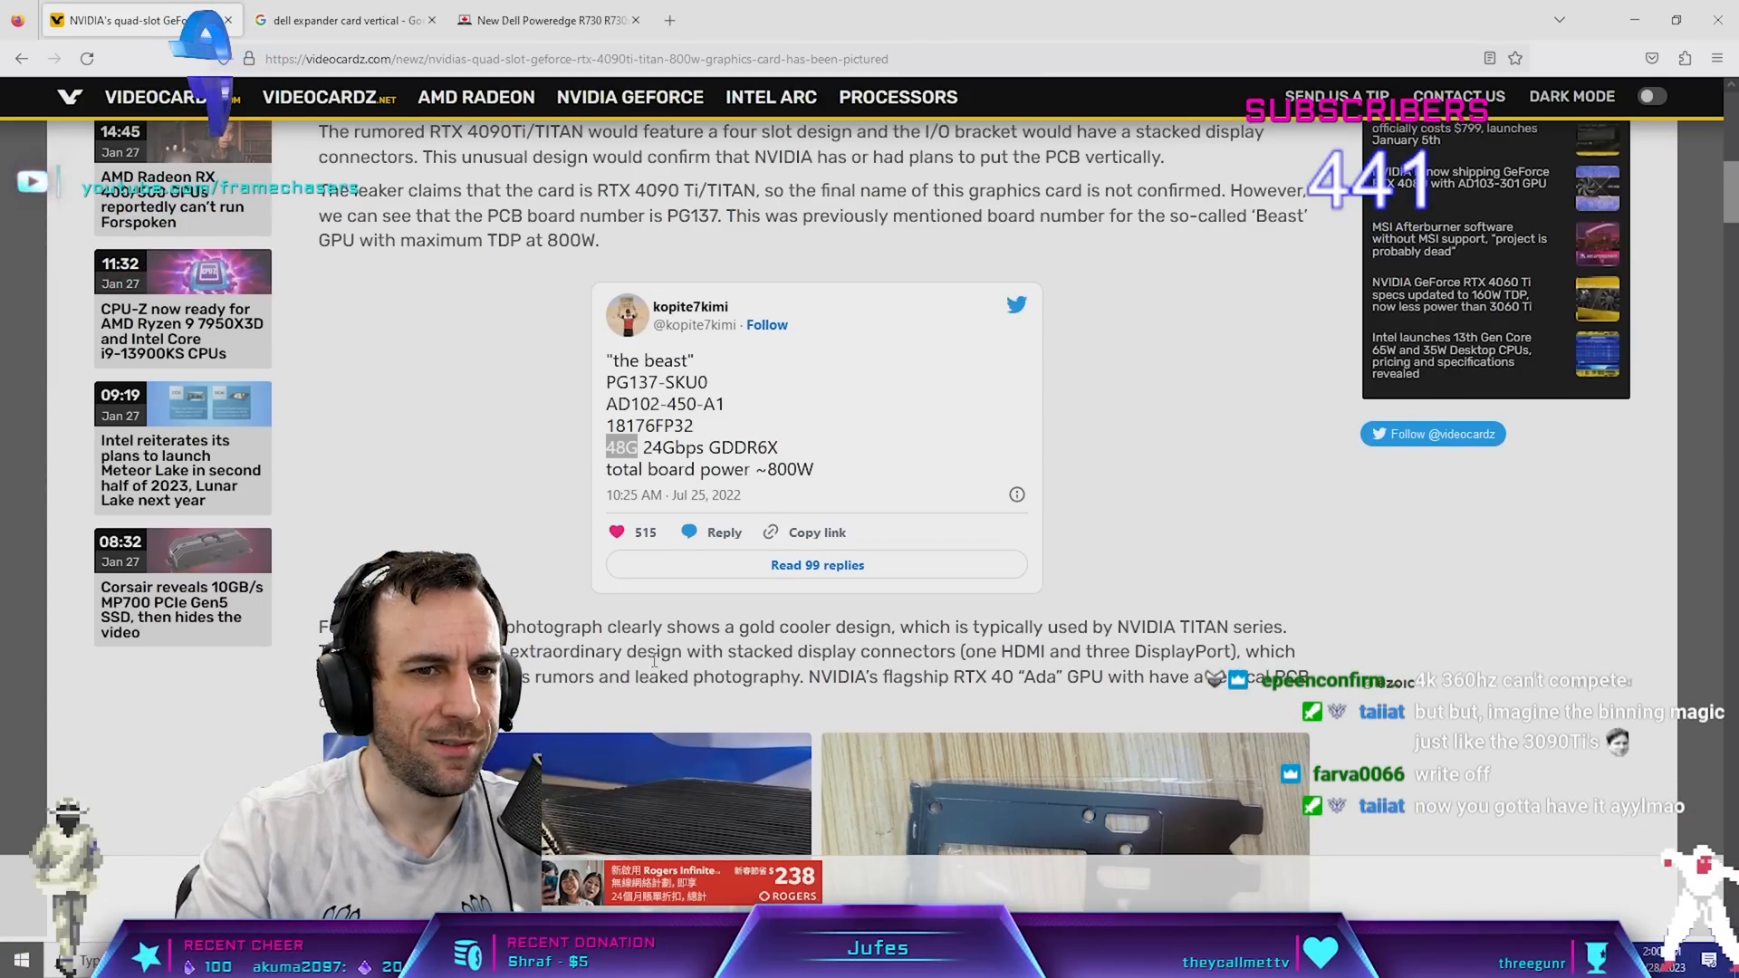
scroll(up, 3)
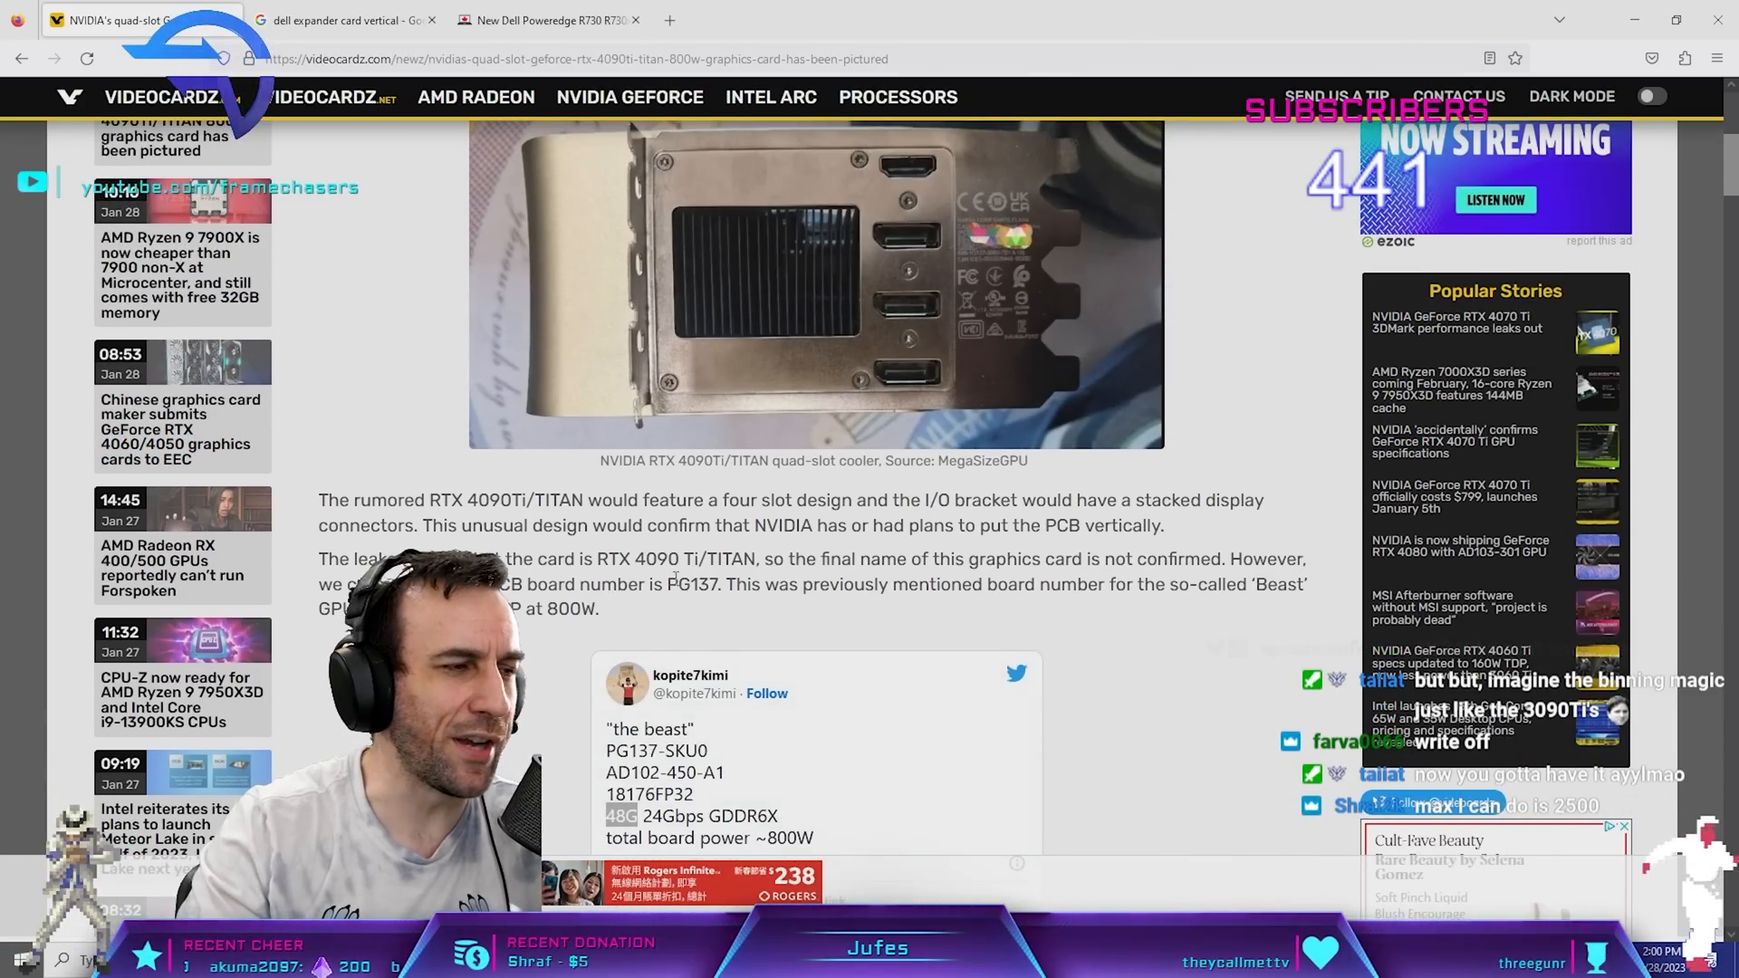
scroll(down, 3)
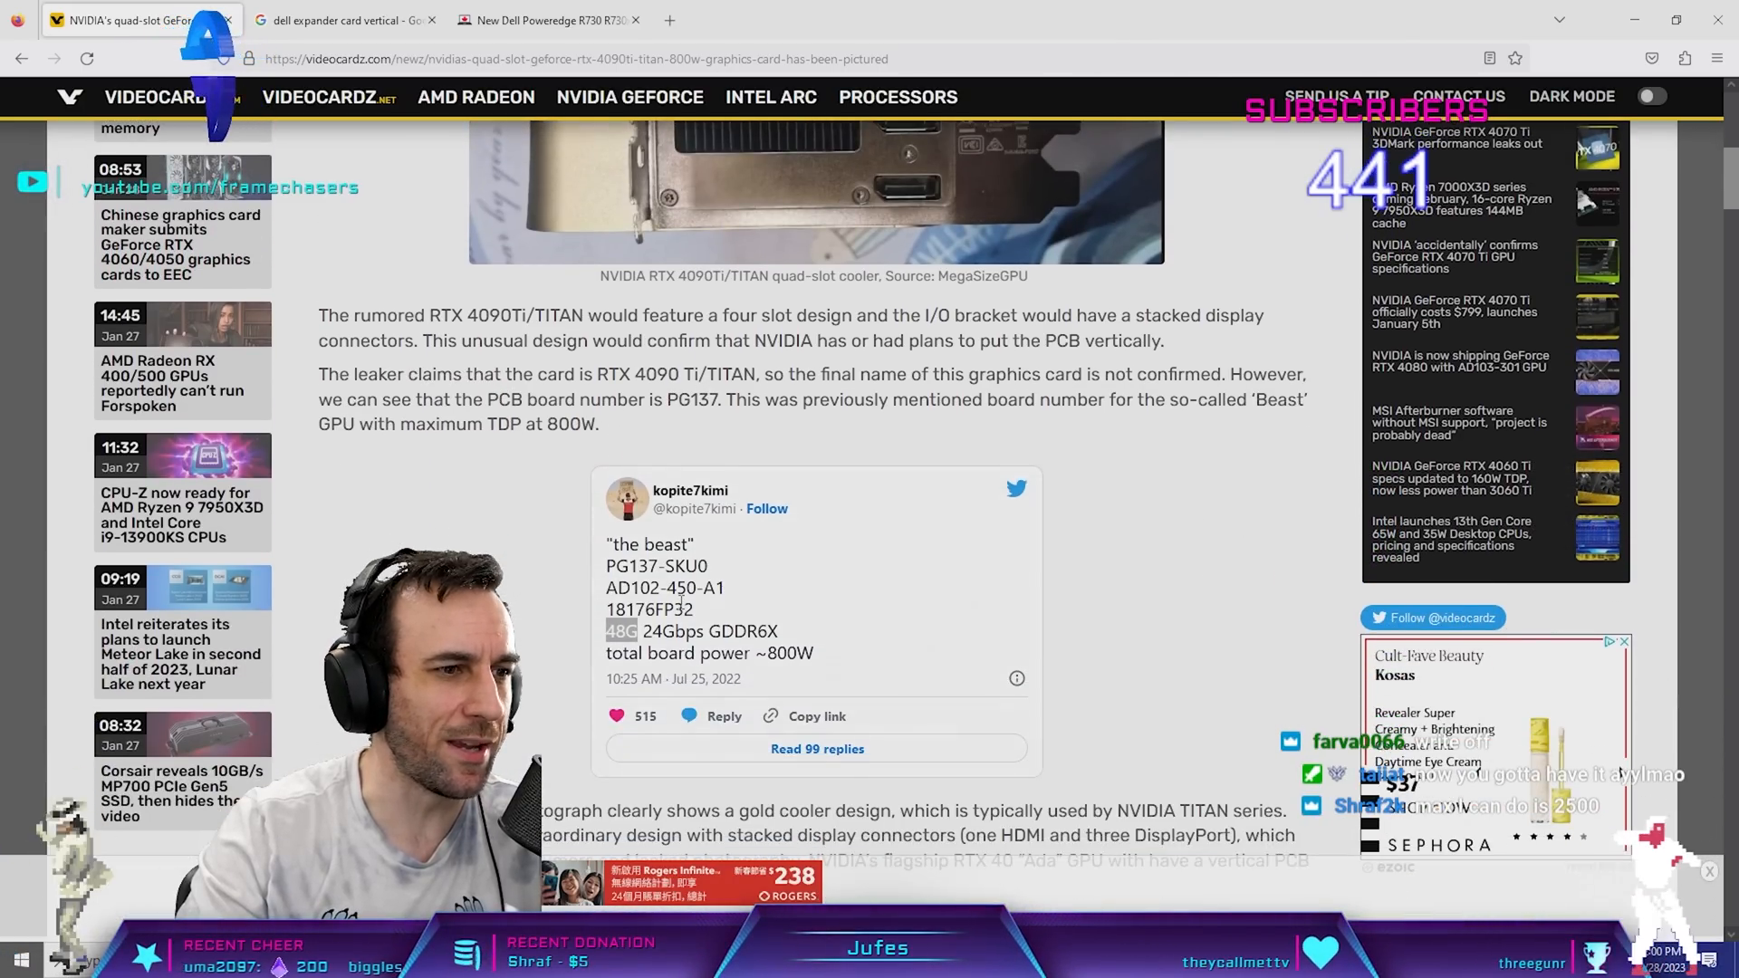
scroll(up, 3)
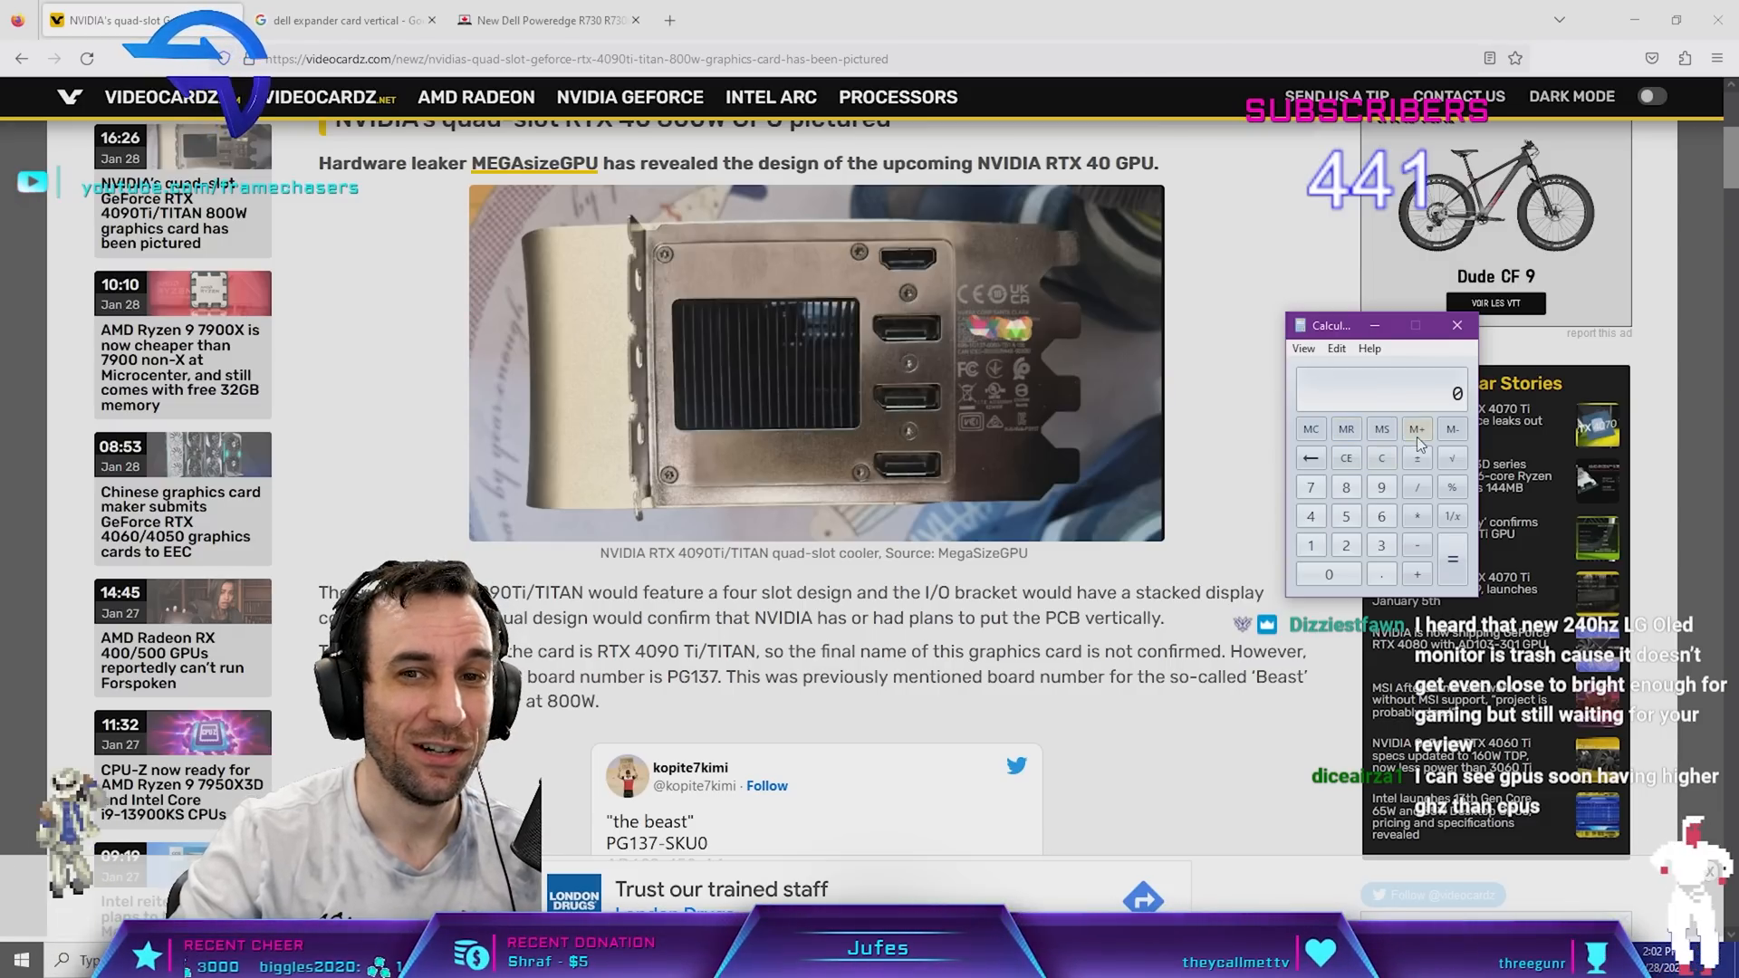
mouse_move(816, 433)
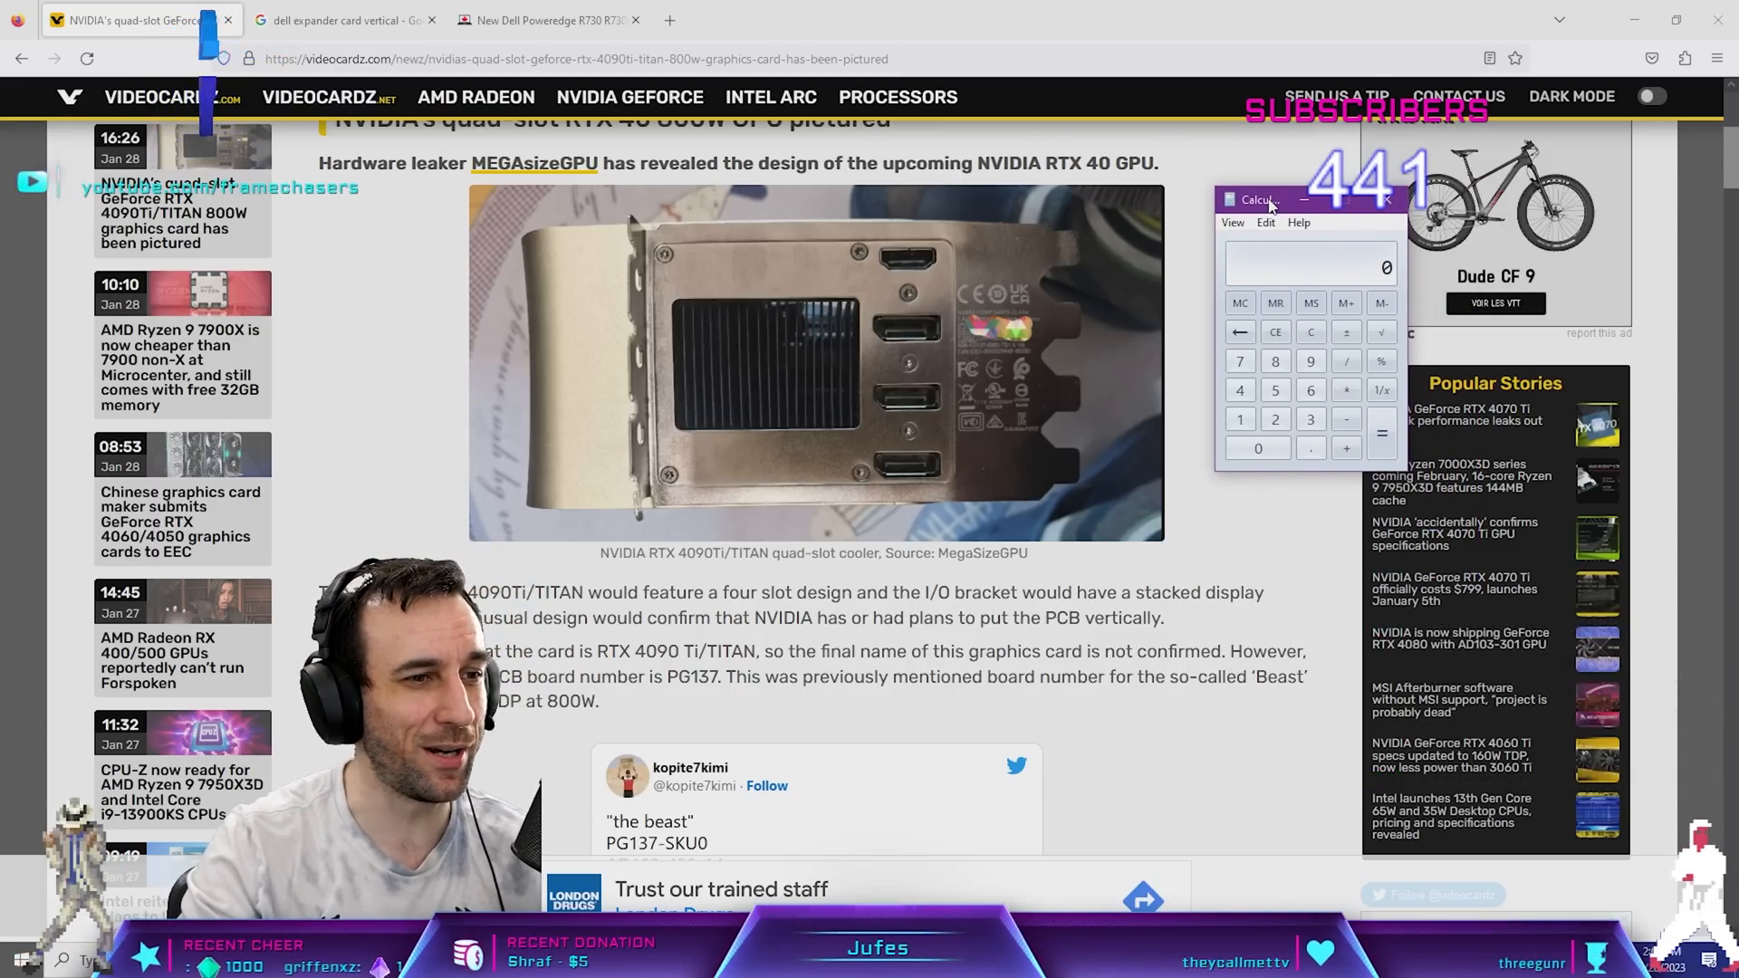
- Scroll the article down toward the rumored RTX 40 spec table
scroll(down, 3)
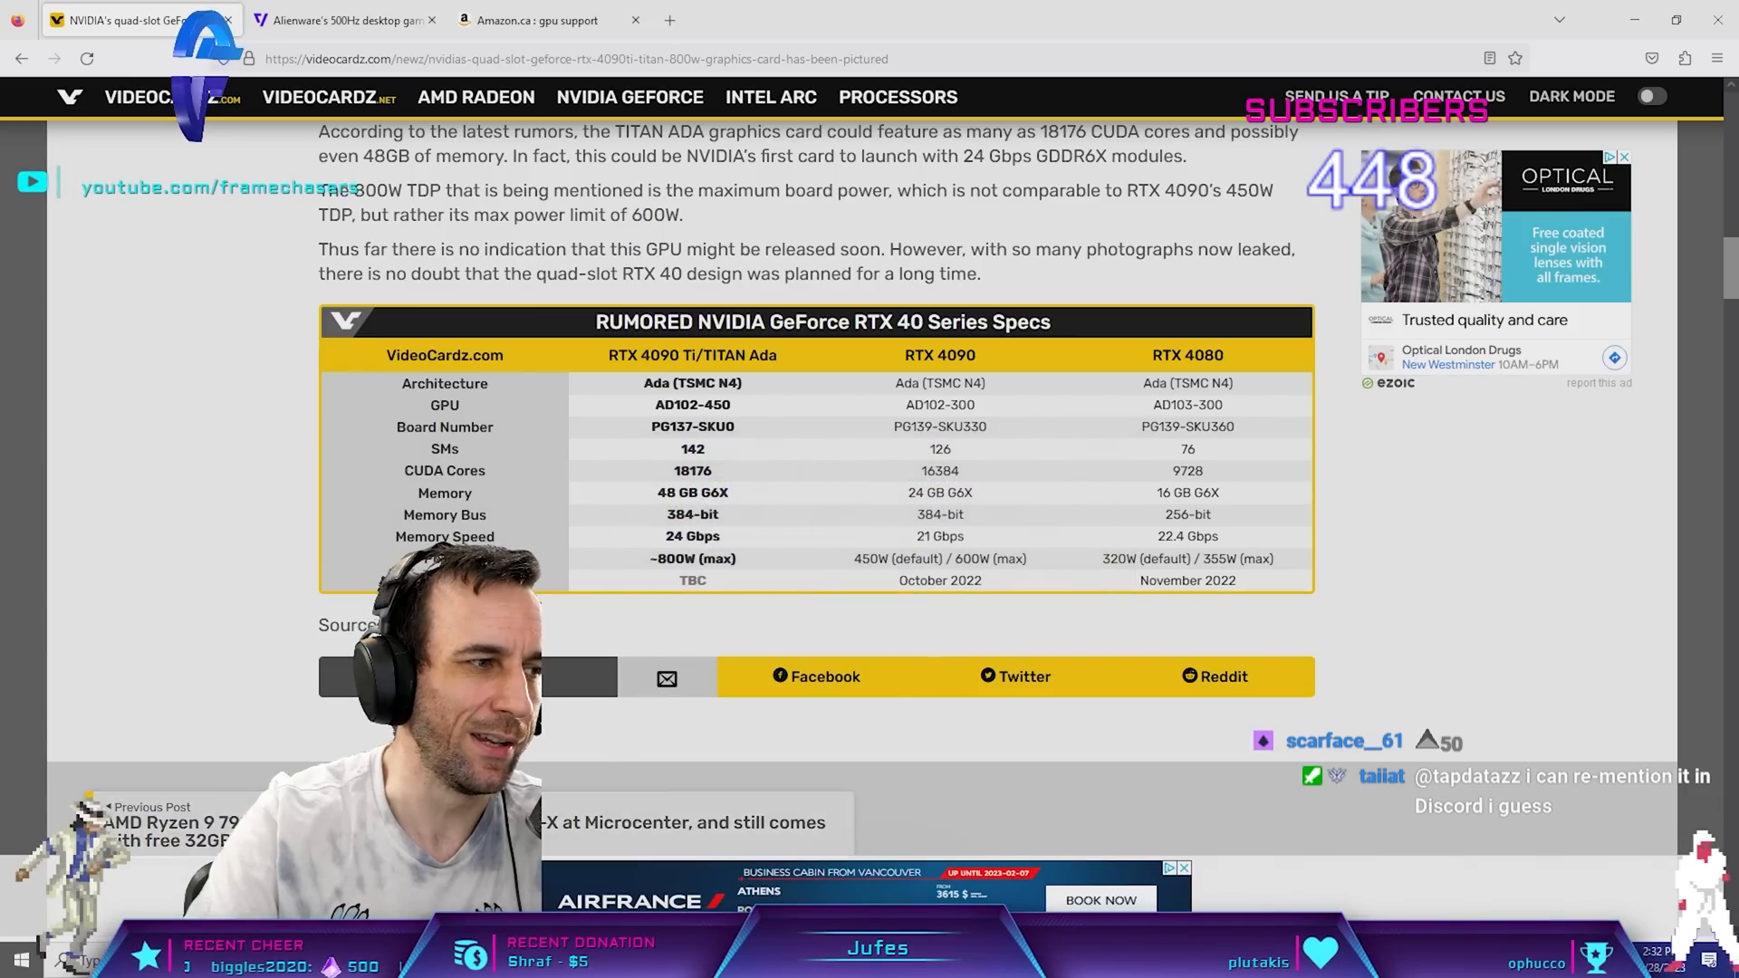
mouse_move(784, 453)
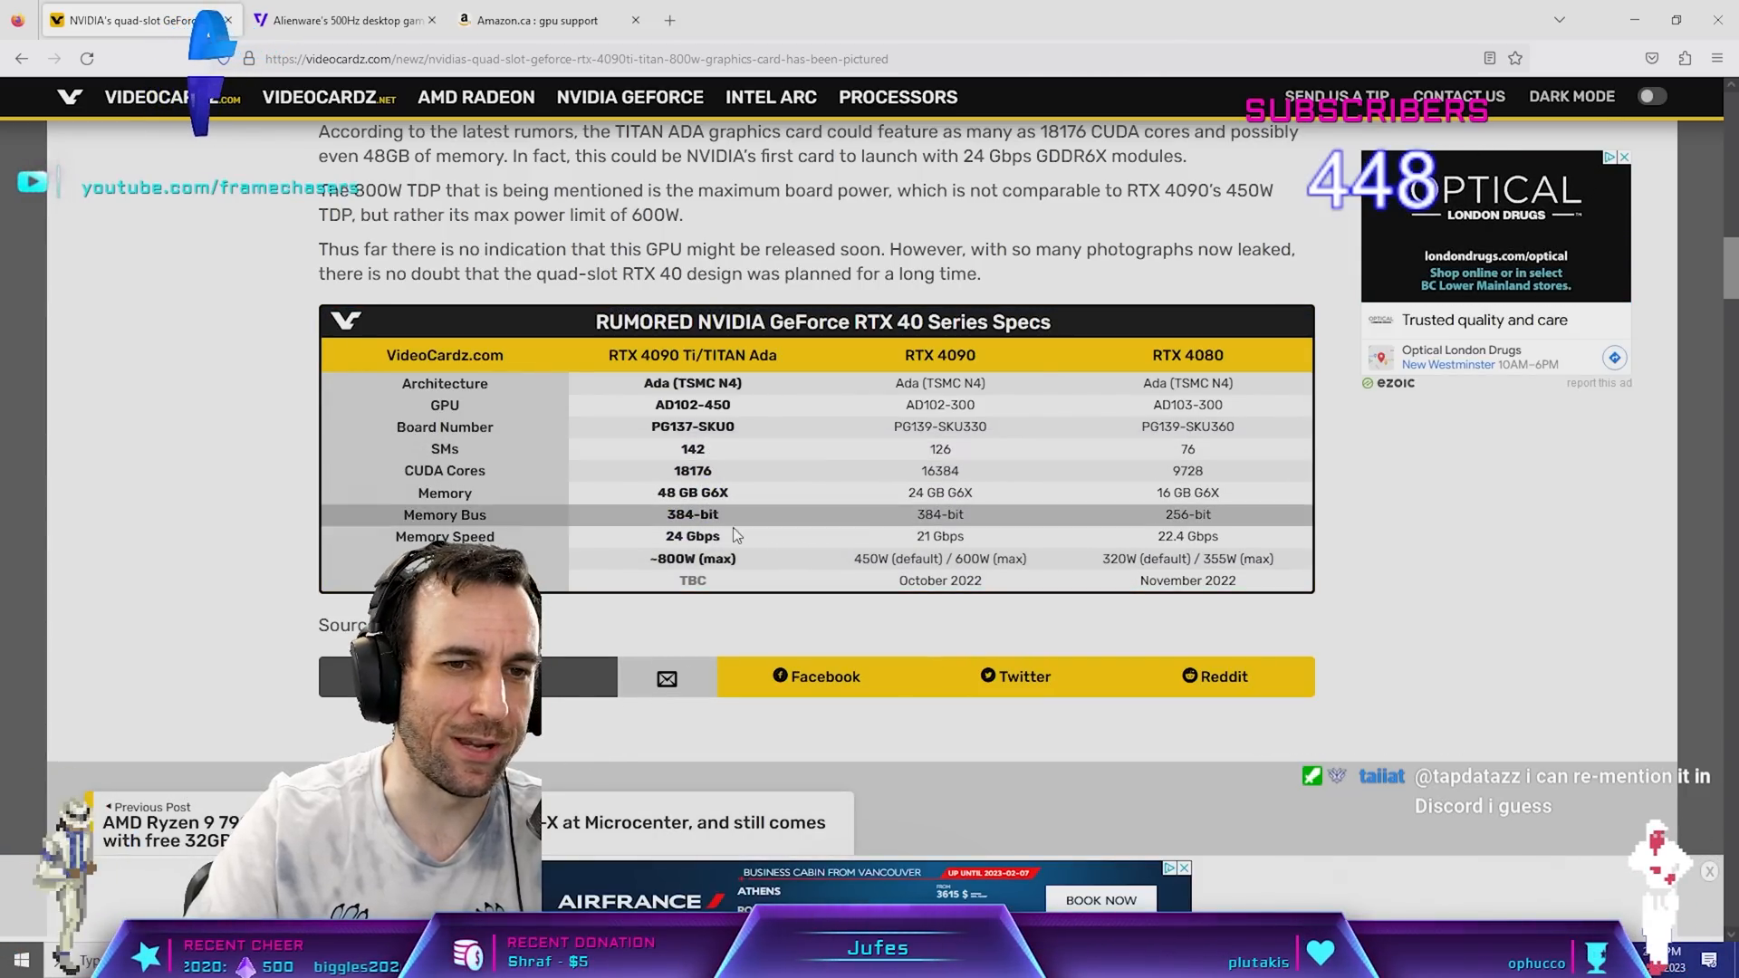
- Scroll until the rumored RTX 40 spec table shows its Power and Launch Date rows
scroll(down, 3)
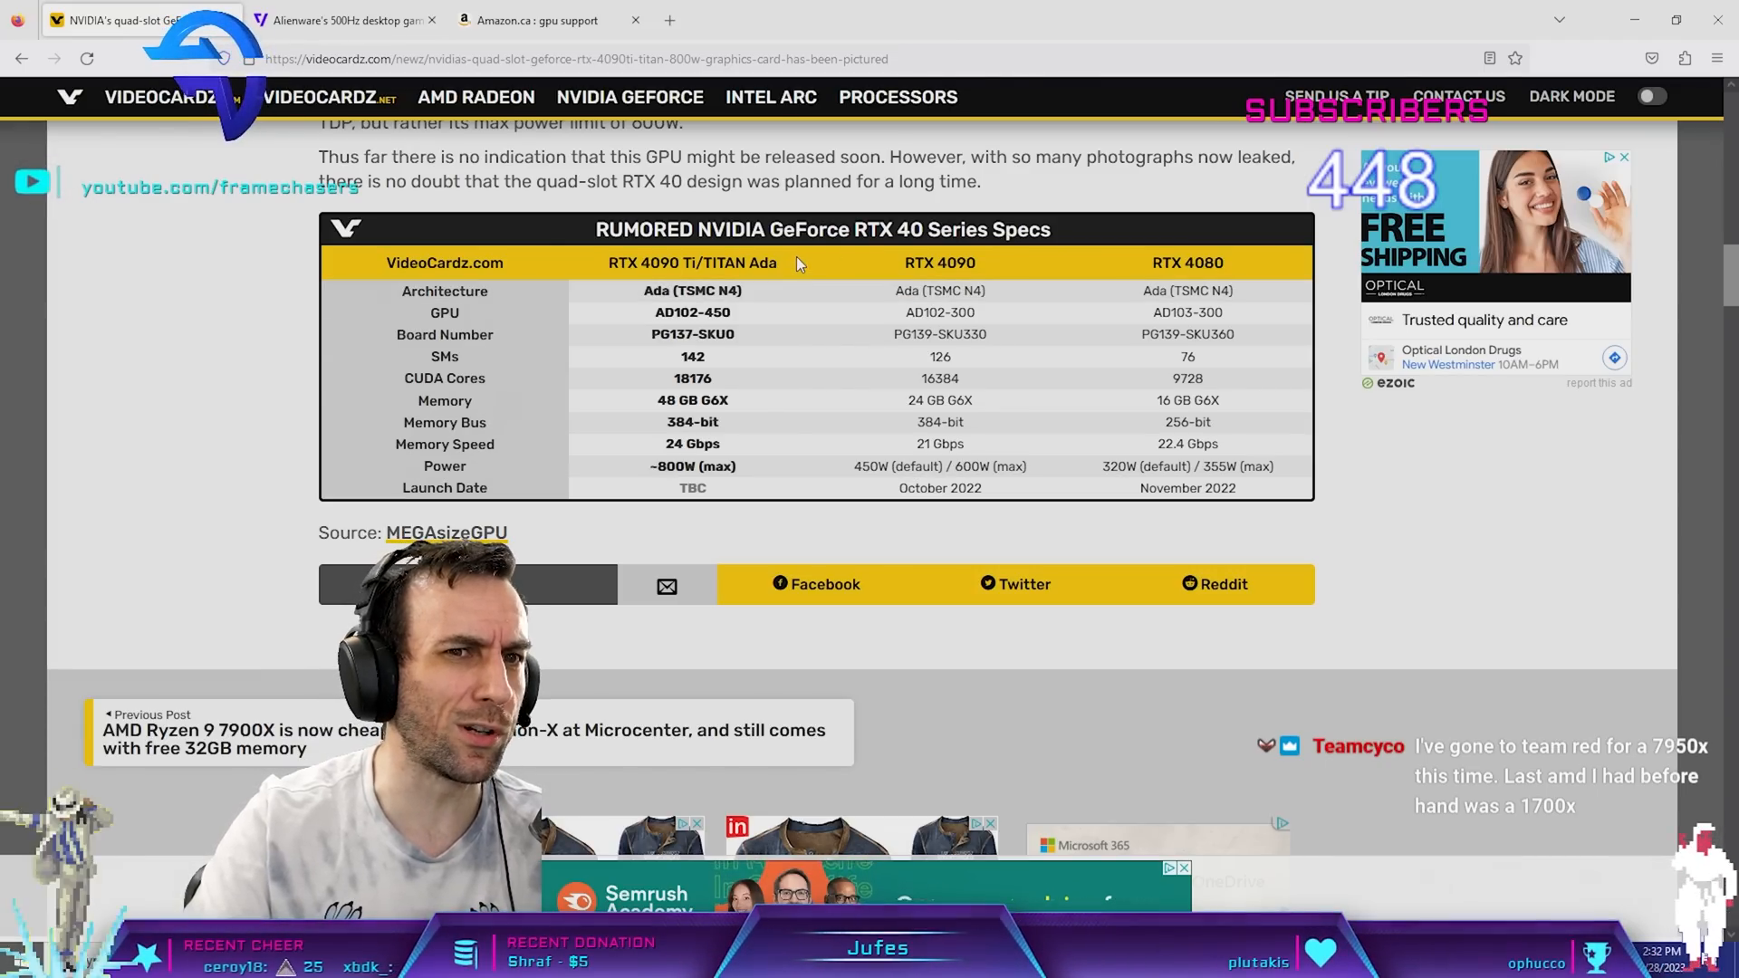
mouse_move(815, 278)
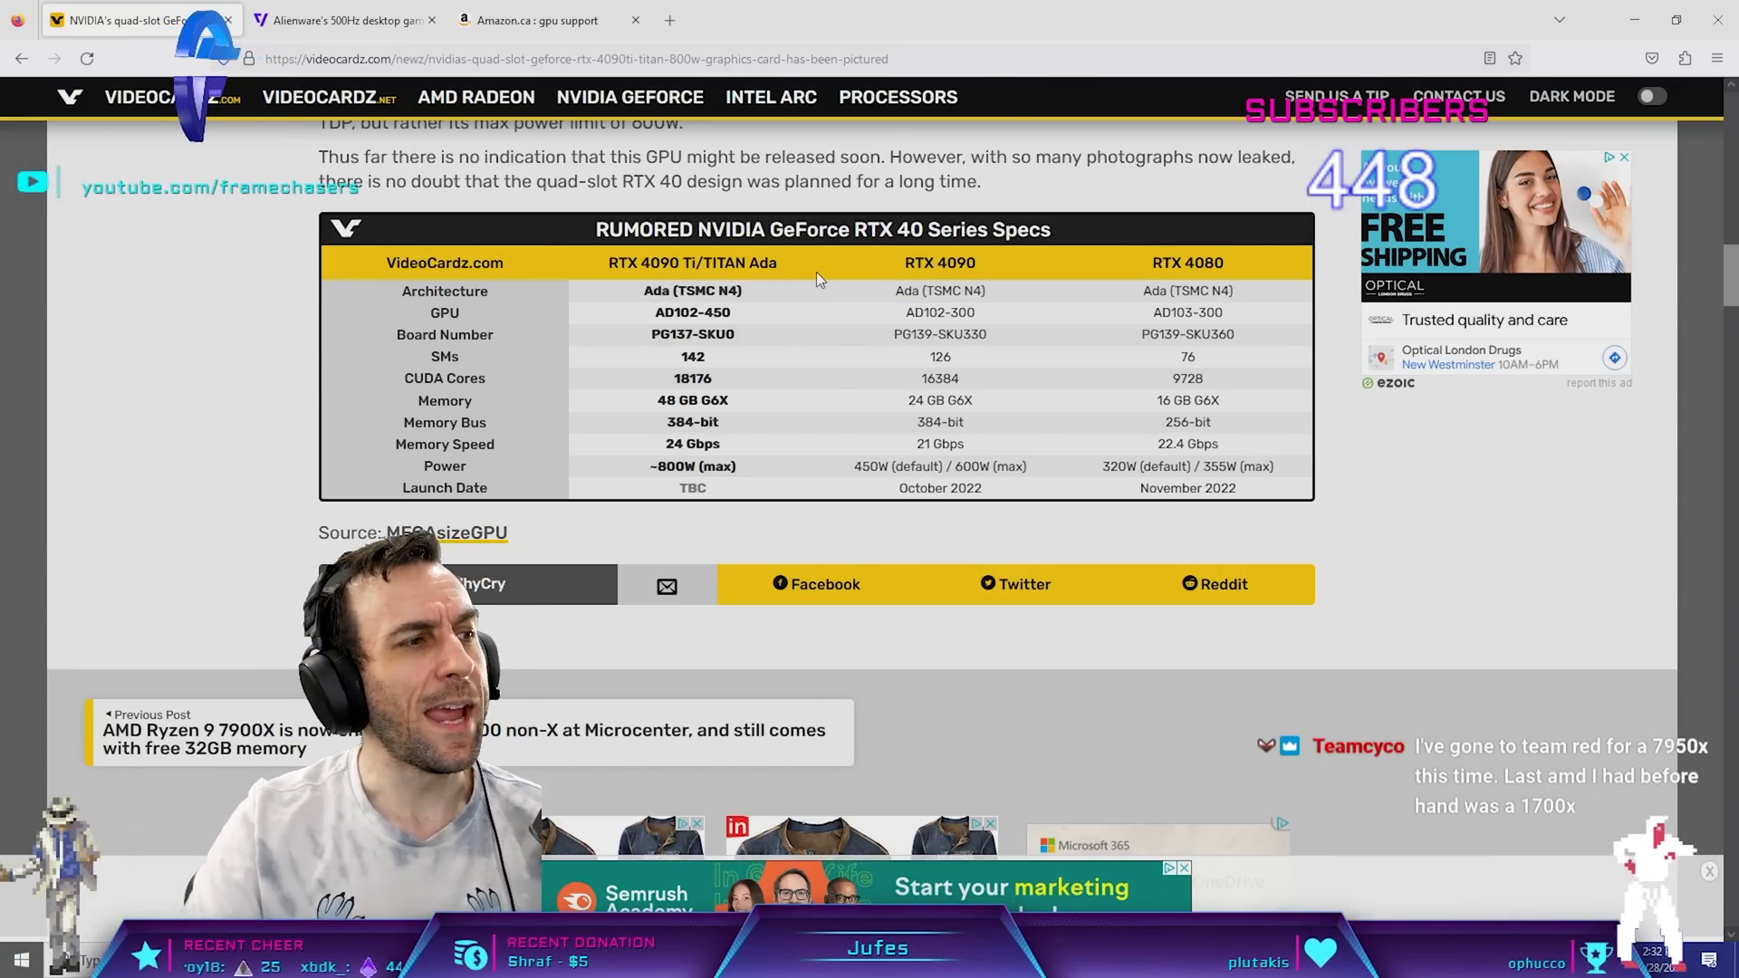